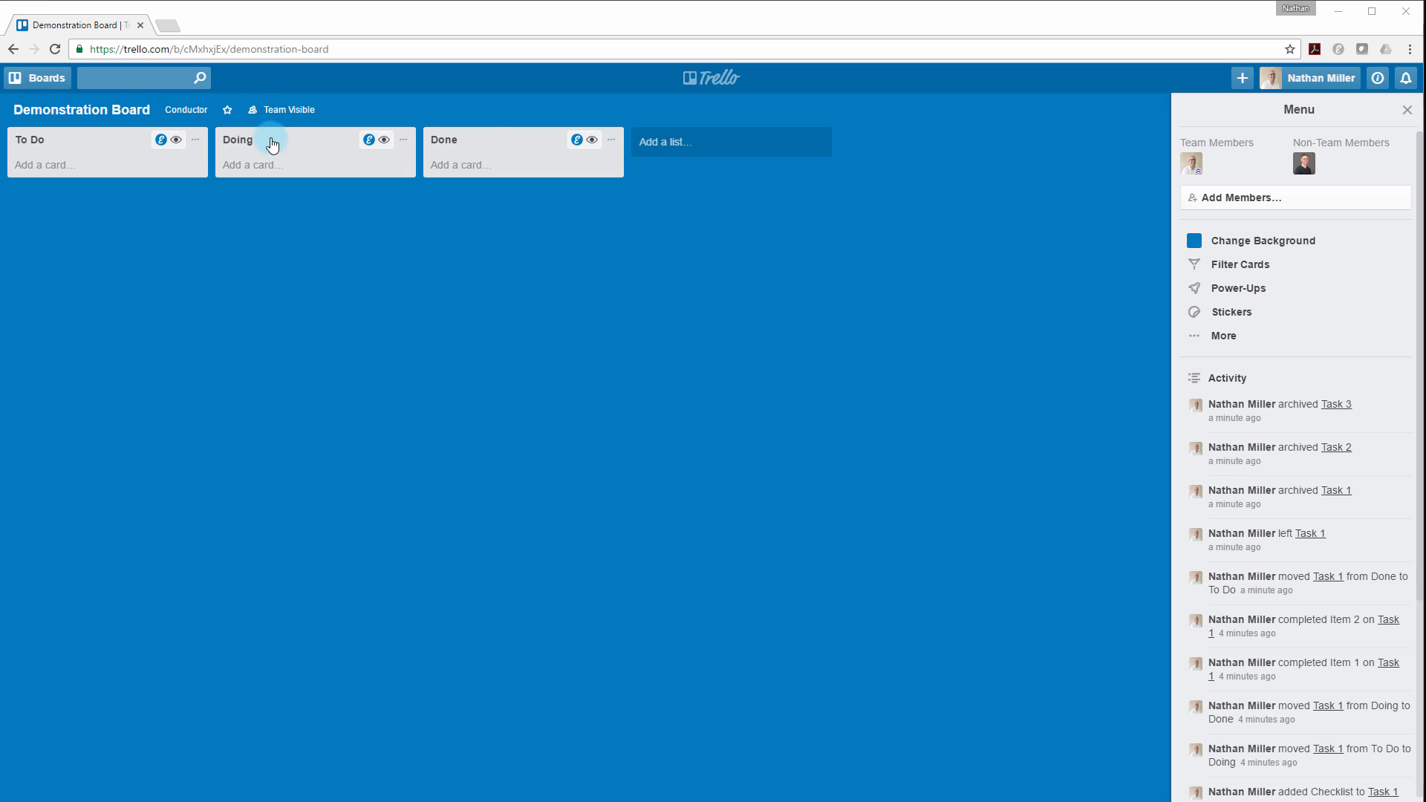
Step: Add cards Task 1, Task 2 and Task 3 to To Do, then open Task 1
click(43, 165)
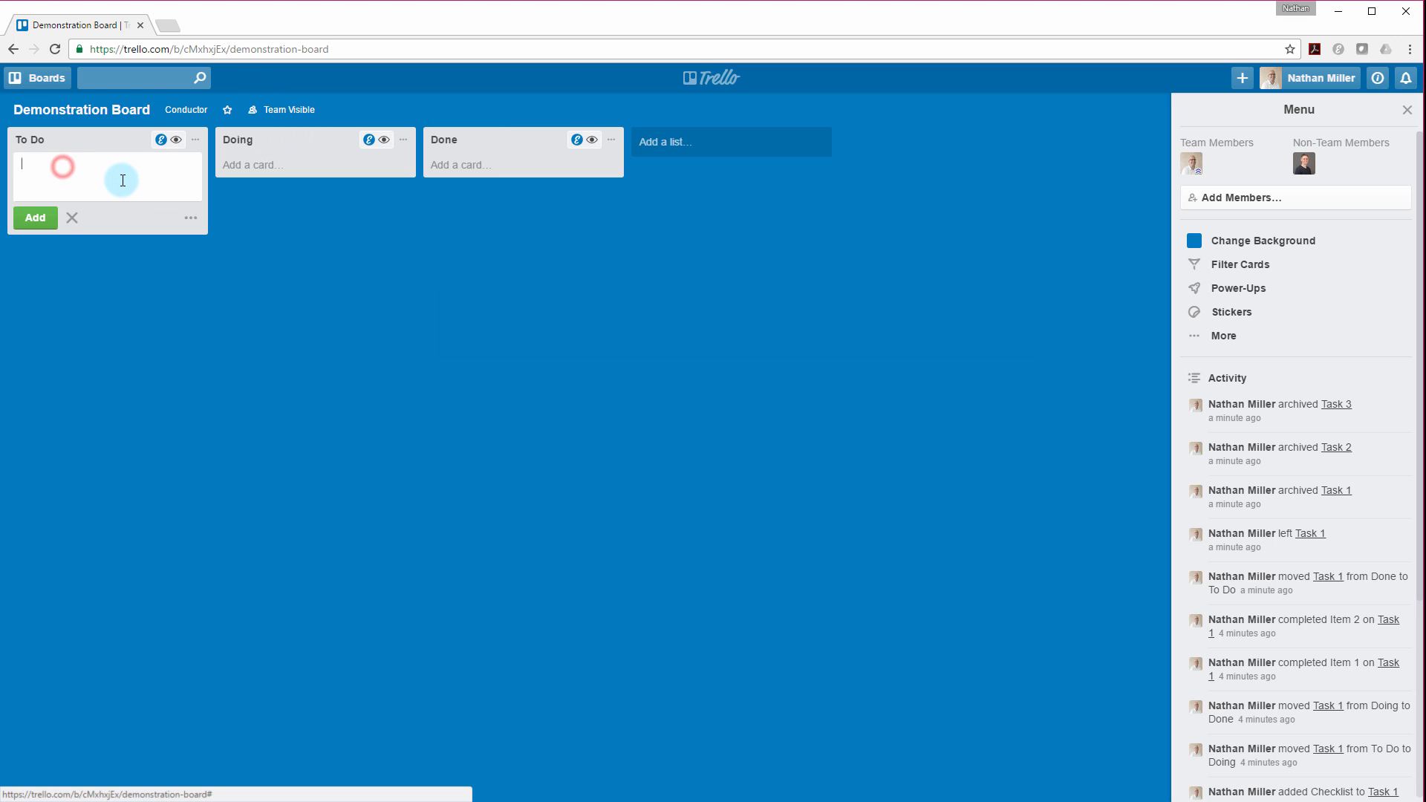
text(Task 1)
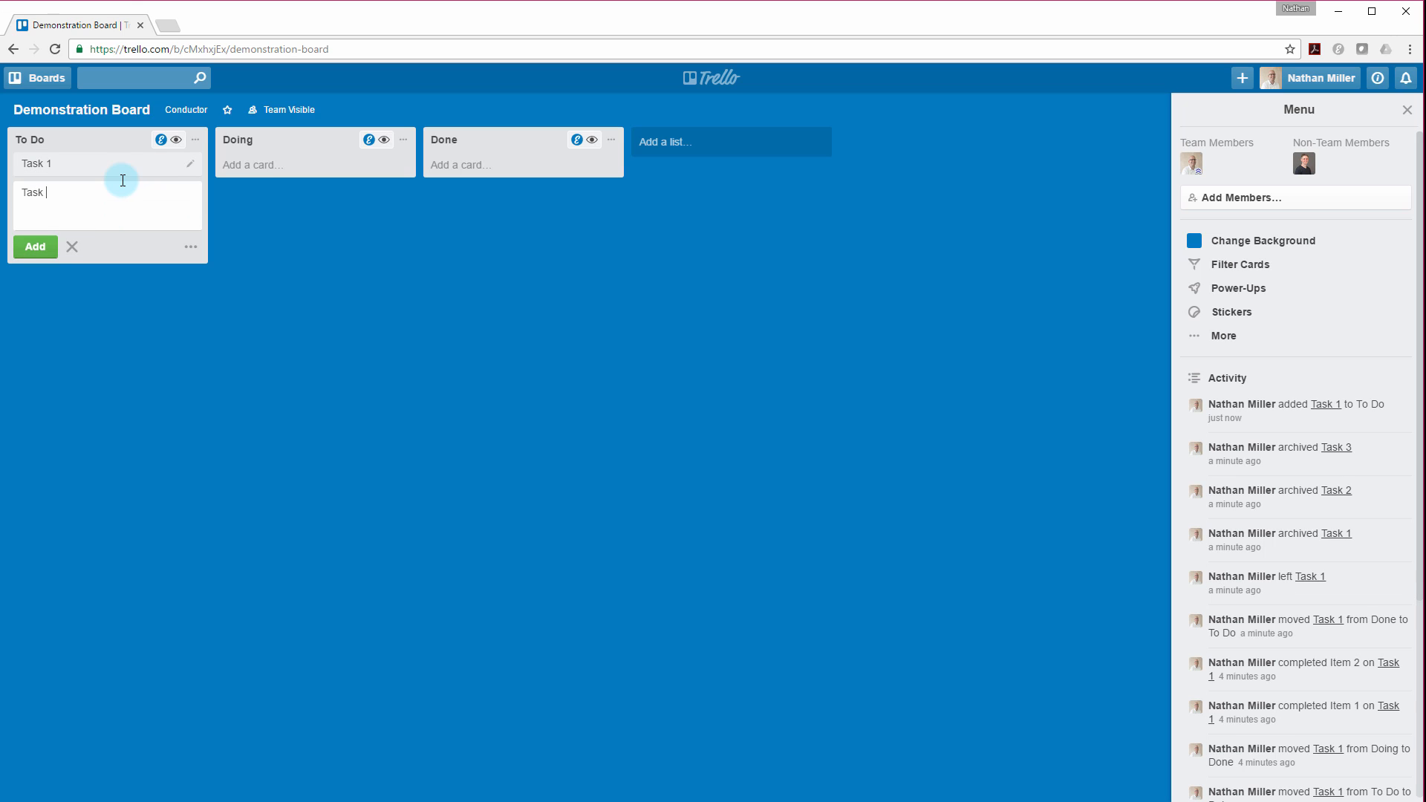
click(35, 246)
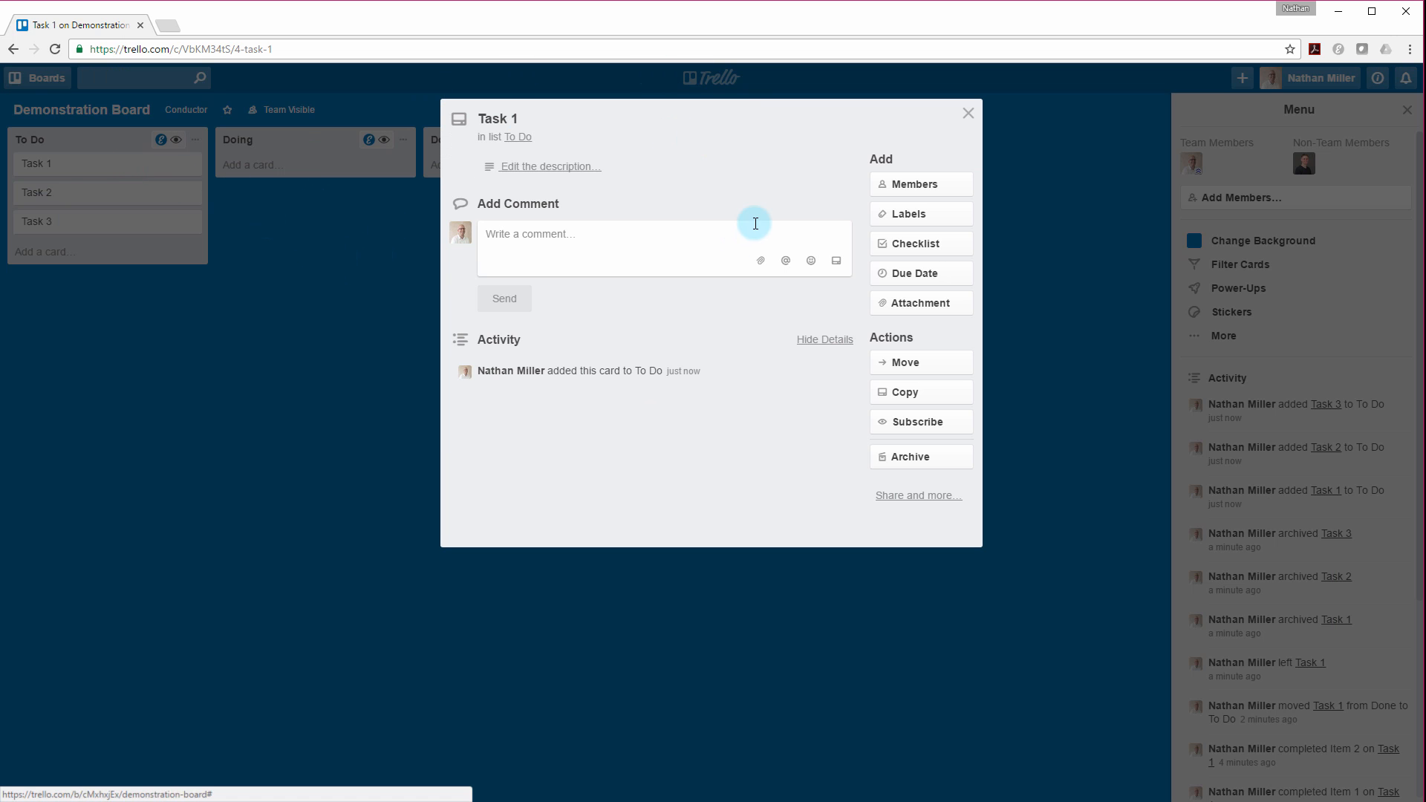
click(920, 183)
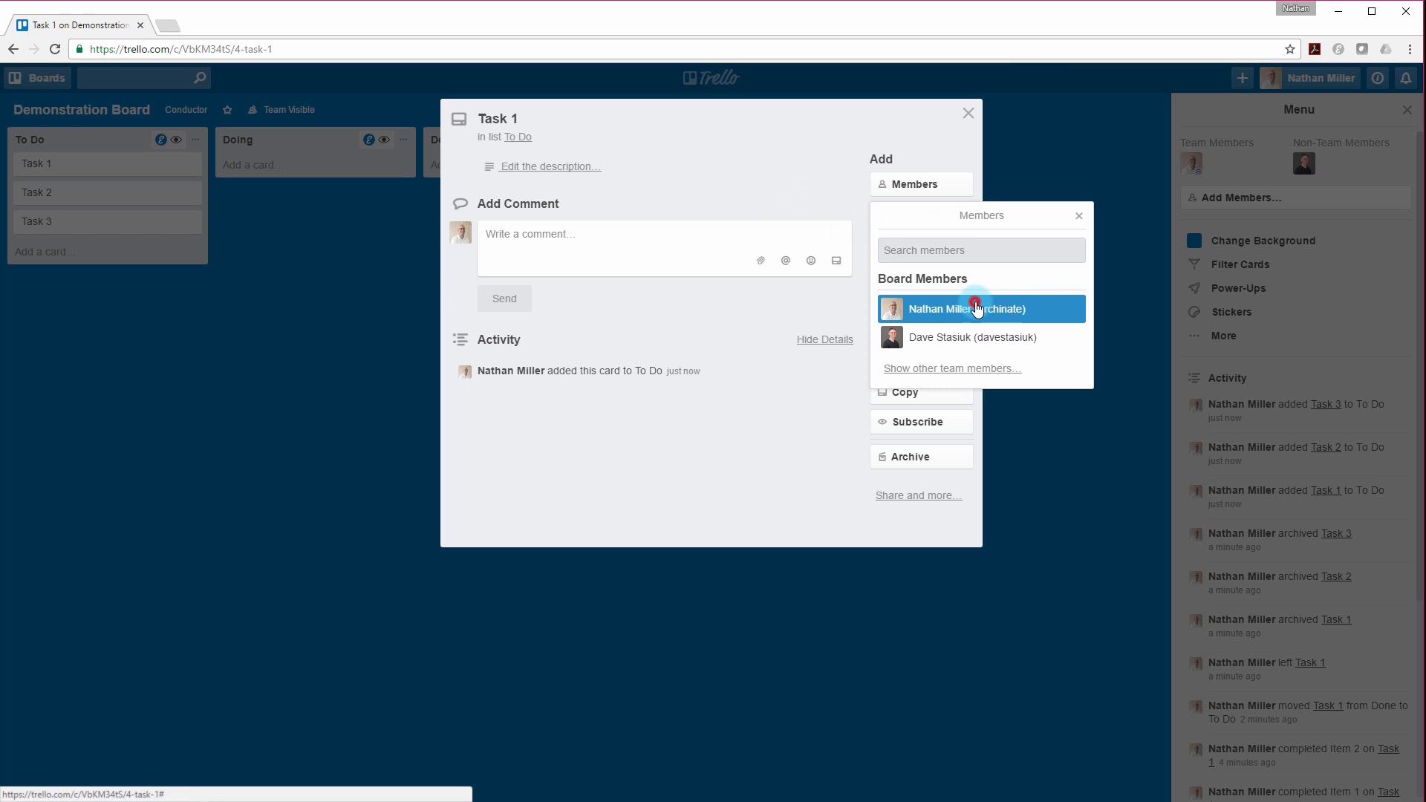
click(972, 308)
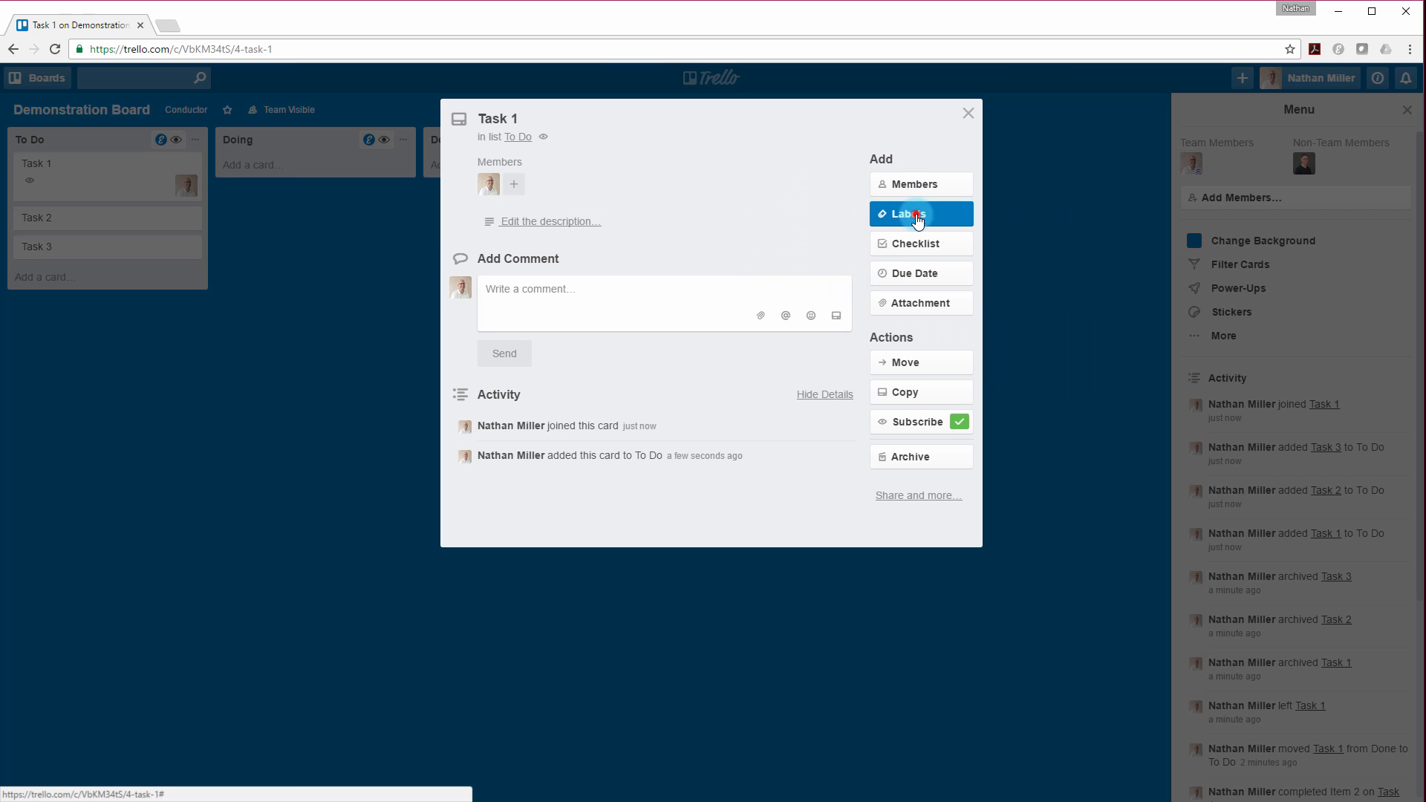
click(920, 214)
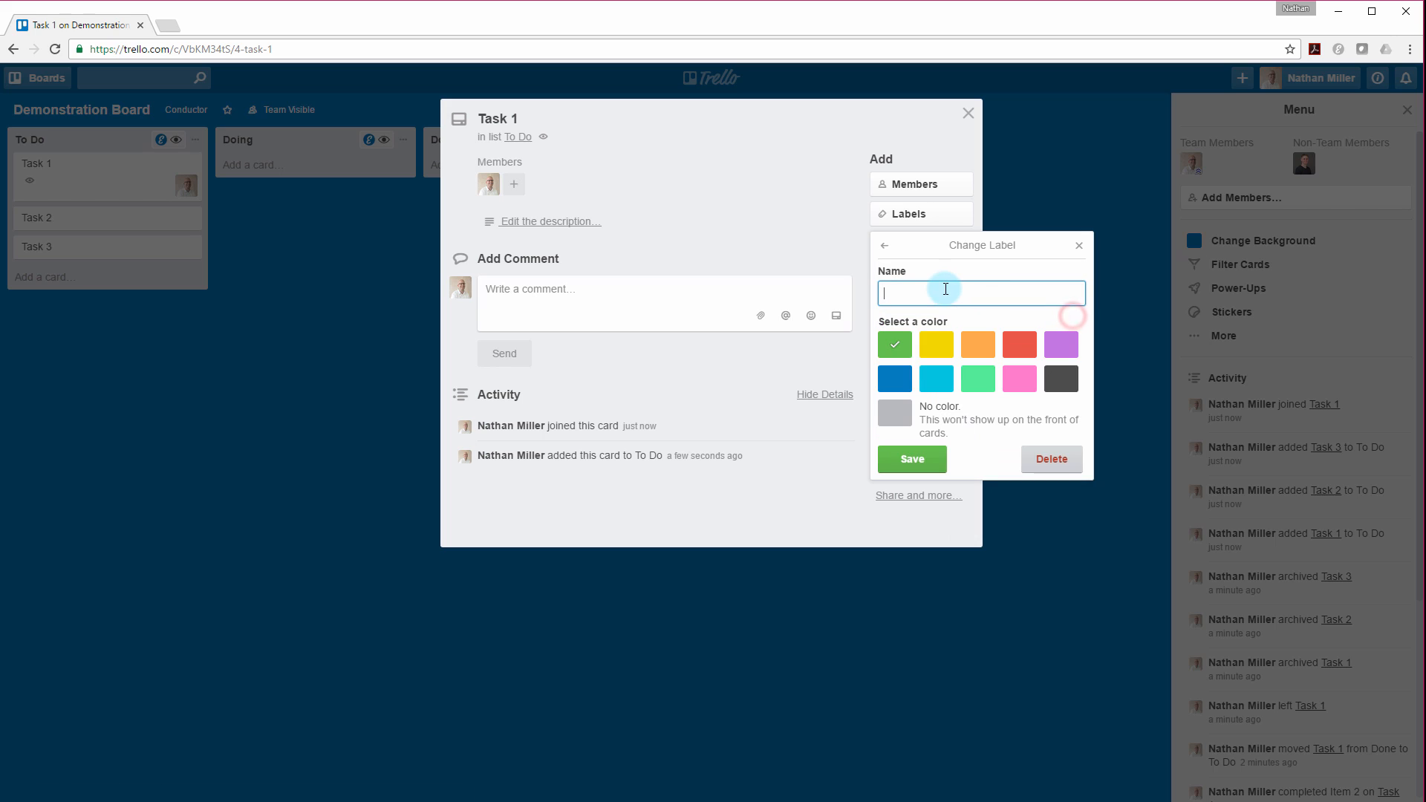
text(High Pr)
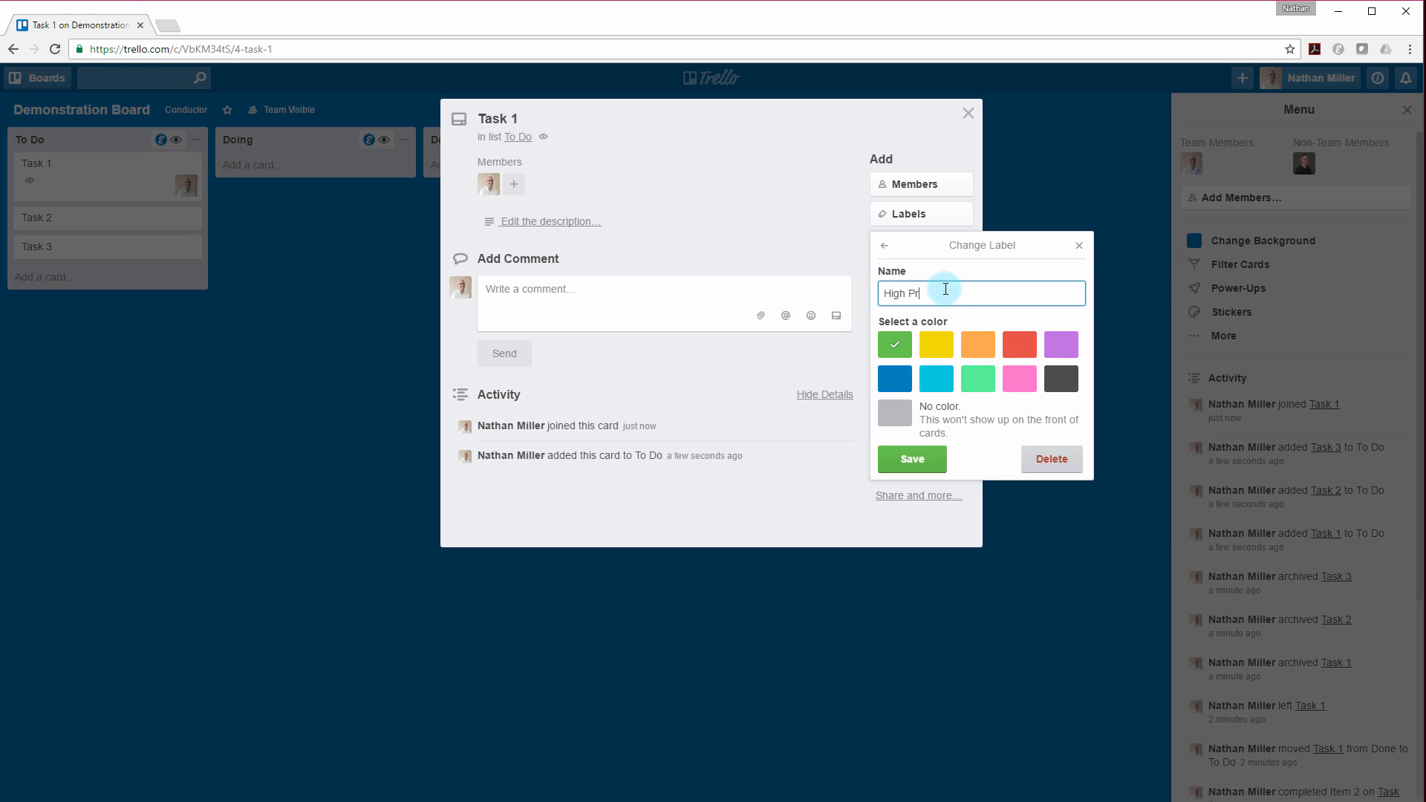
text(iority)
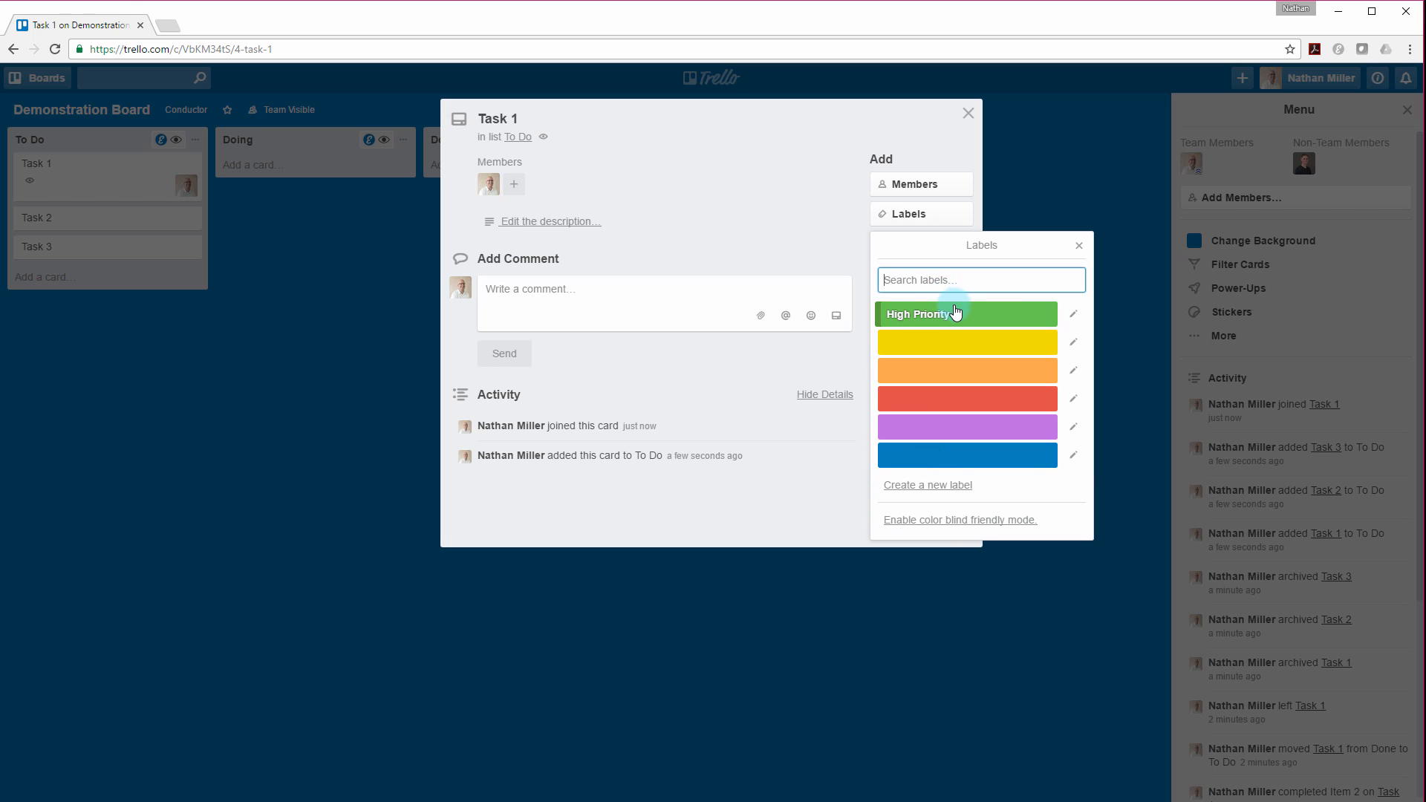
click(965, 313)
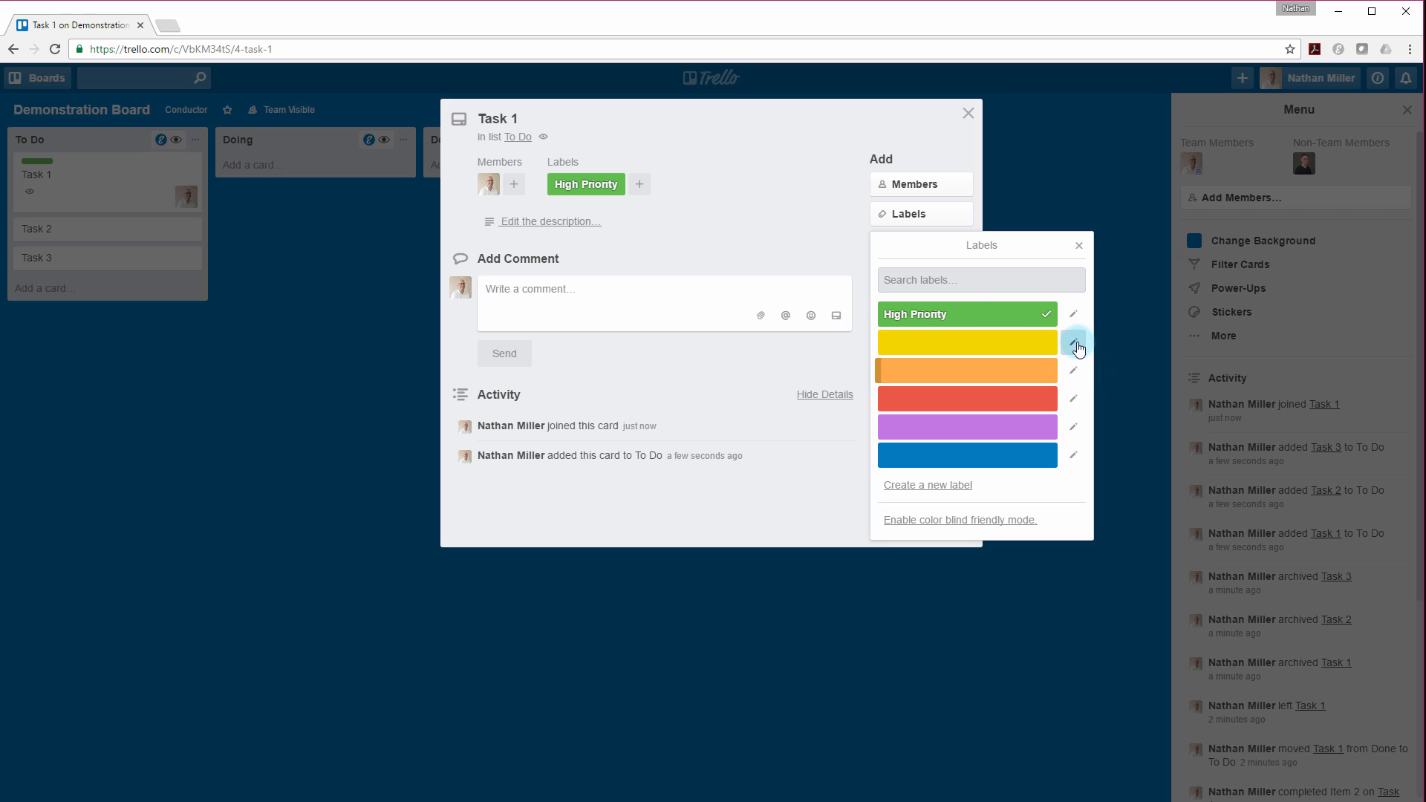
click(1072, 347)
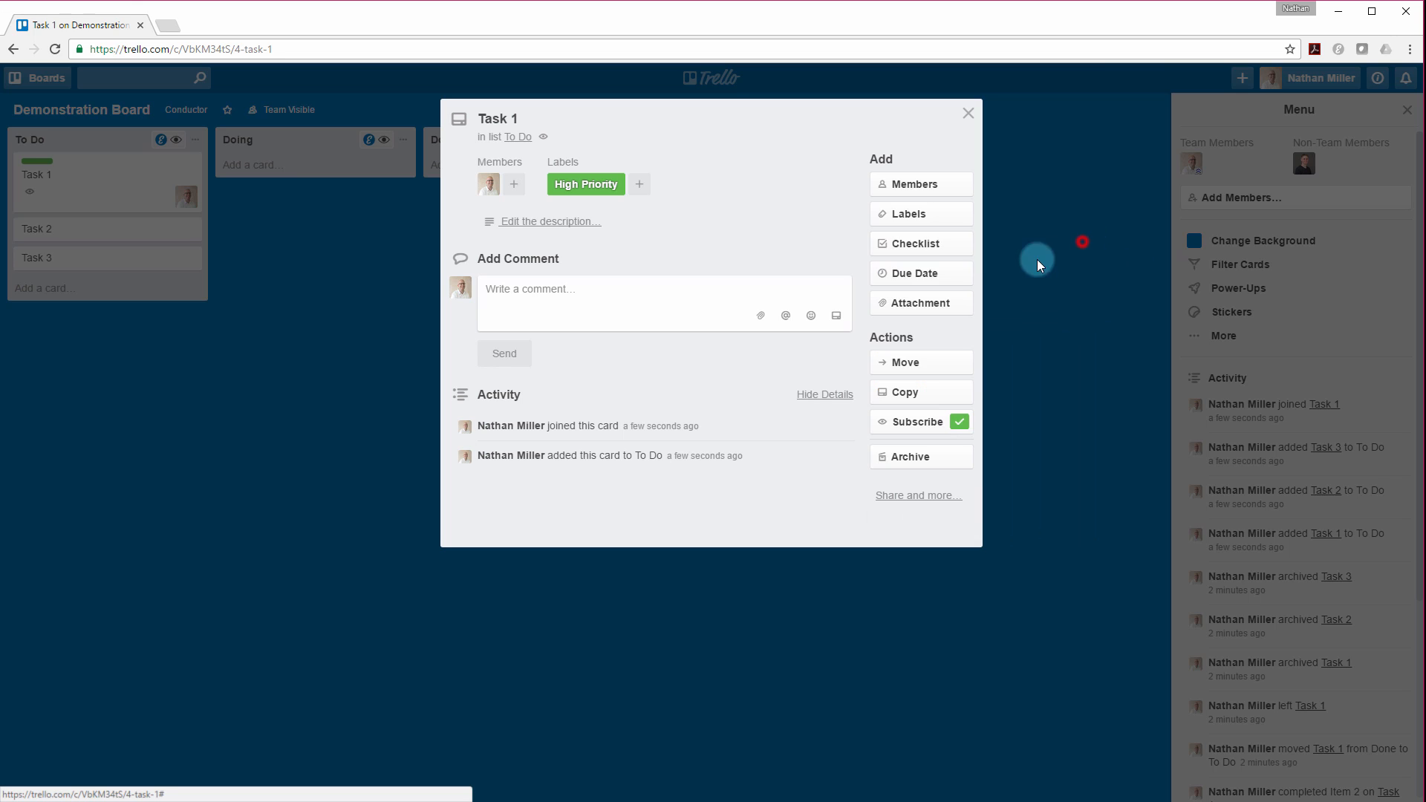
Step: Give Task 1 a checklist with Item 1–3 and a Jan 12 due date, then close it
click(919, 243)
text(Item 1)
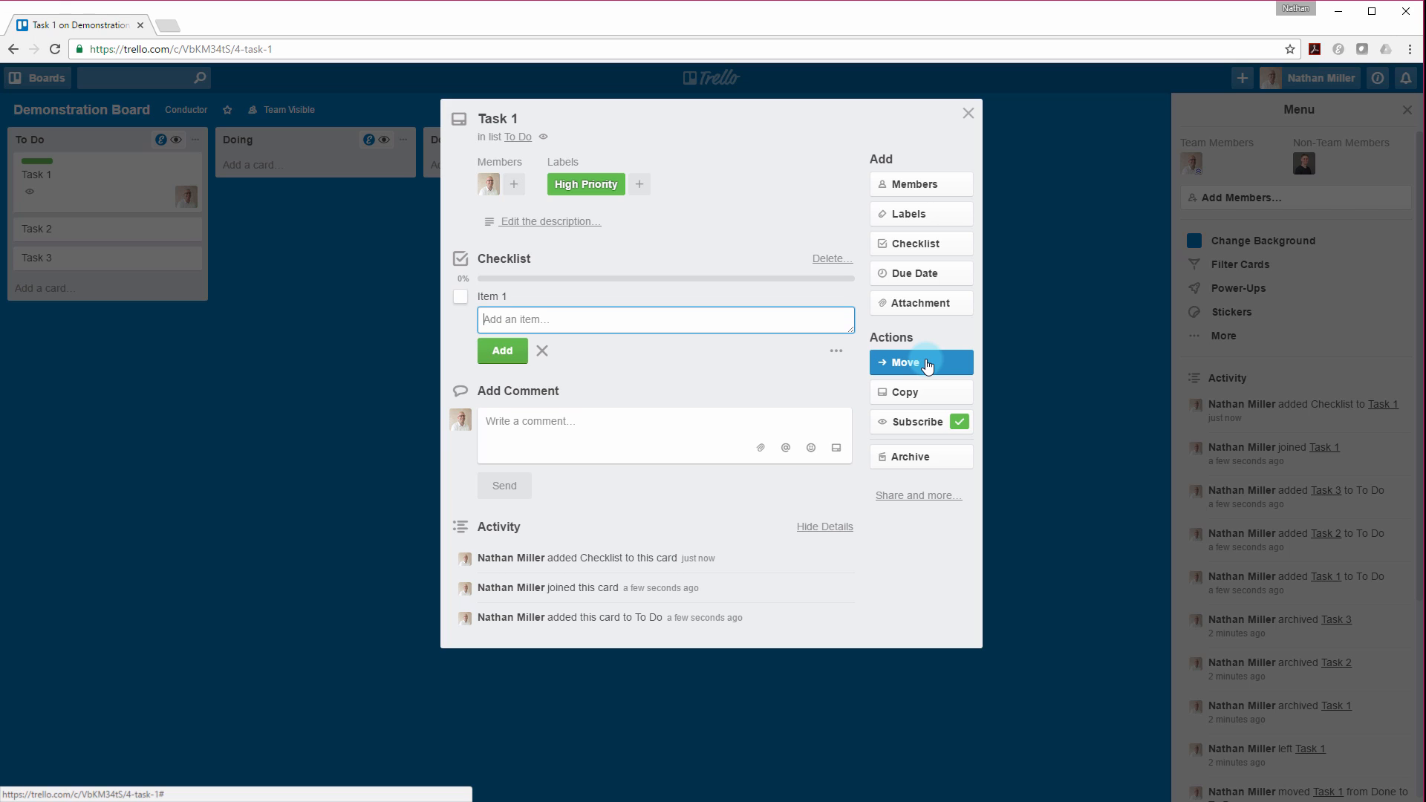
click(501, 350)
text(Item 3)
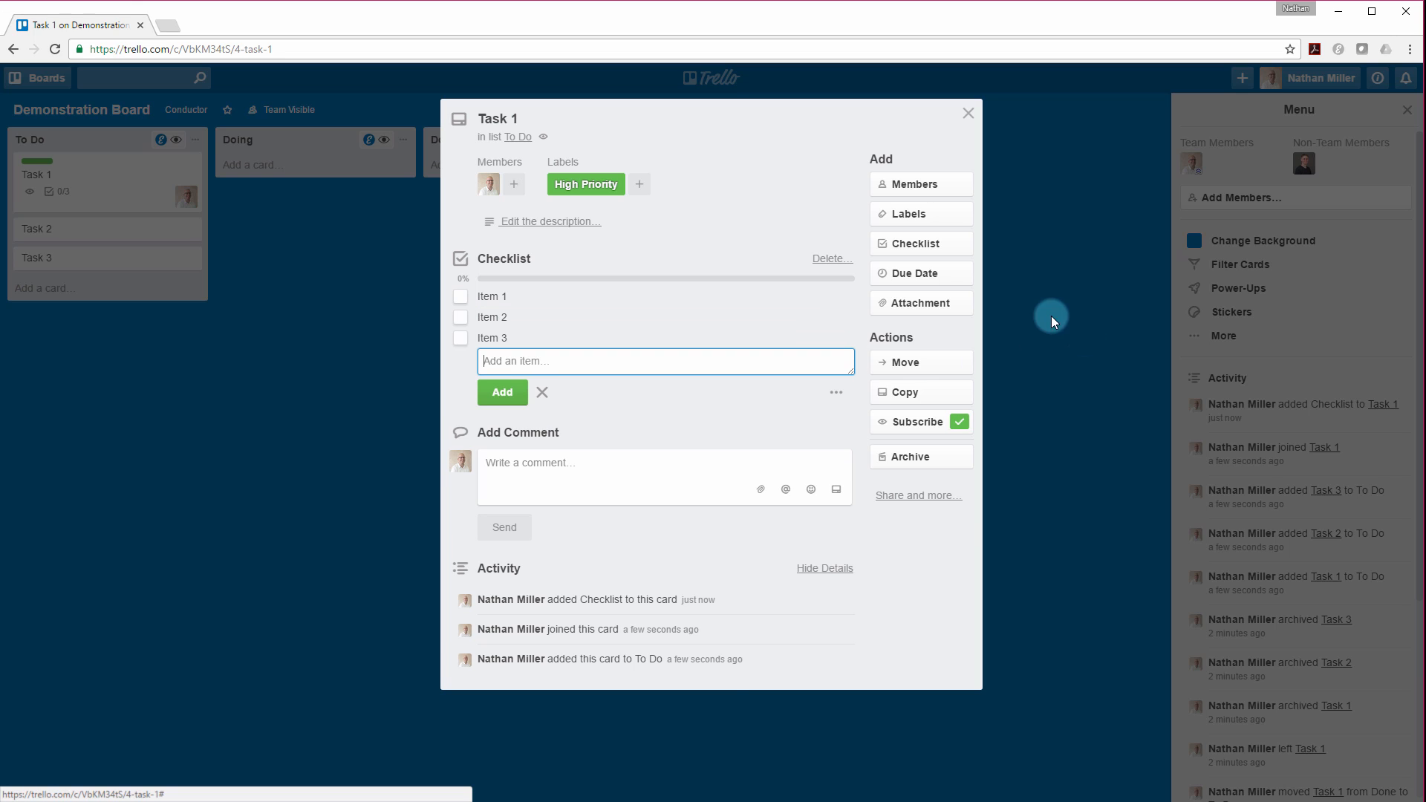
click(919, 273)
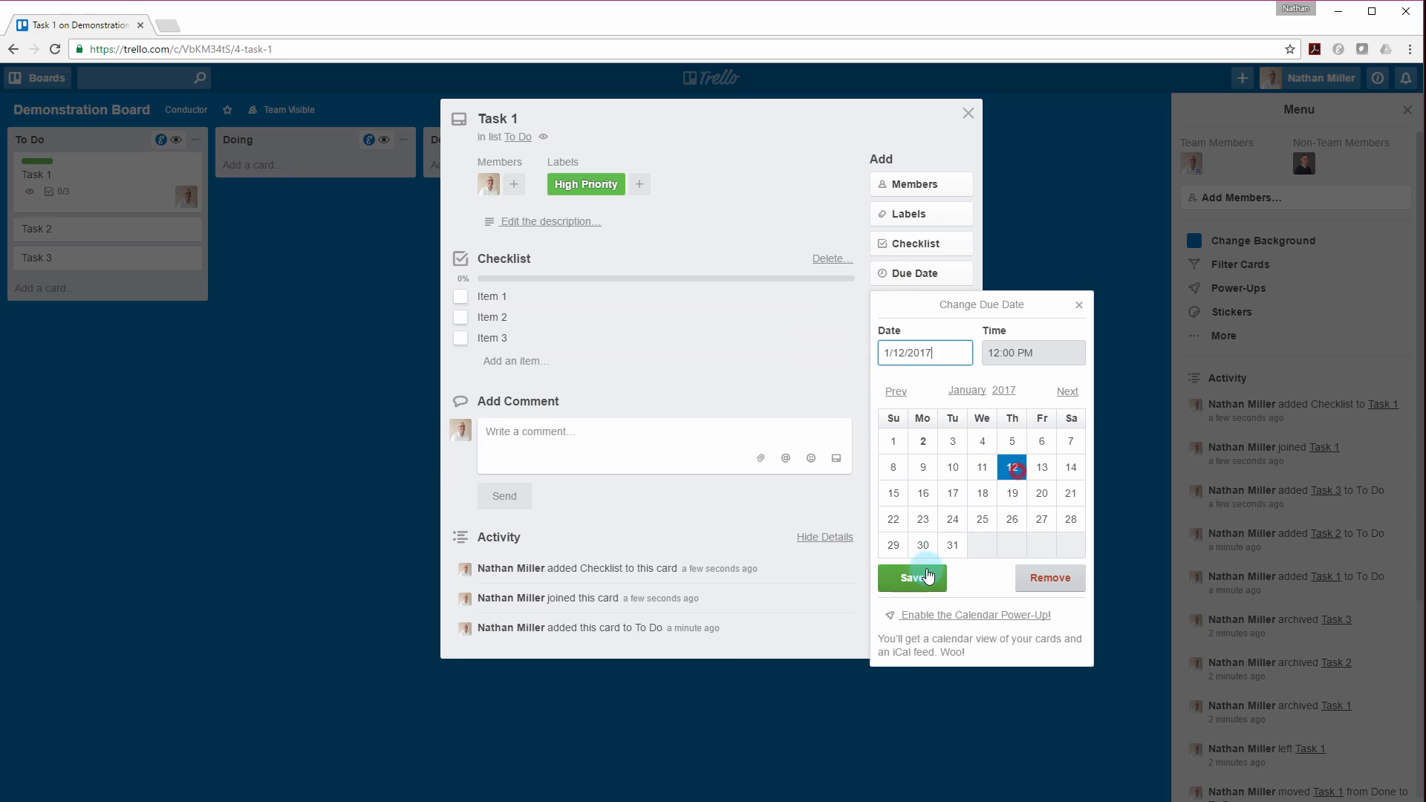
click(912, 578)
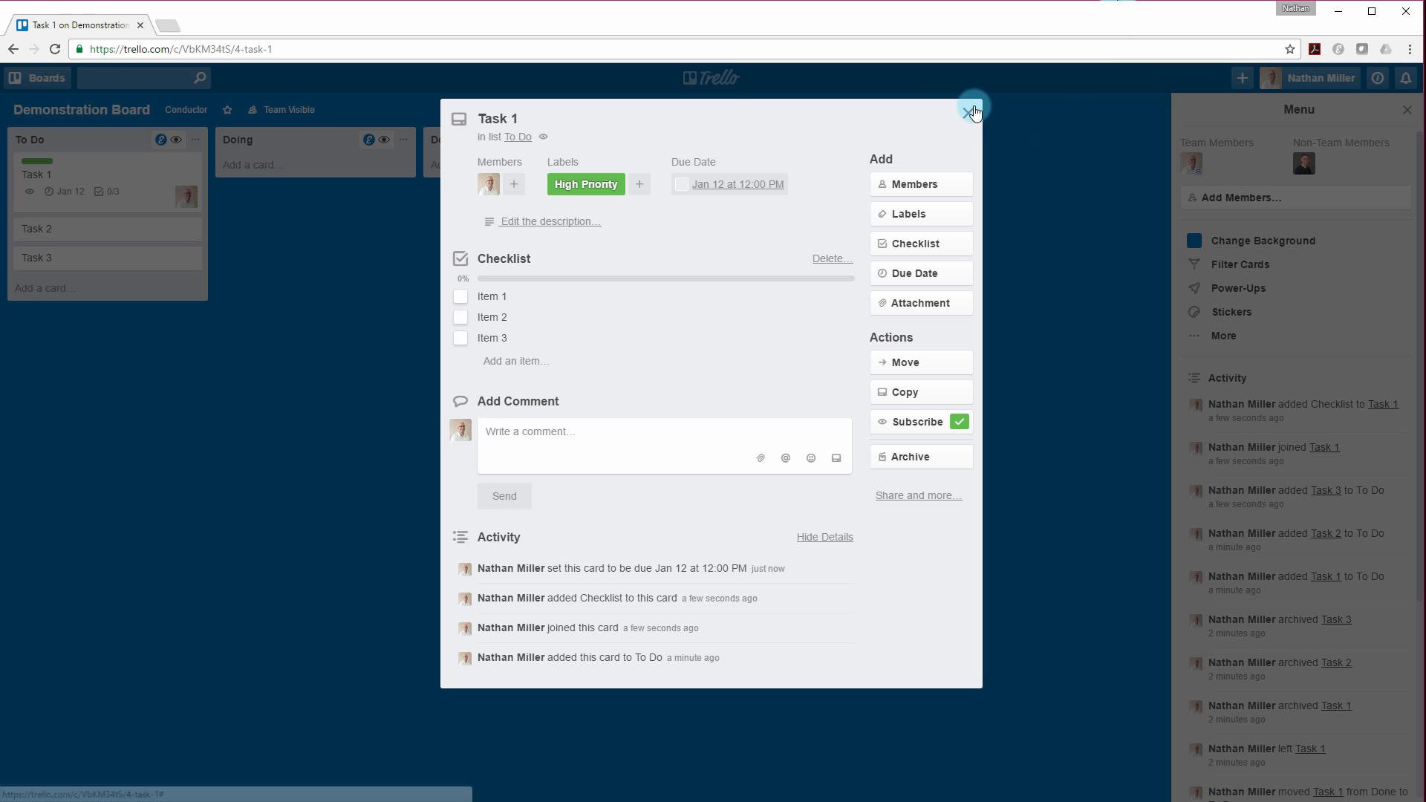
click(973, 110)
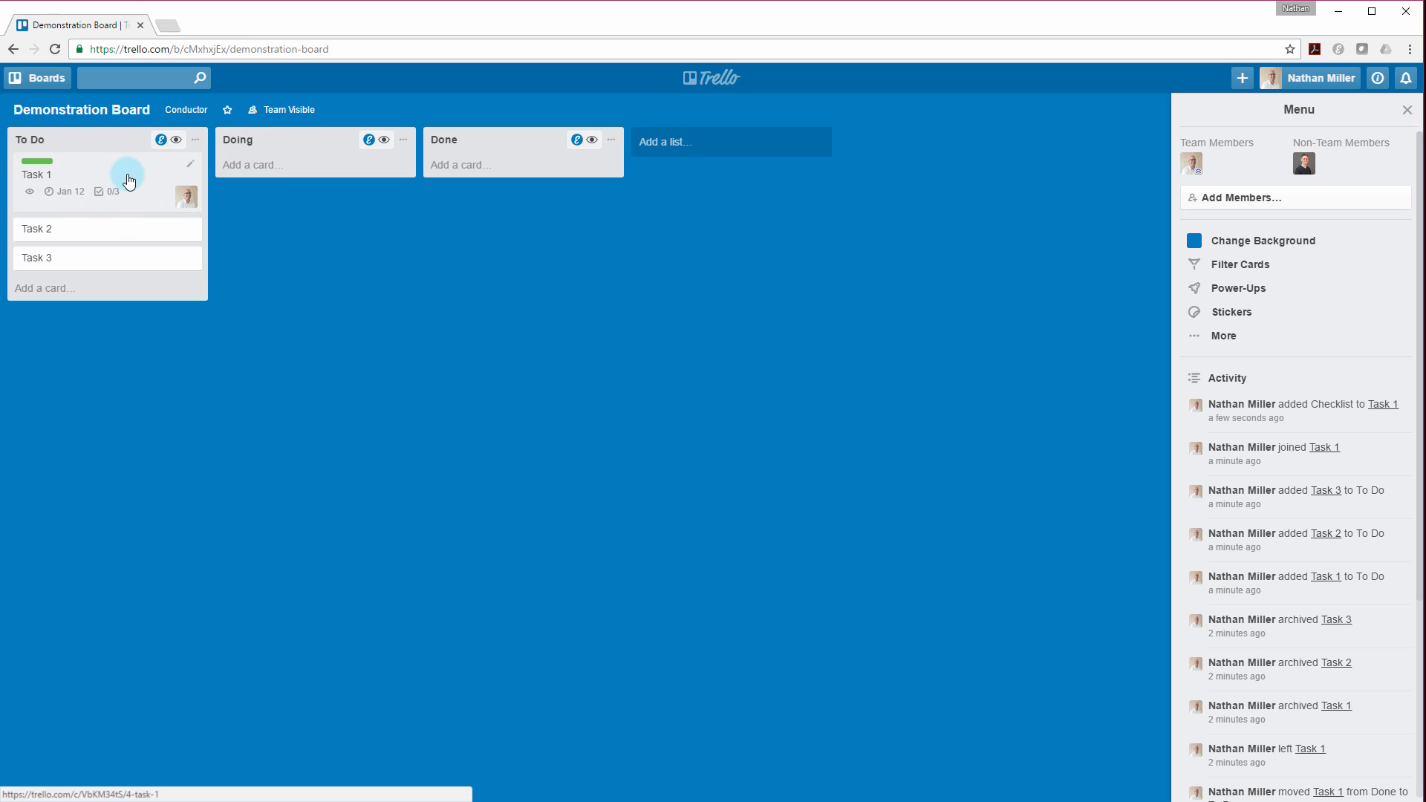
Step: Drag Task 1 into the Doing list and tick checklist Item 1 as complete
drag(107, 178, 315, 178)
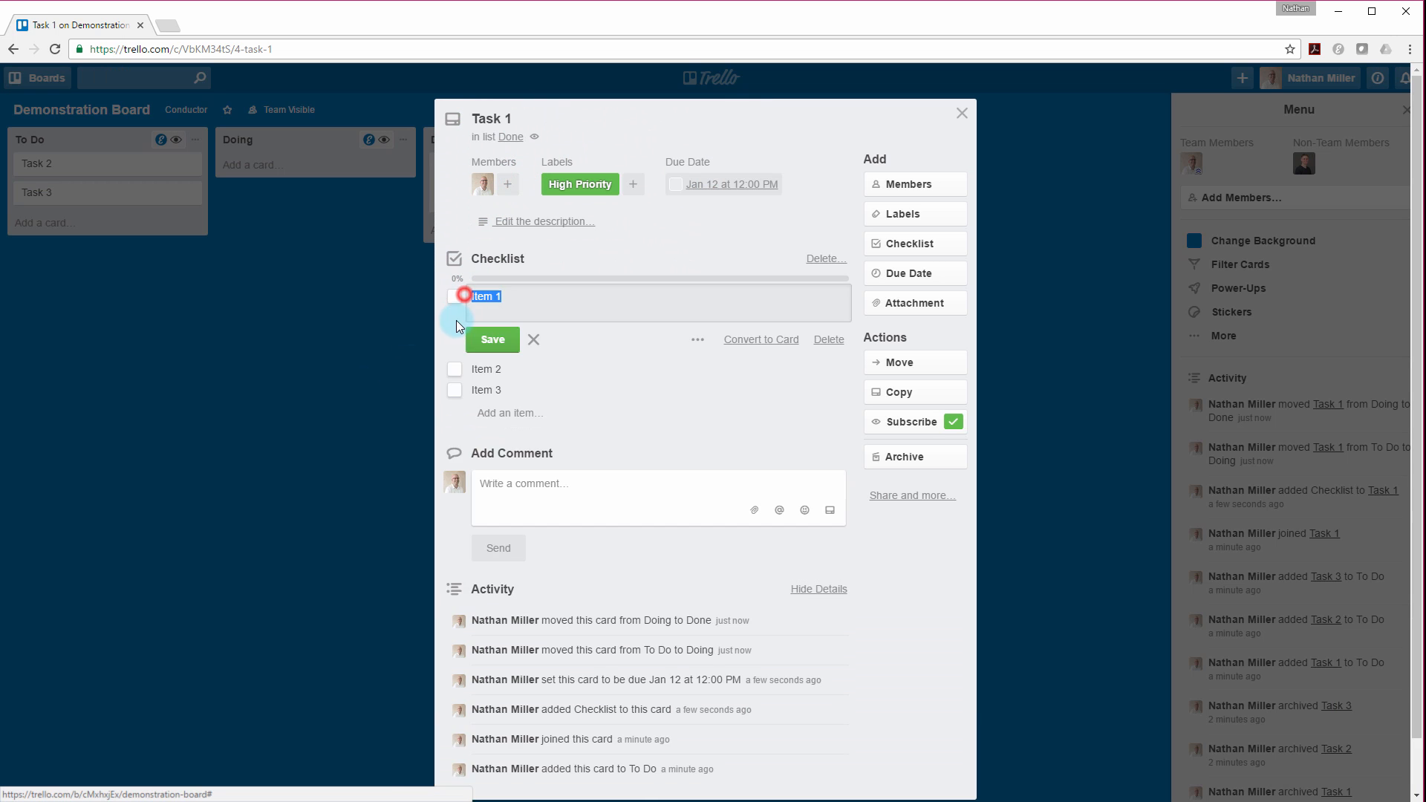
click(454, 337)
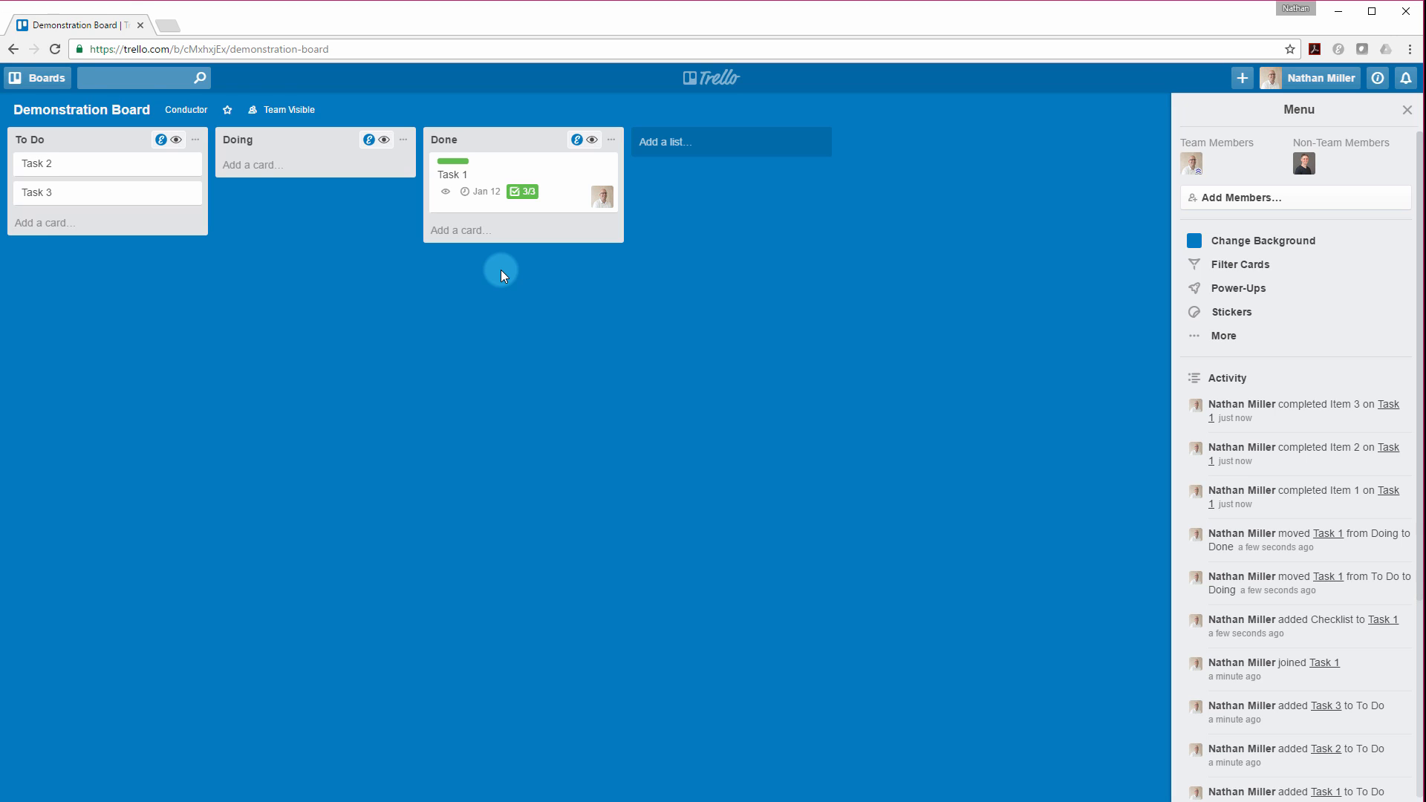
mouse_move(782, 675)
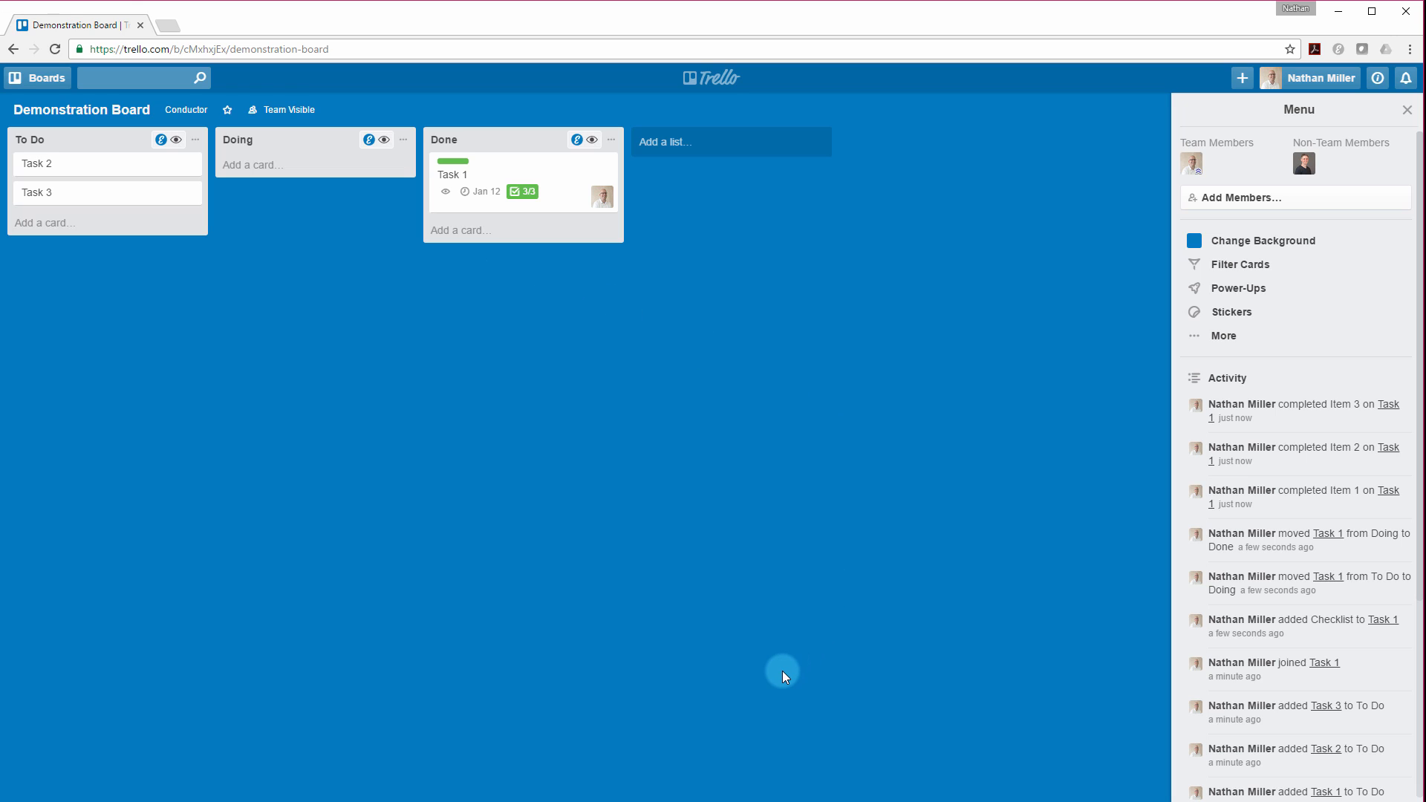
mouse_move(777, 655)
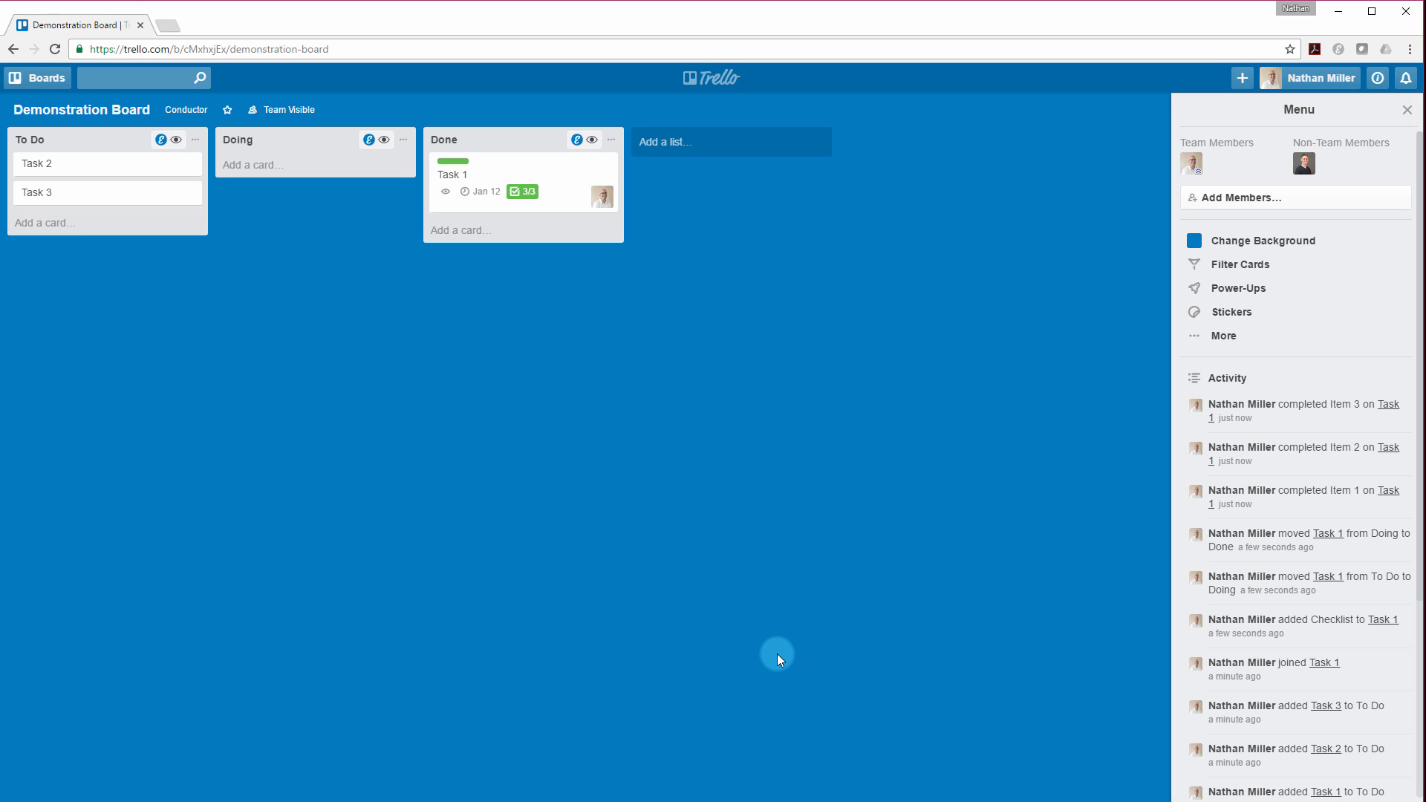
mouse_move(784, 664)
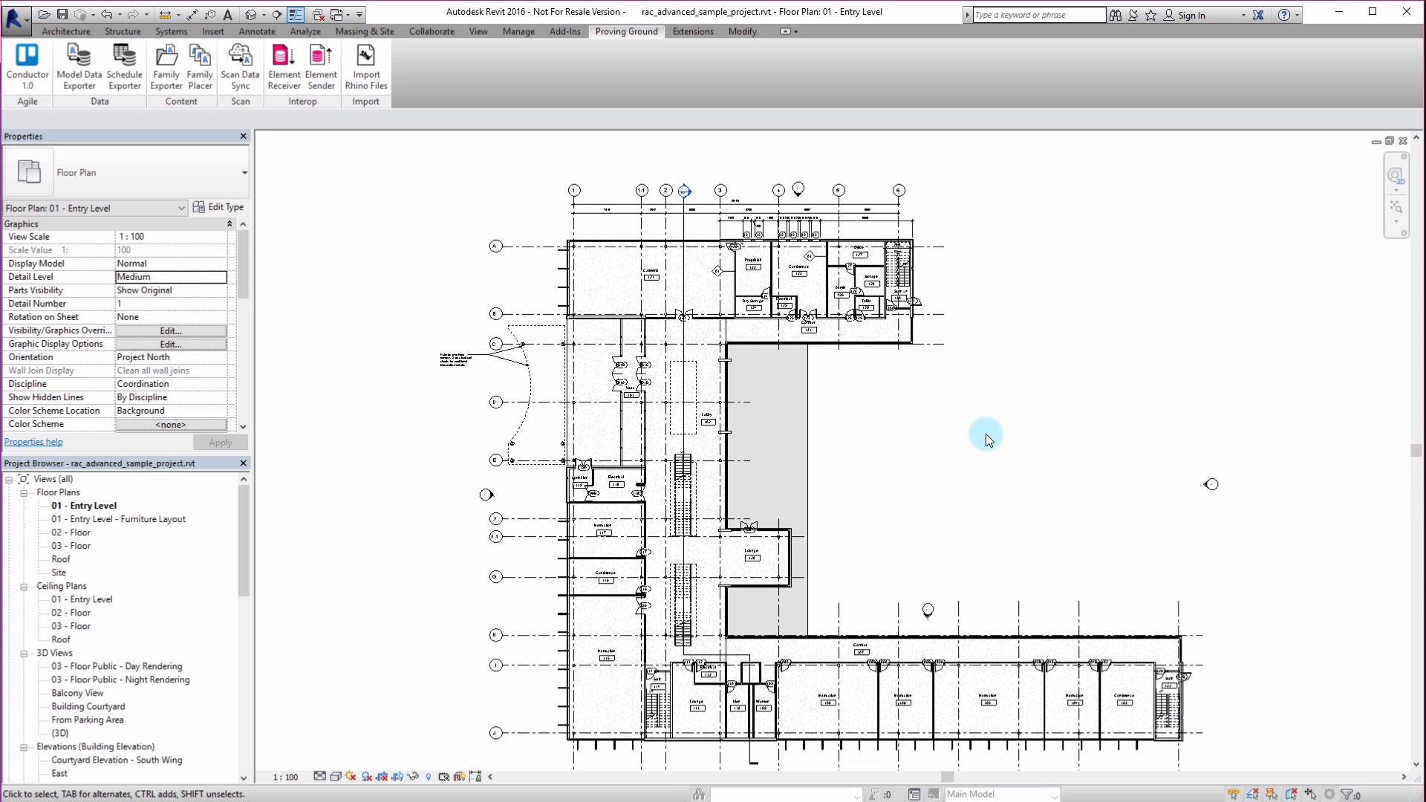
mouse_move(1049, 462)
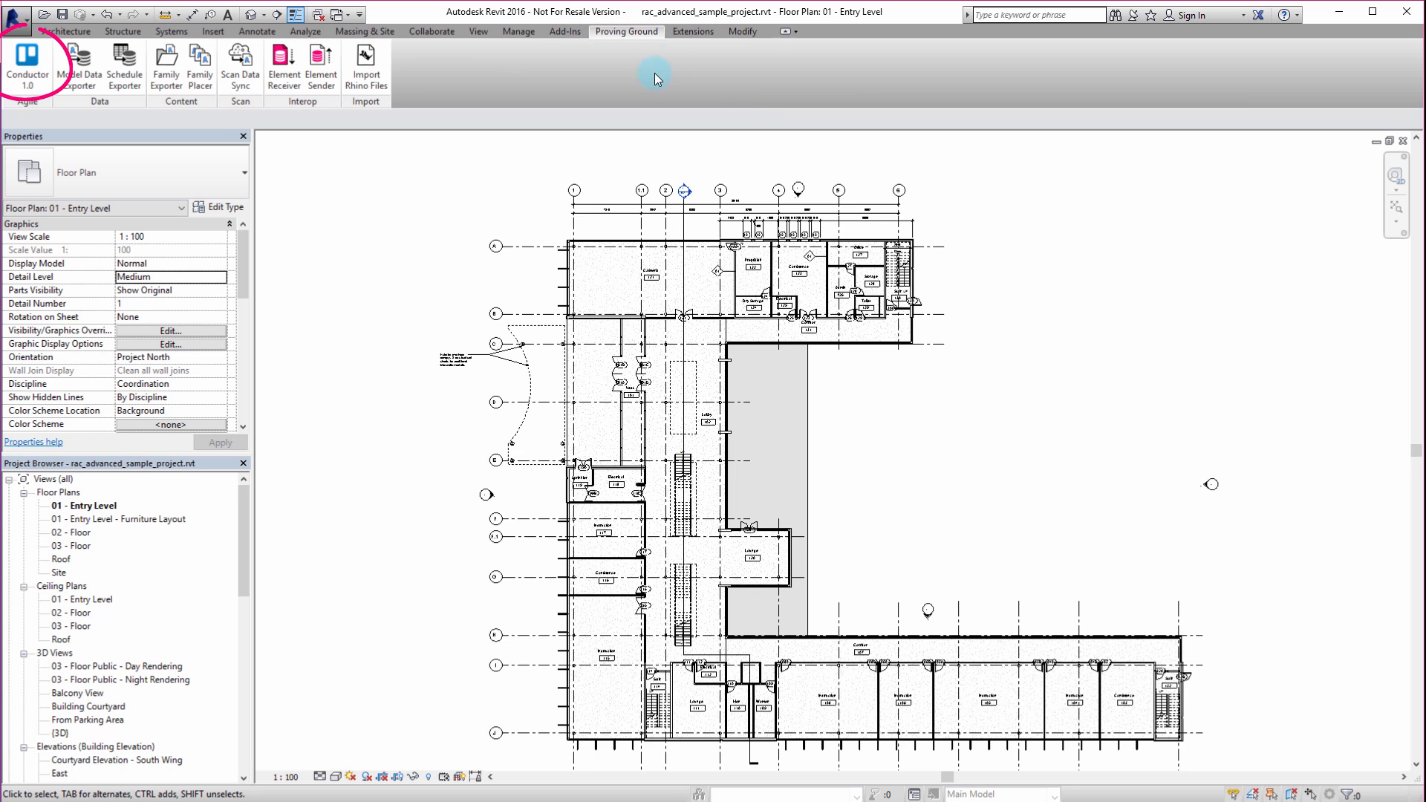
mouse_move(28, 64)
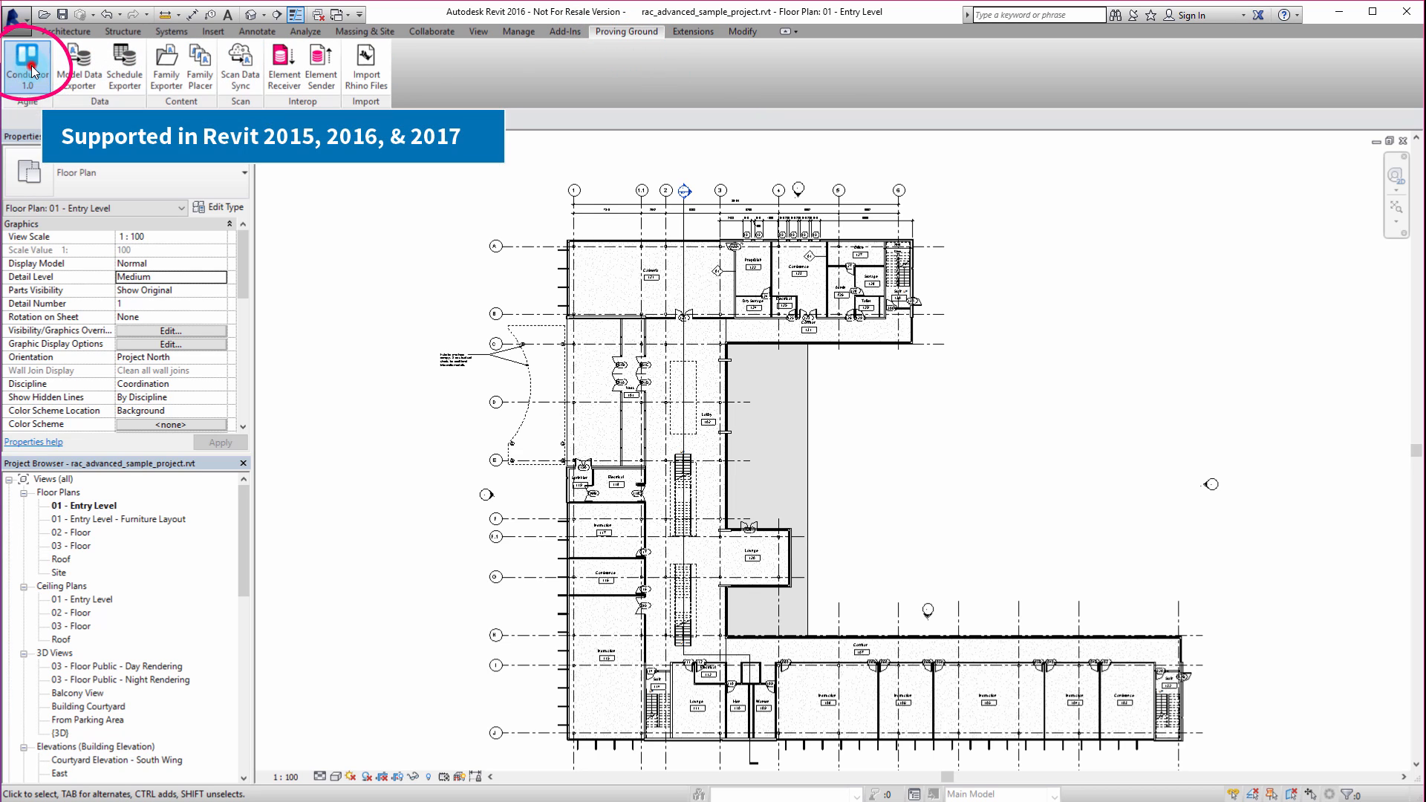
Step: Open the Conductor 1.0 panel from the Proving Ground ribbon tab
click(28, 66)
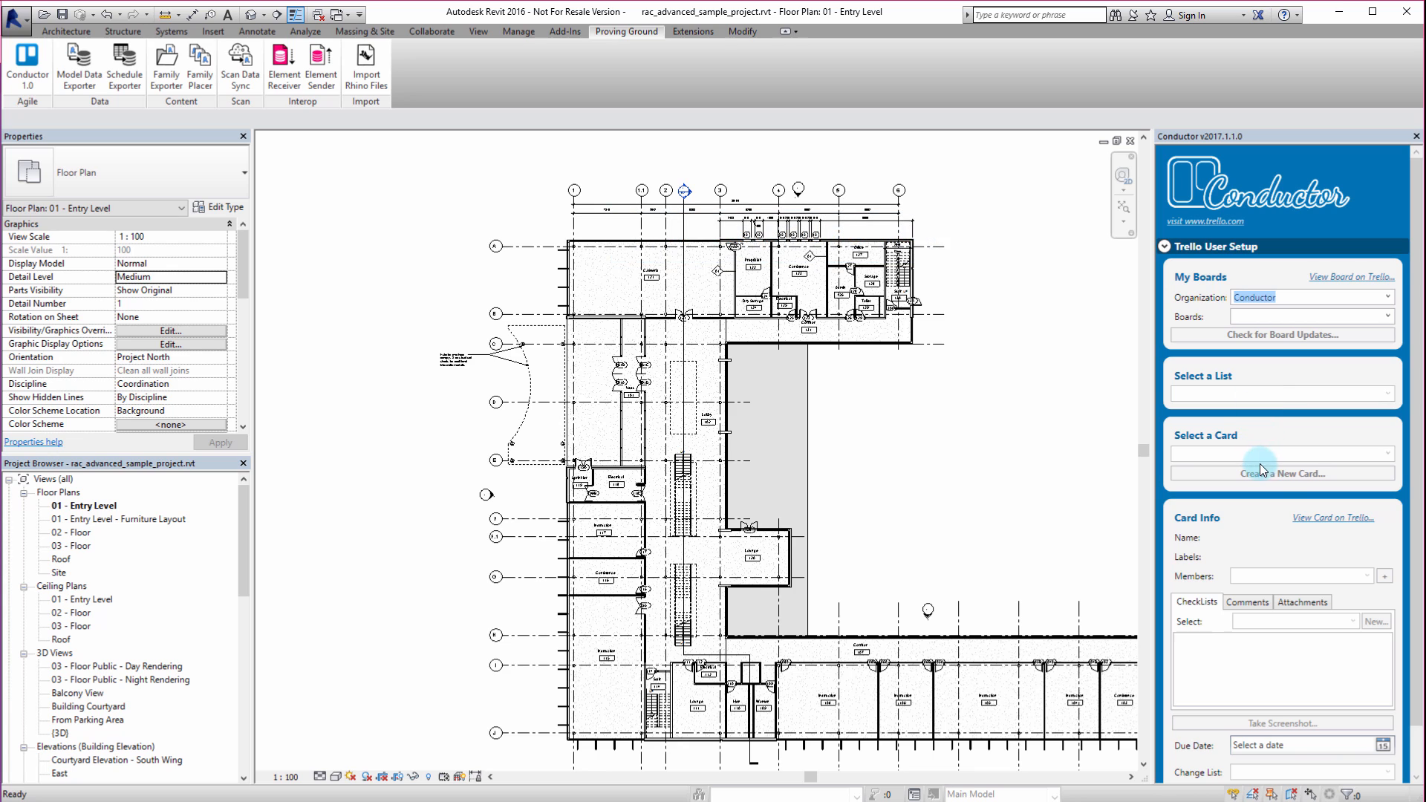
mouse_move(1236, 544)
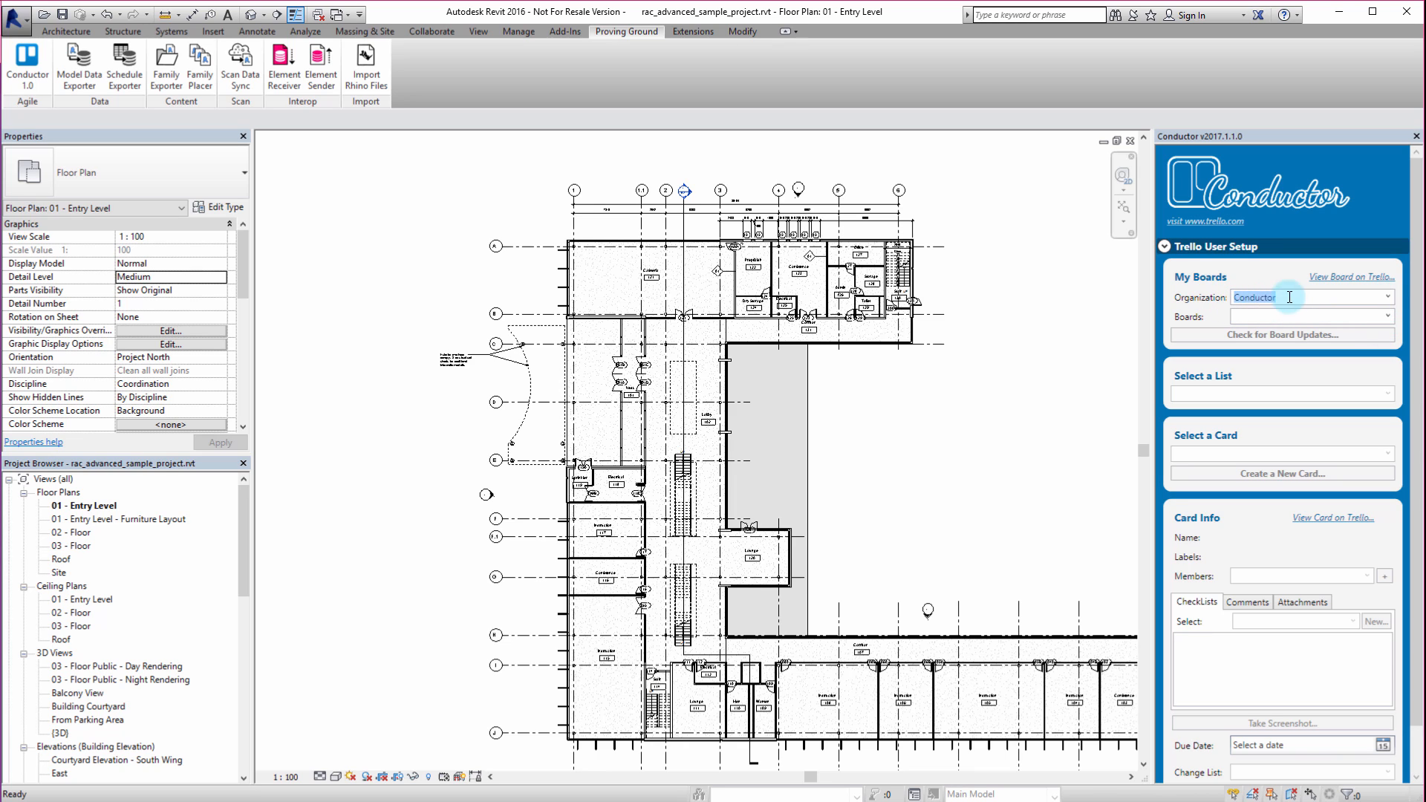
Step: In Conductor, choose the Conductor organization and the Demonstration Board
click(1389, 297)
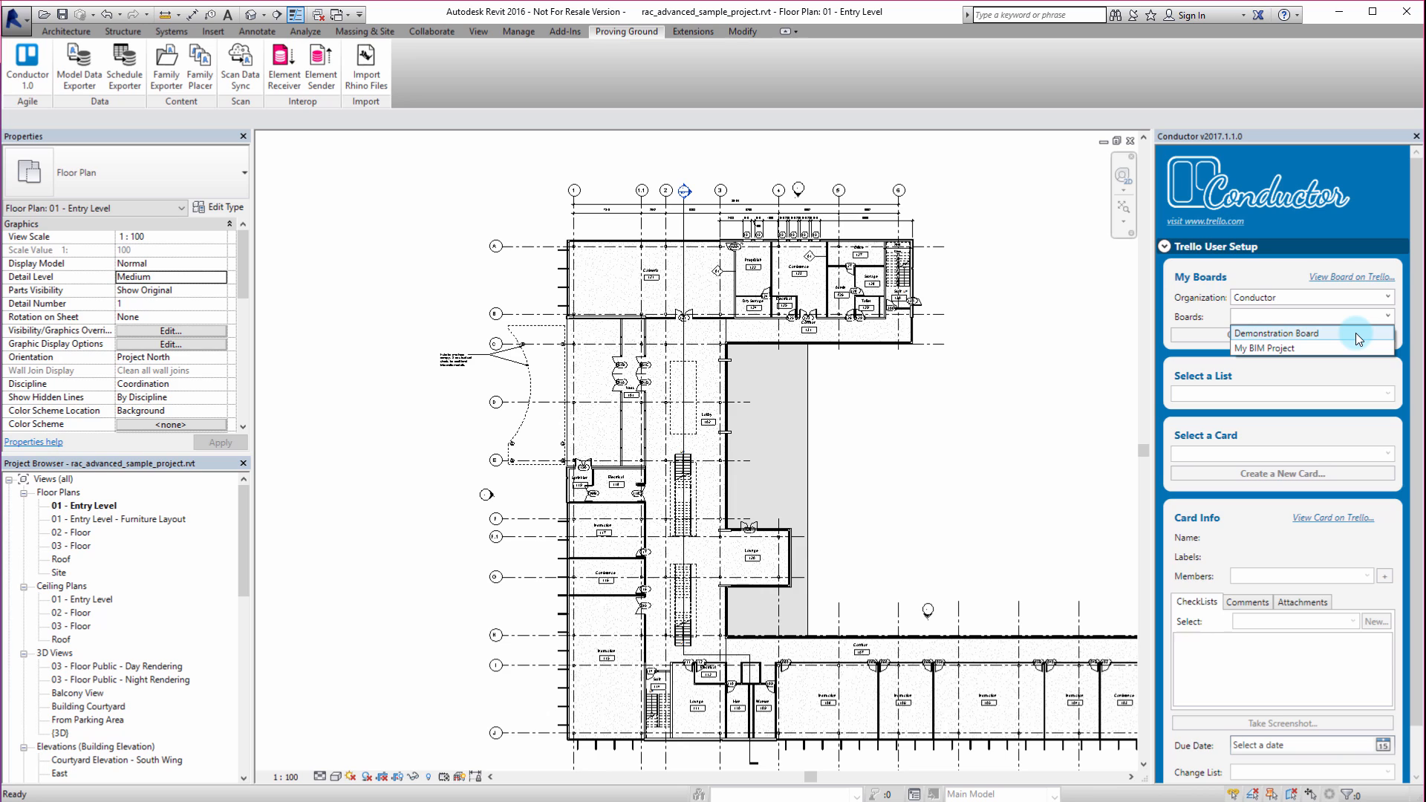
click(1275, 332)
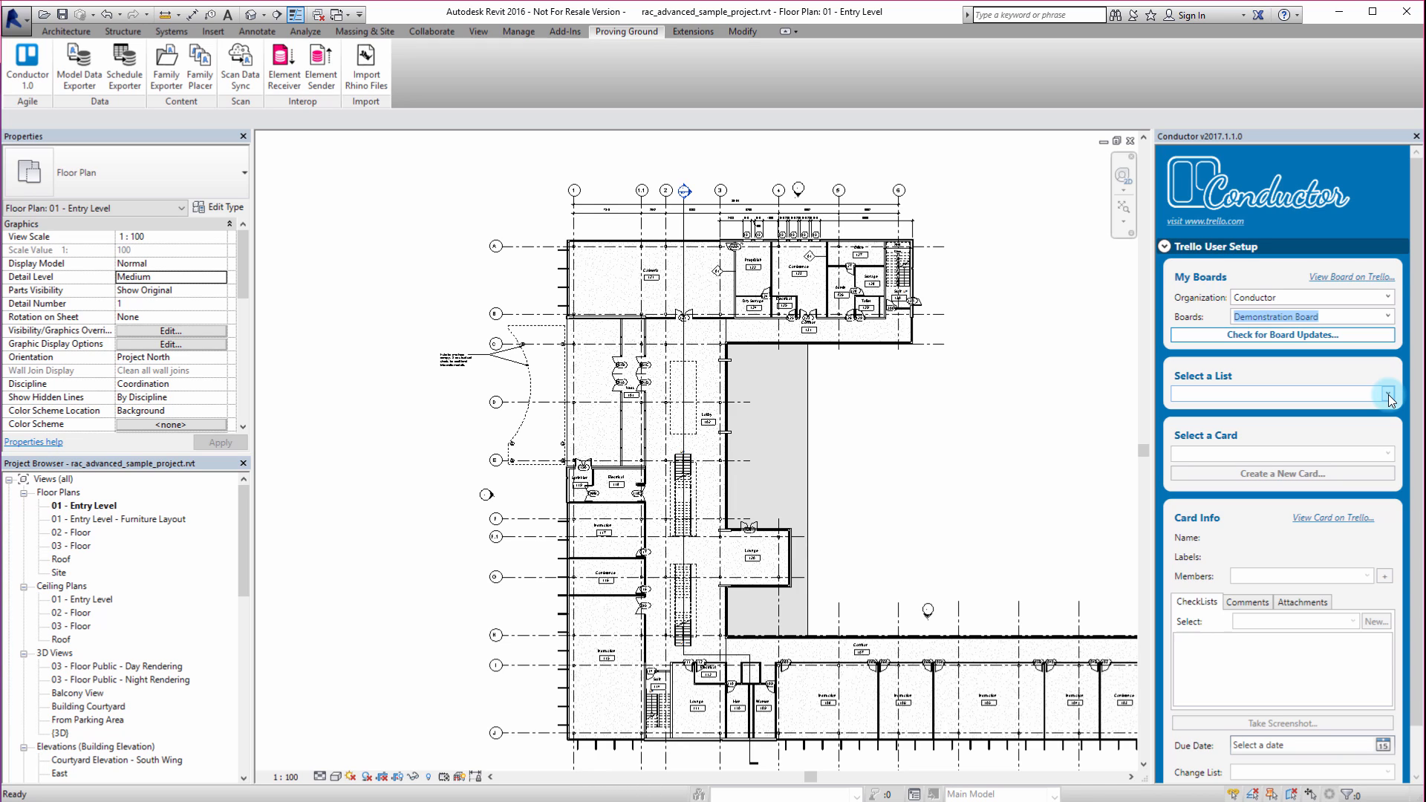
Step: Browse the board's lists, choose To Do, and view its cards
click(1388, 392)
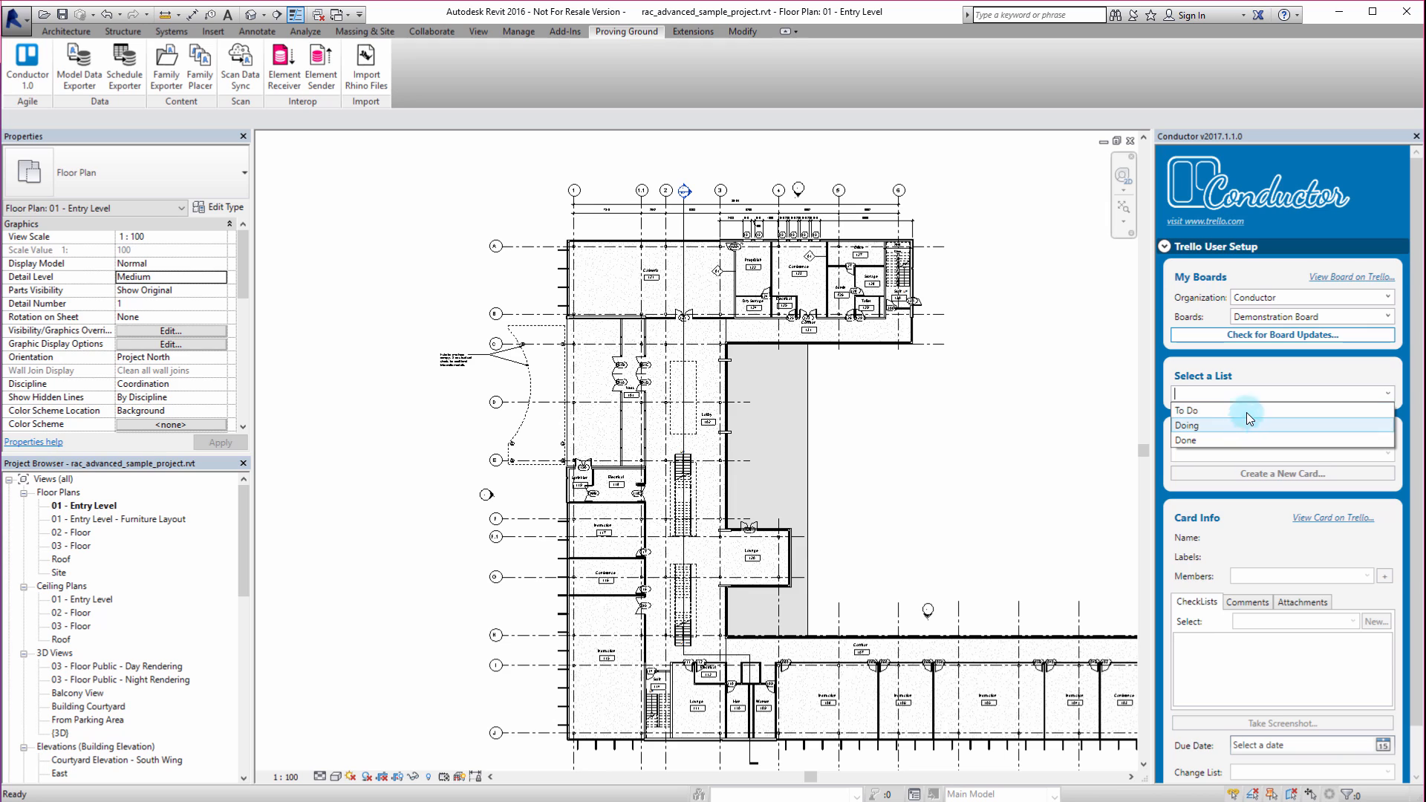
mouse_move(1250, 418)
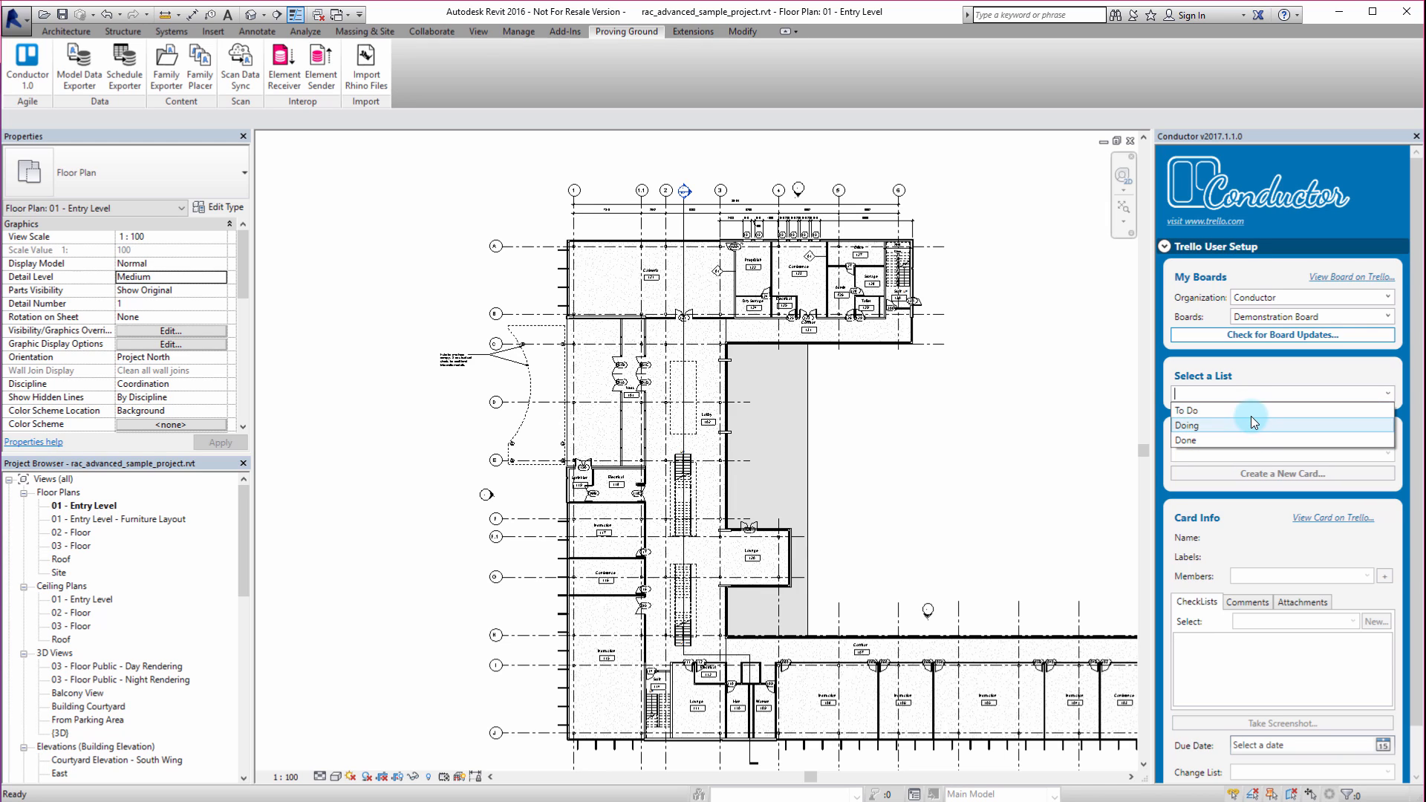
click(1253, 410)
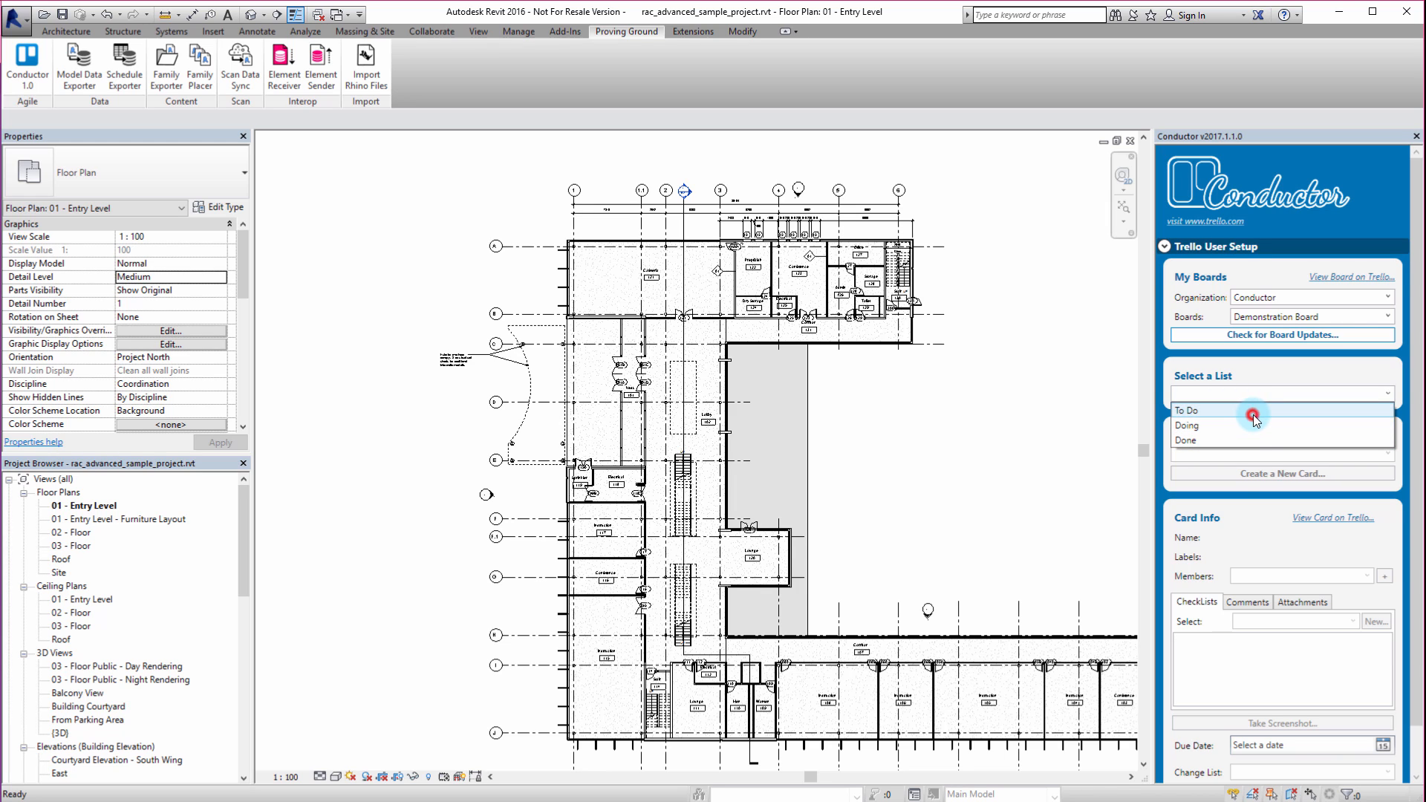
click(1186, 409)
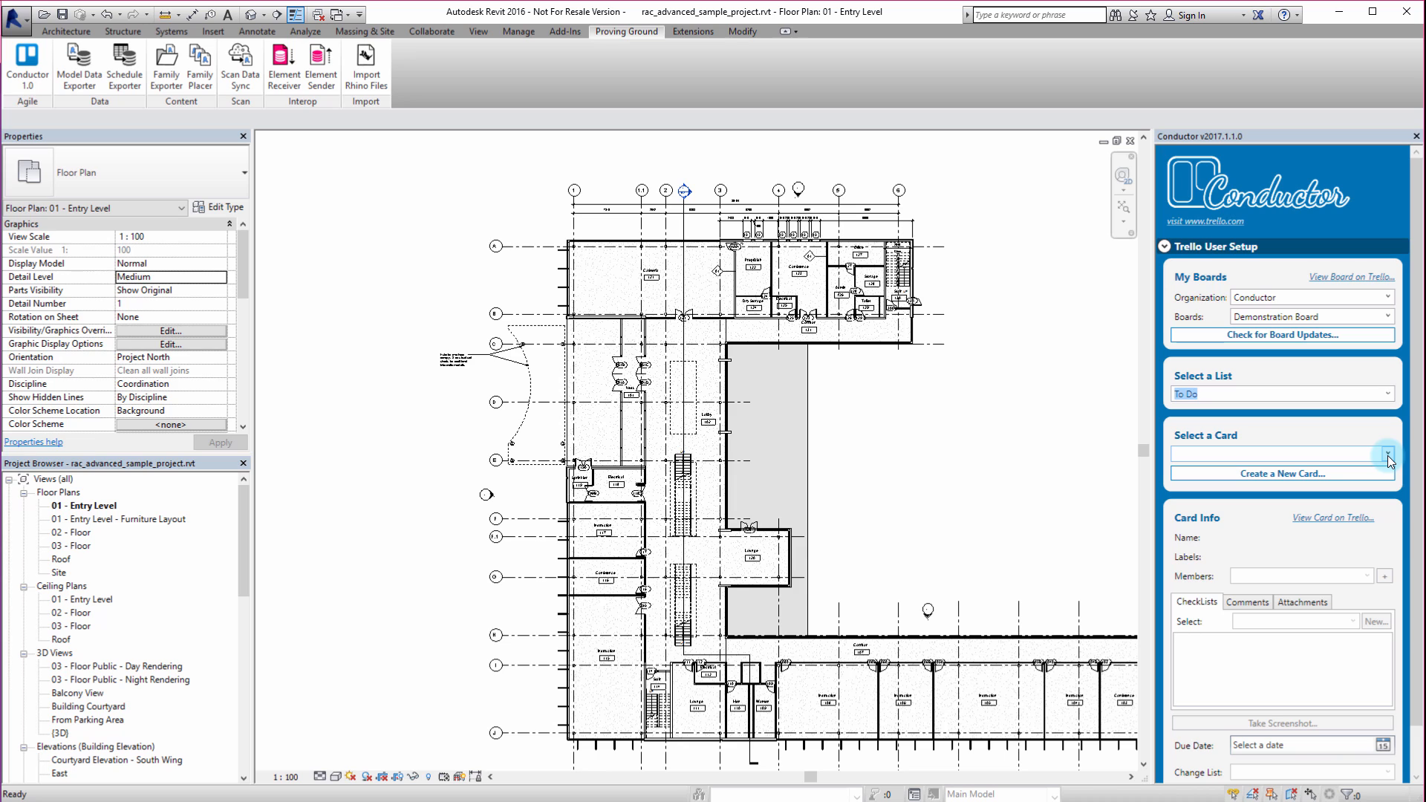
click(1385, 453)
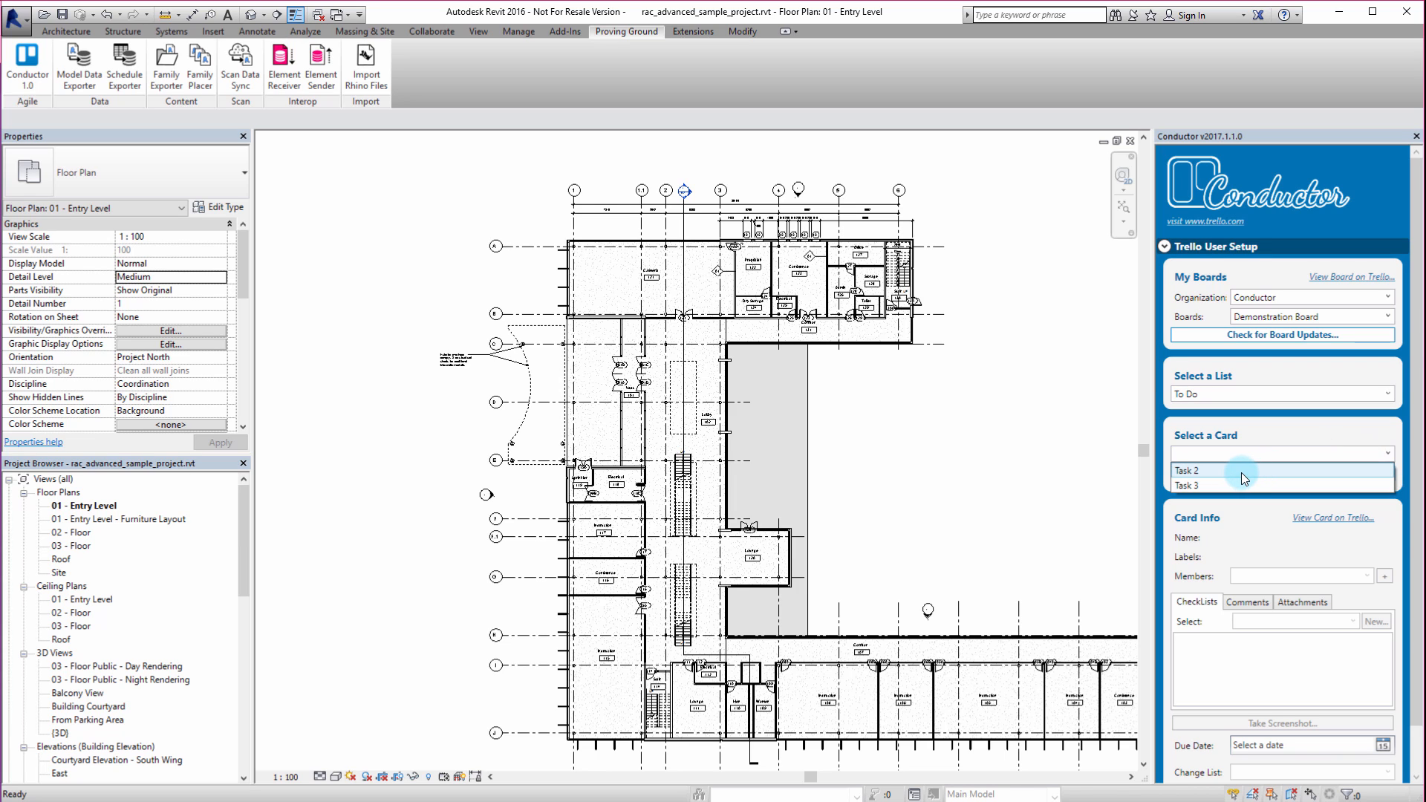
Step: Reselect the To Do list, load Task 2, and open the new-card form
click(1386, 393)
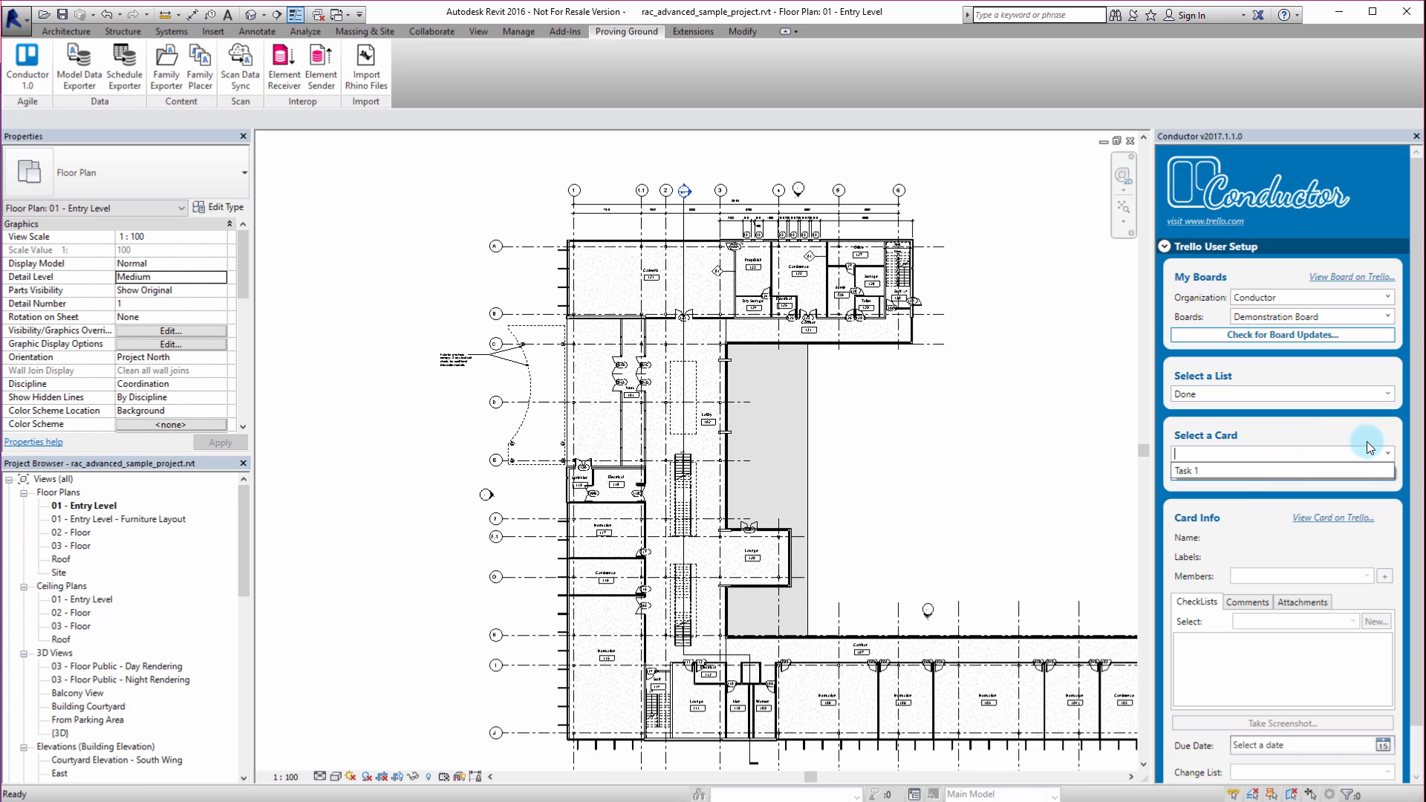
click(1279, 394)
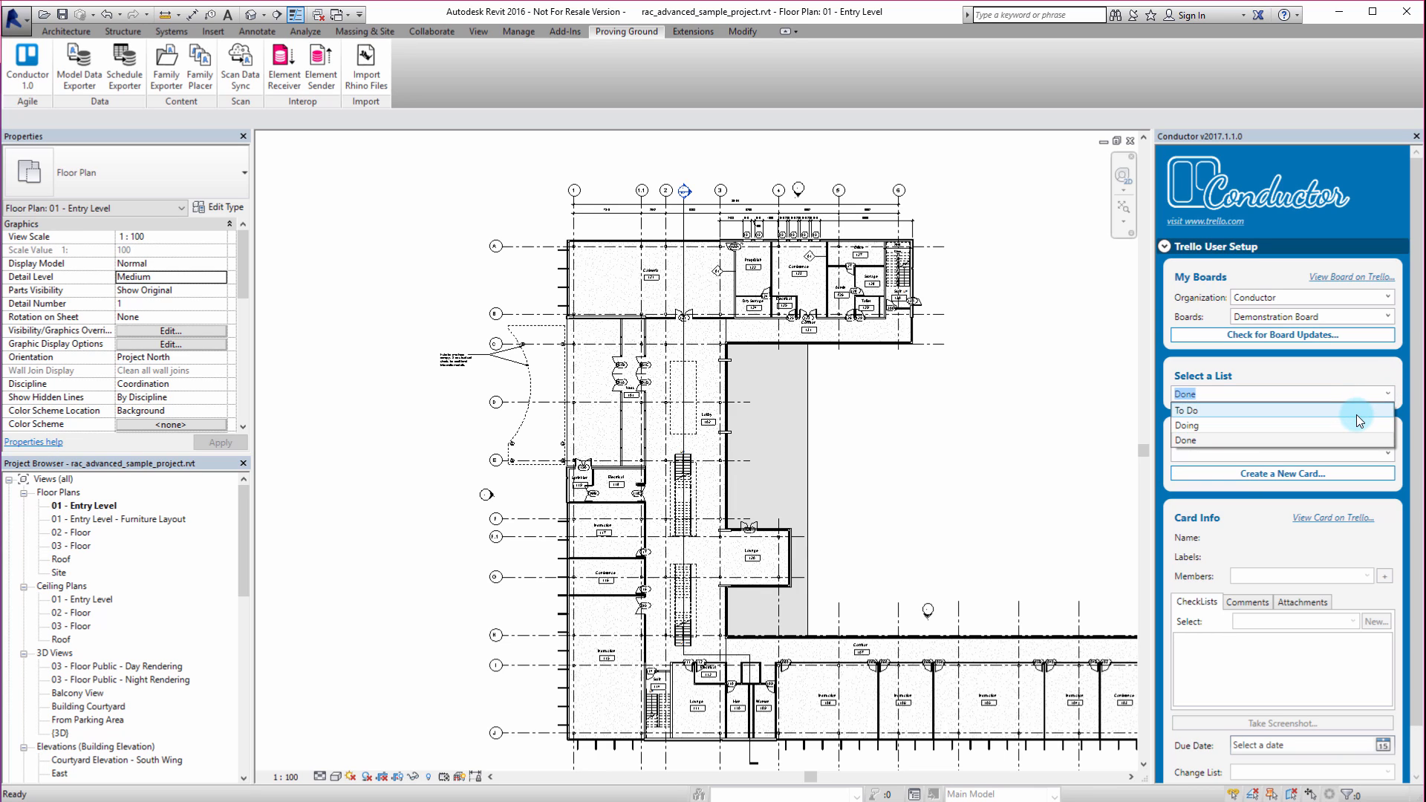
click(1187, 410)
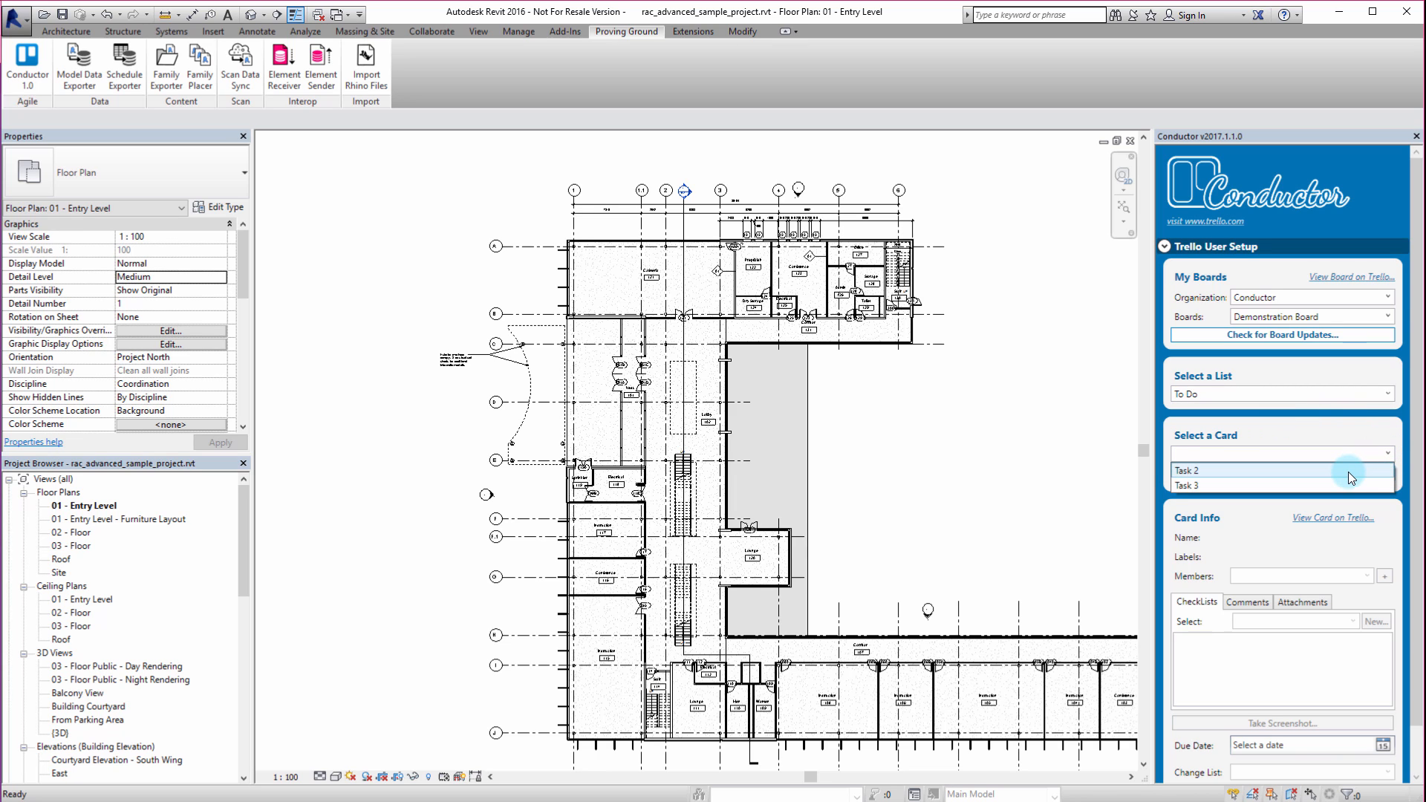
click(1186, 470)
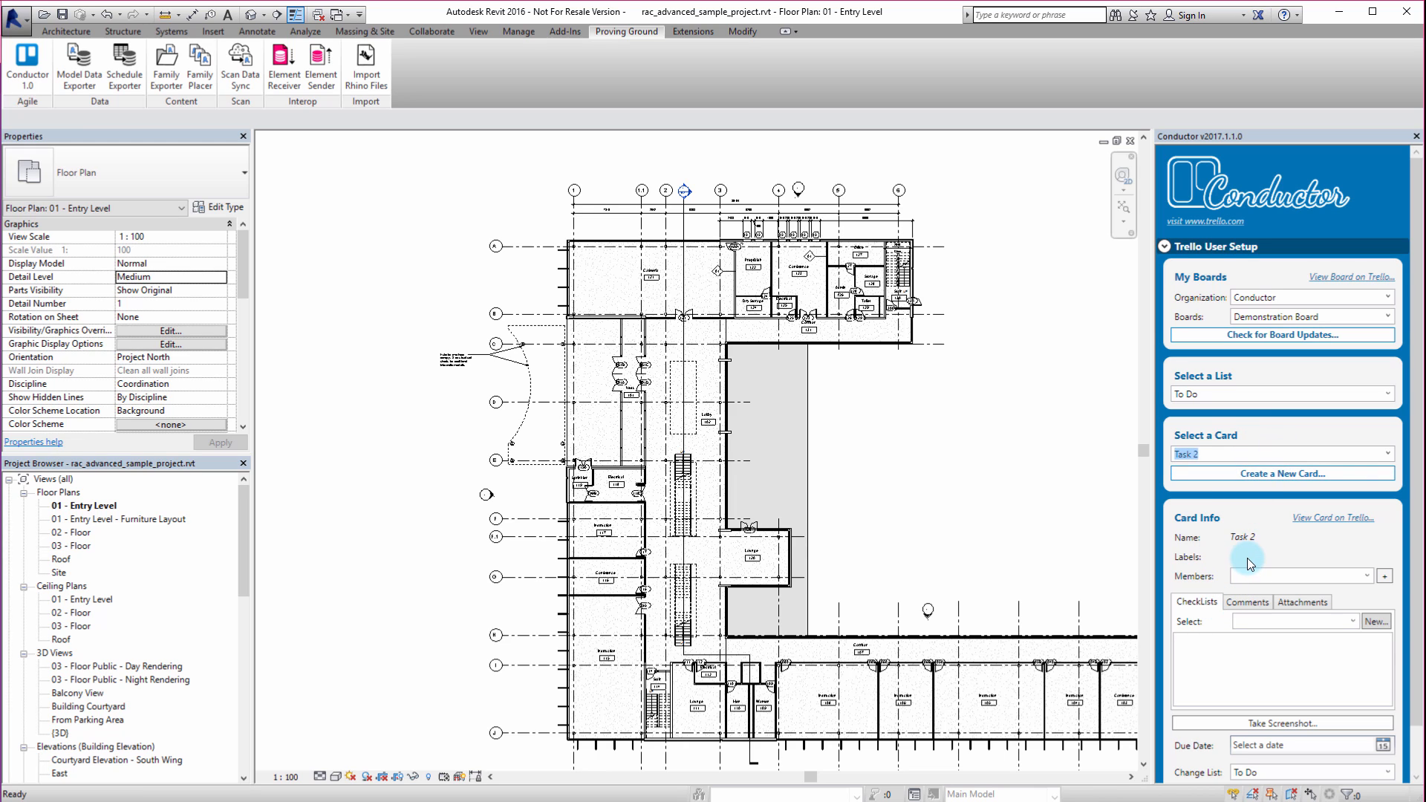
mouse_move(1280, 473)
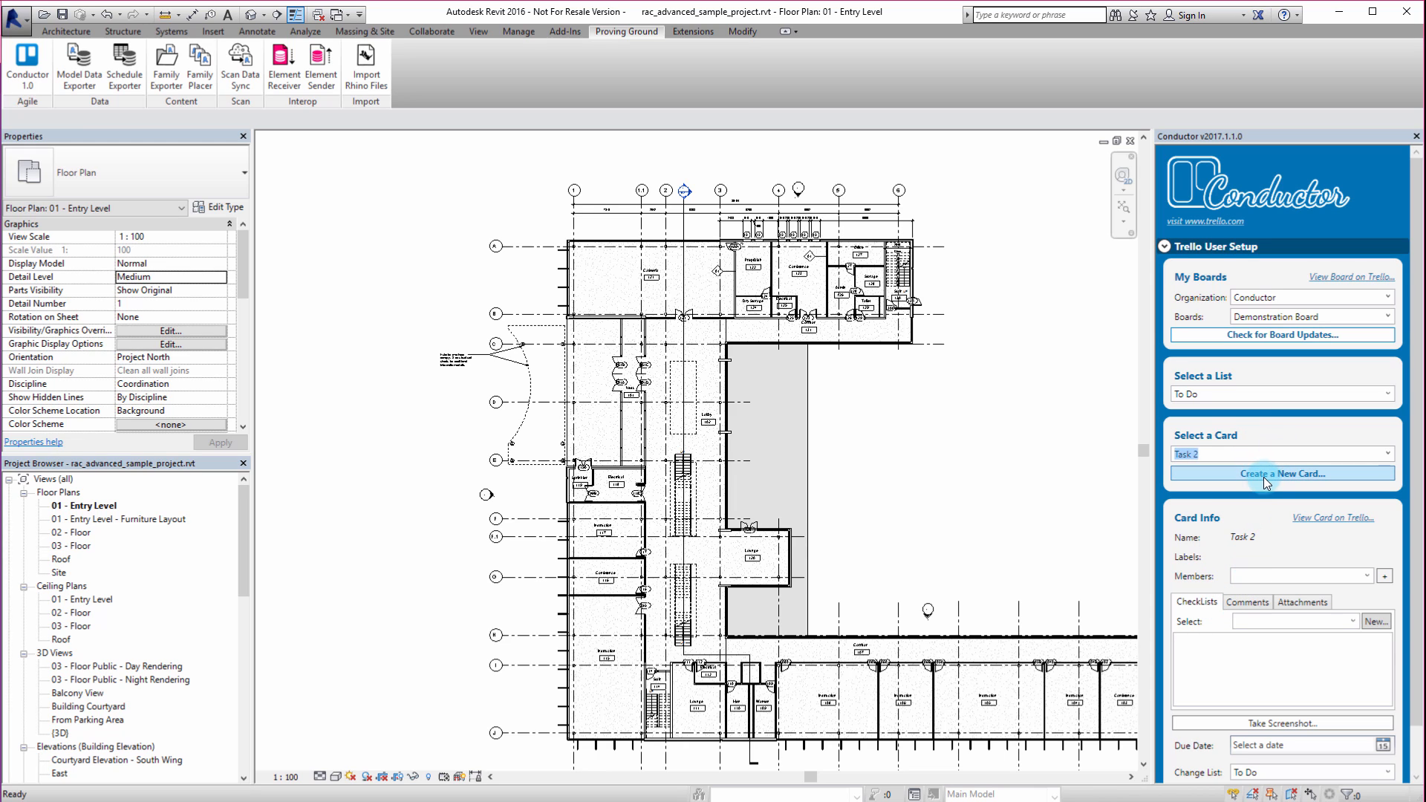
mouse_move(1323, 481)
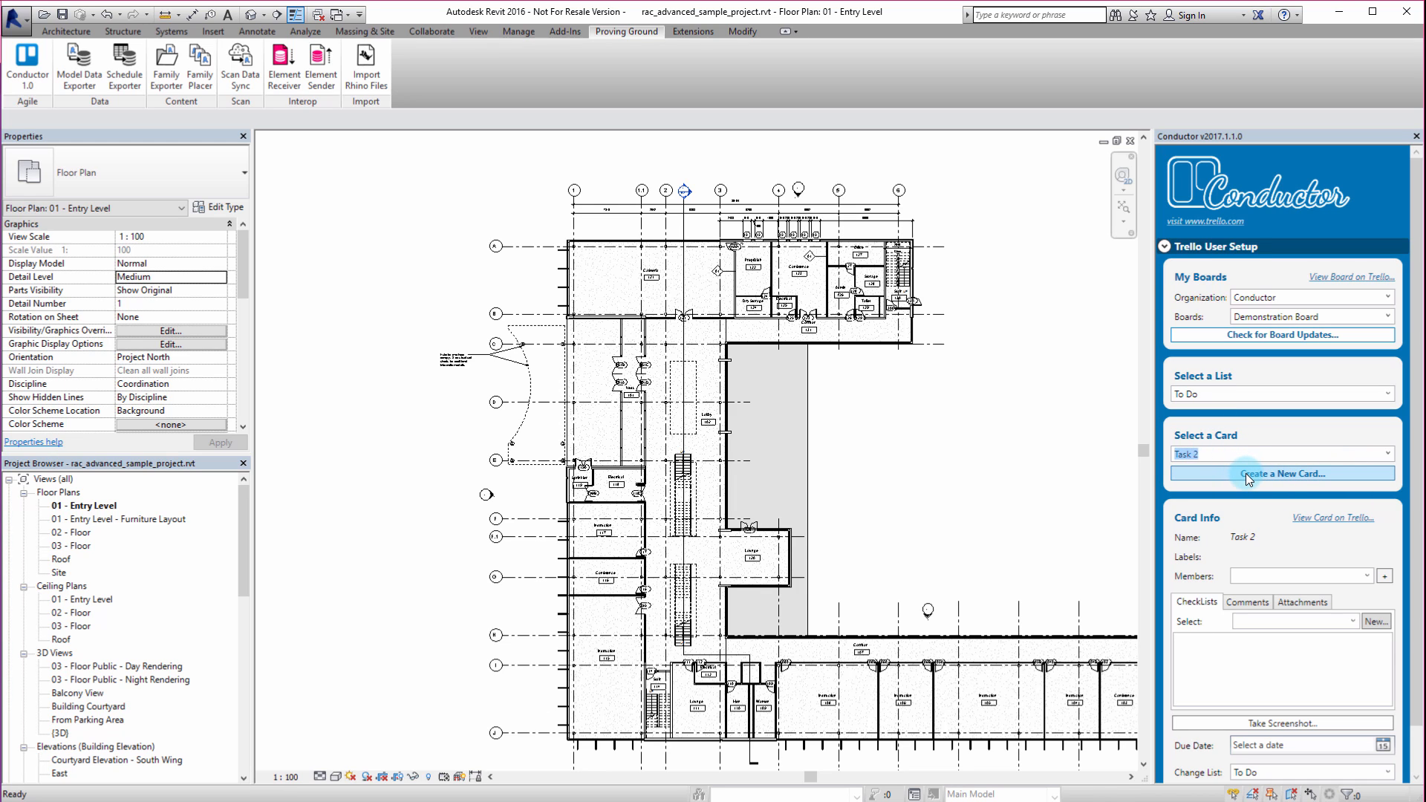
click(1281, 473)
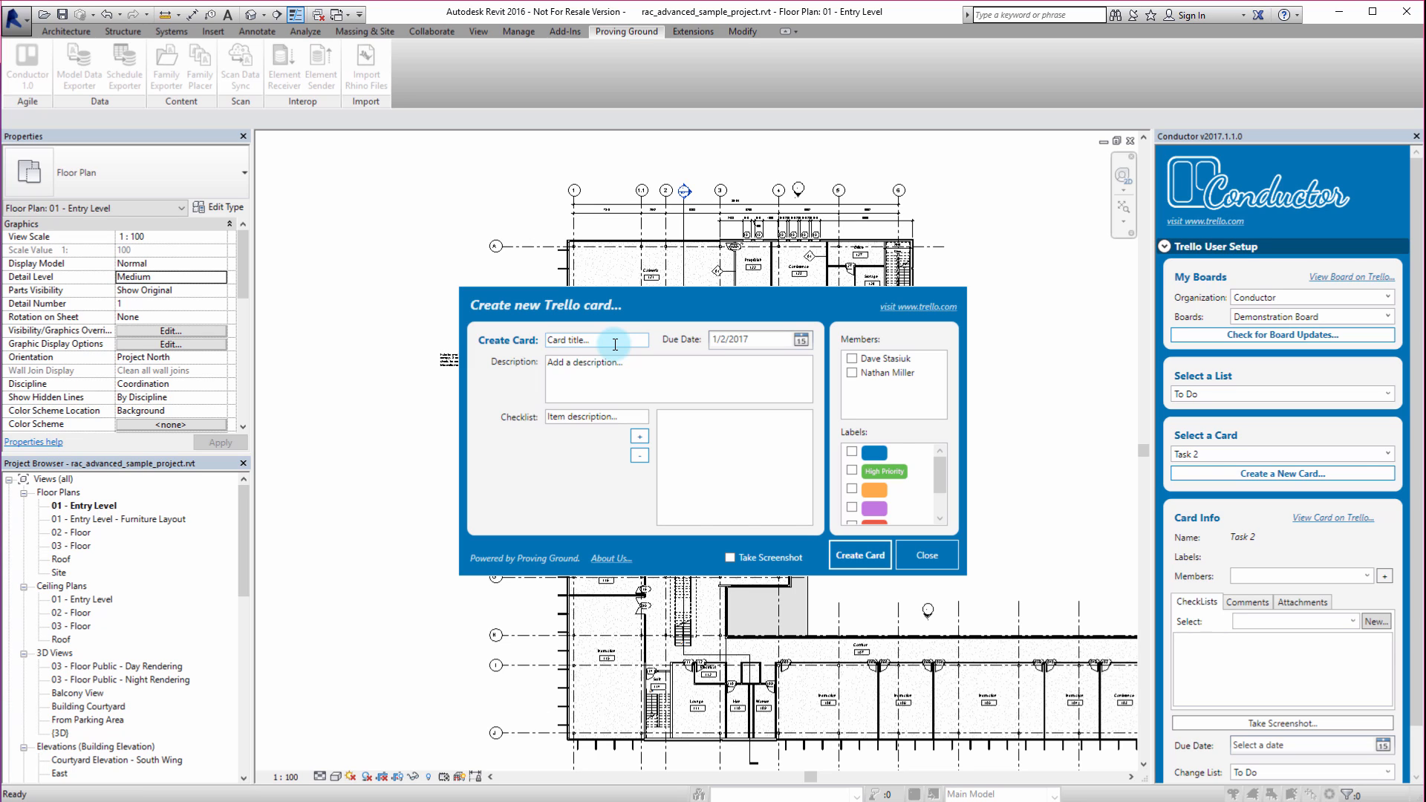
Step: Enter the card title 'Align column grid in model'
click(596, 339)
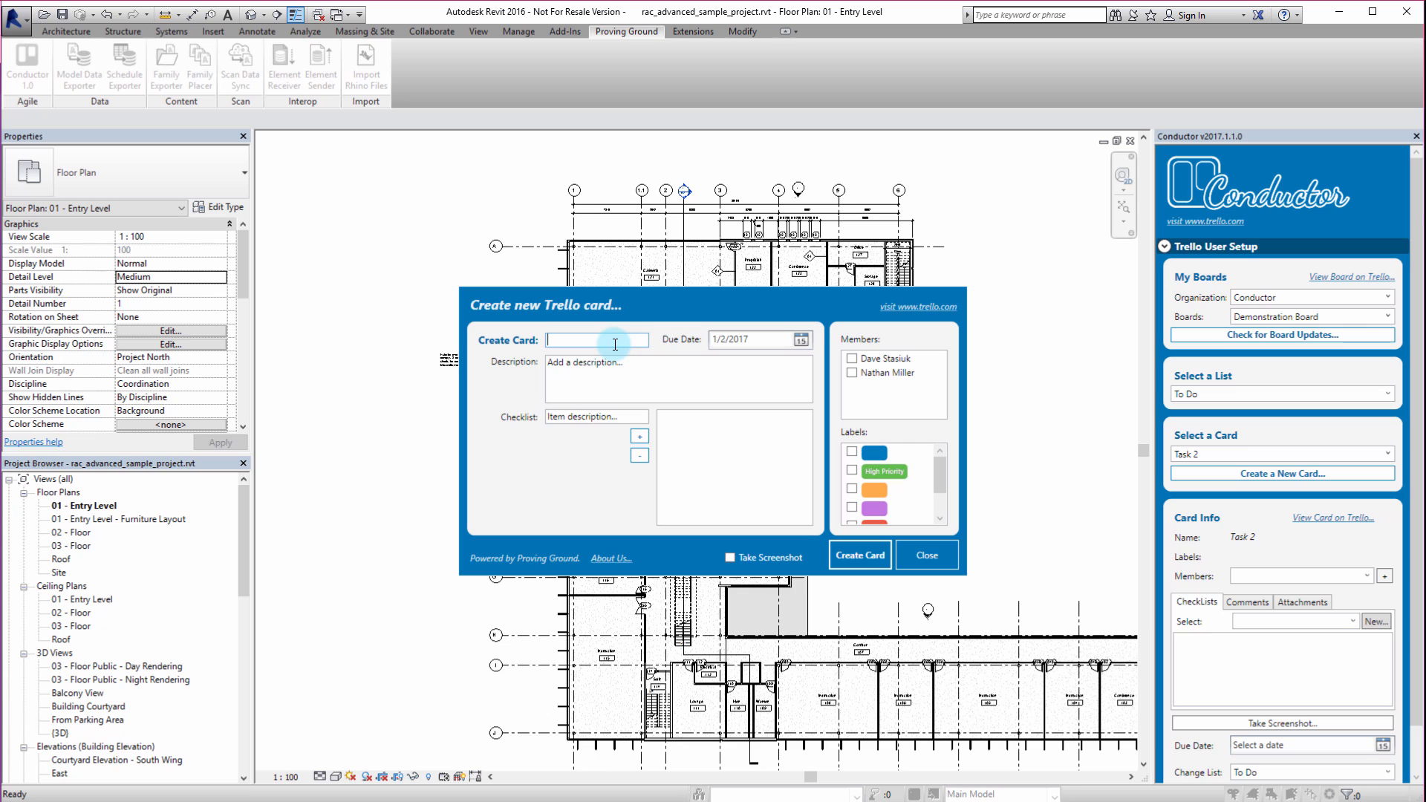
text(Align)
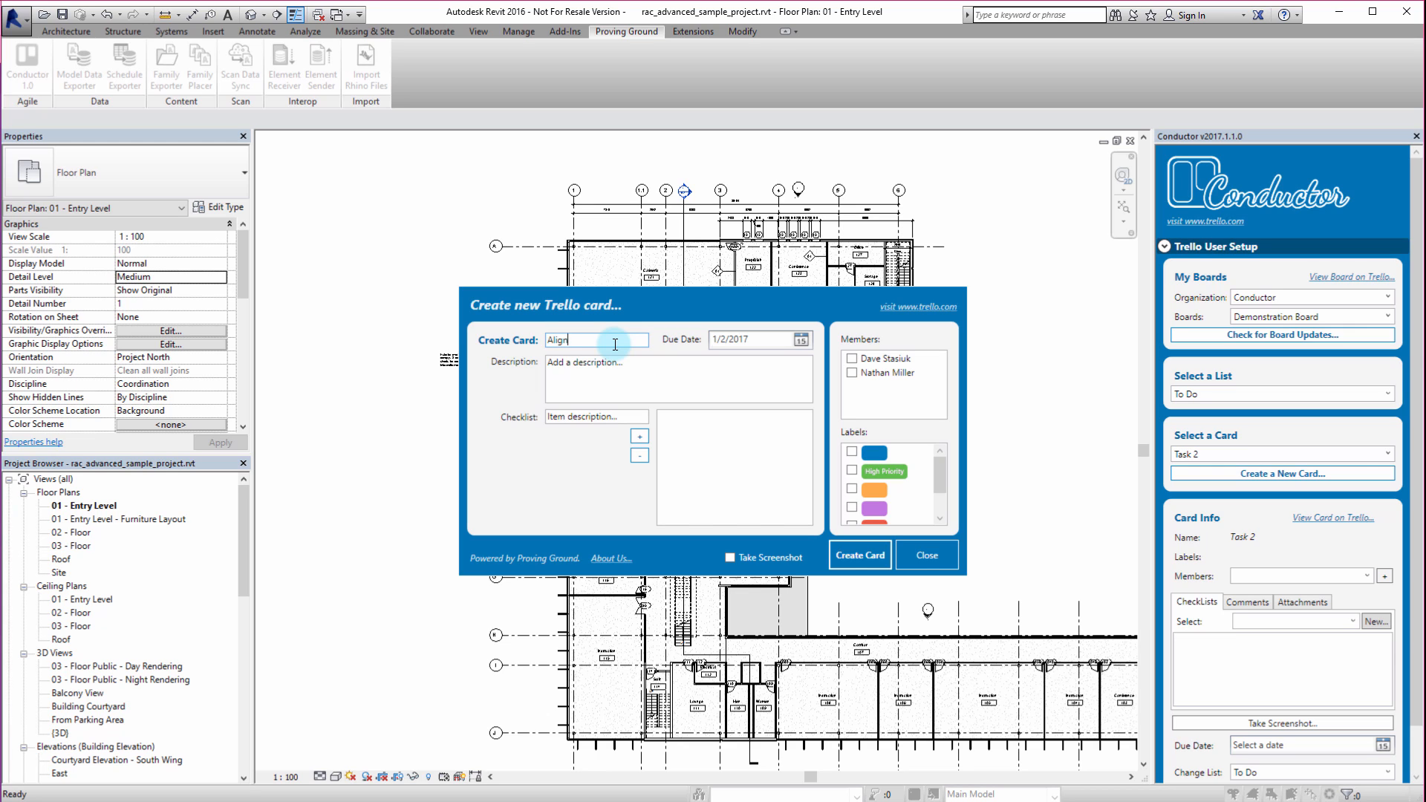
text(column grid in model.)
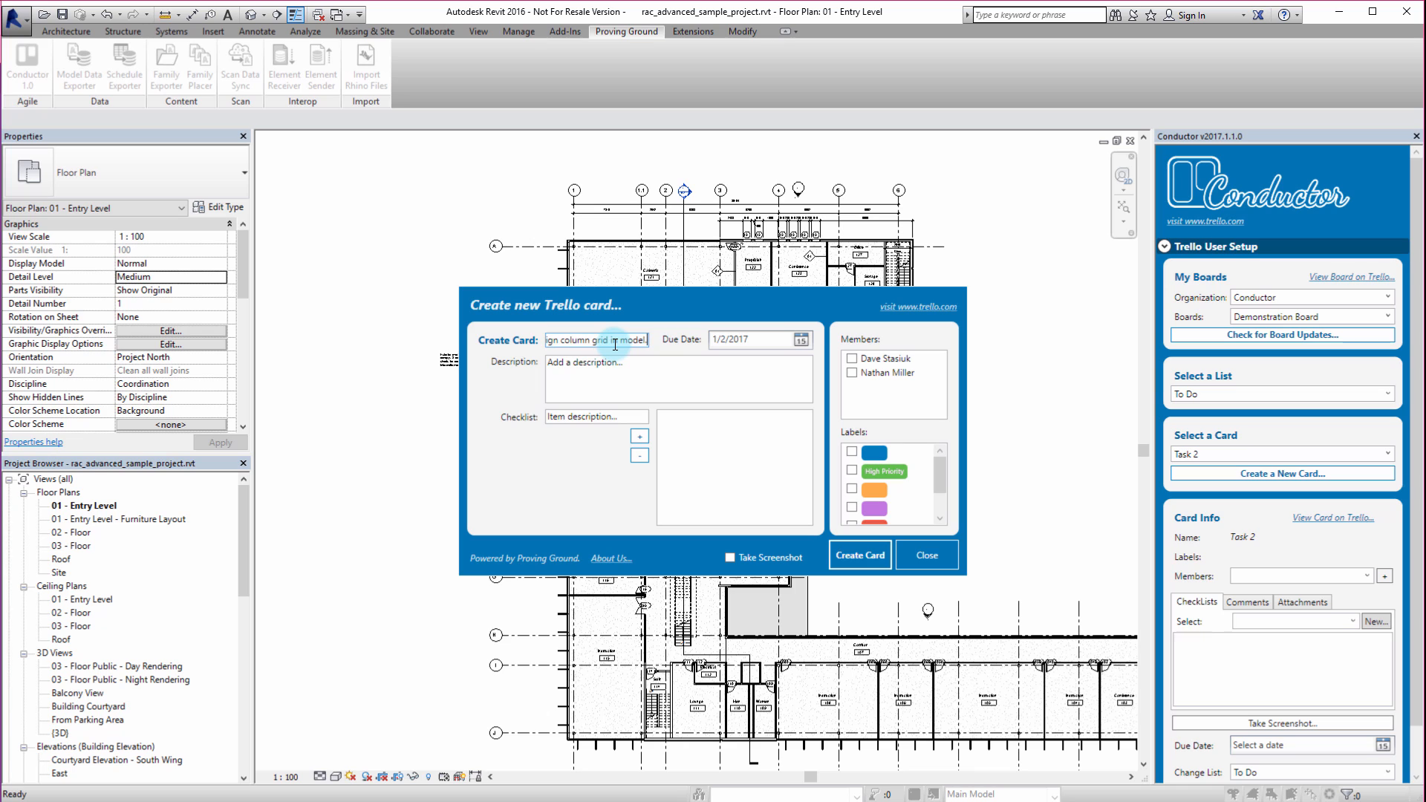
Step: Write the alignment-issue description and enter checklist item 'Adjust gird A'
click(677, 377)
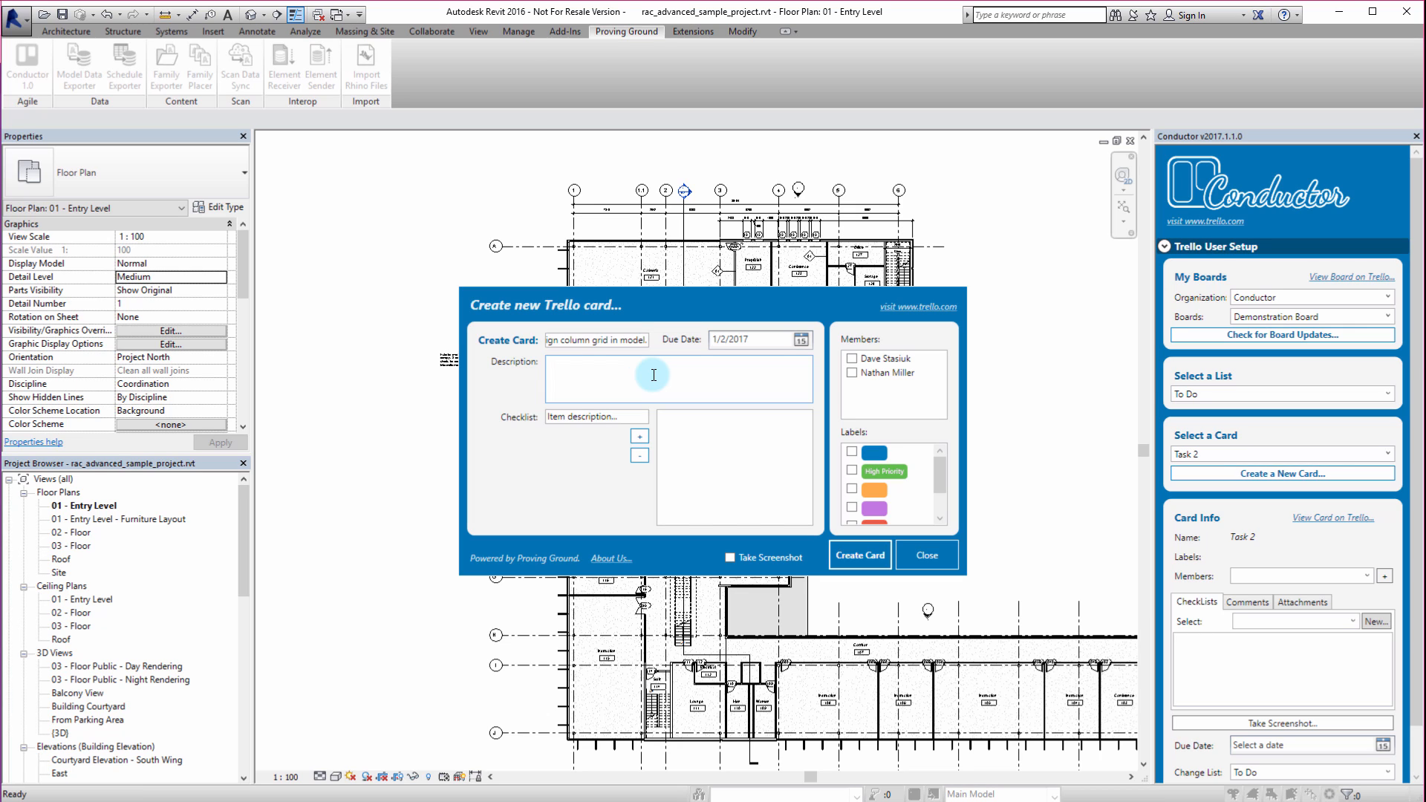
text(The alignmen)
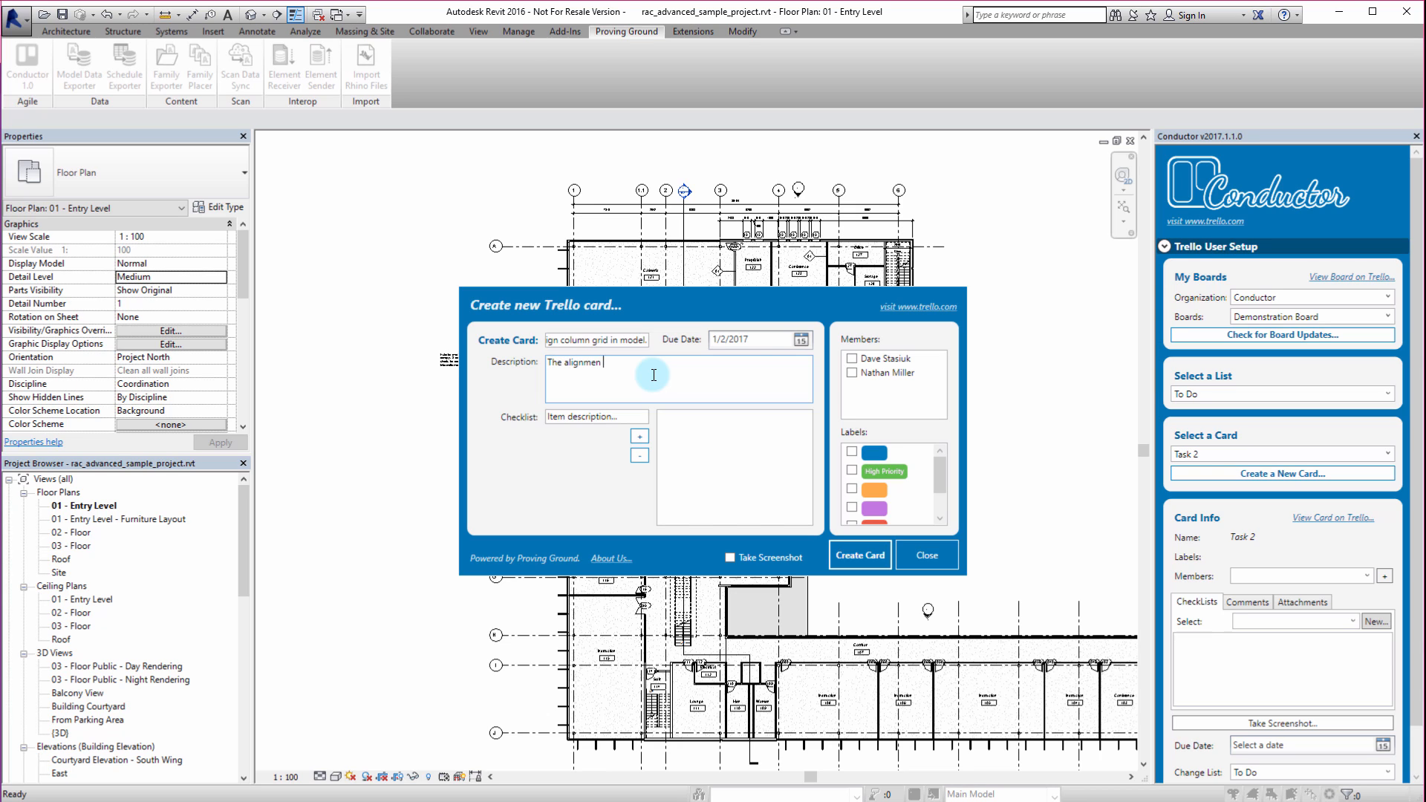
text(issue persists..)
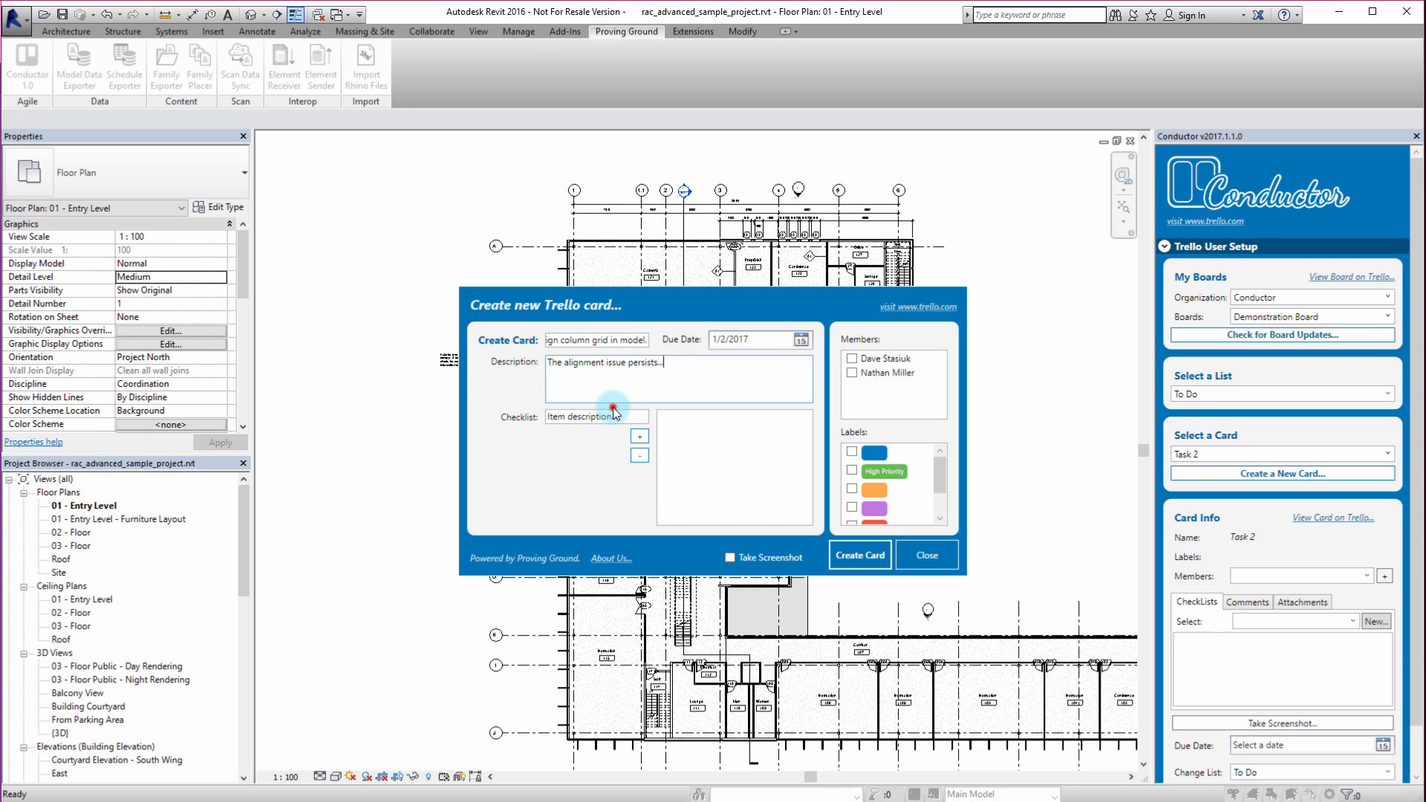
text(A)
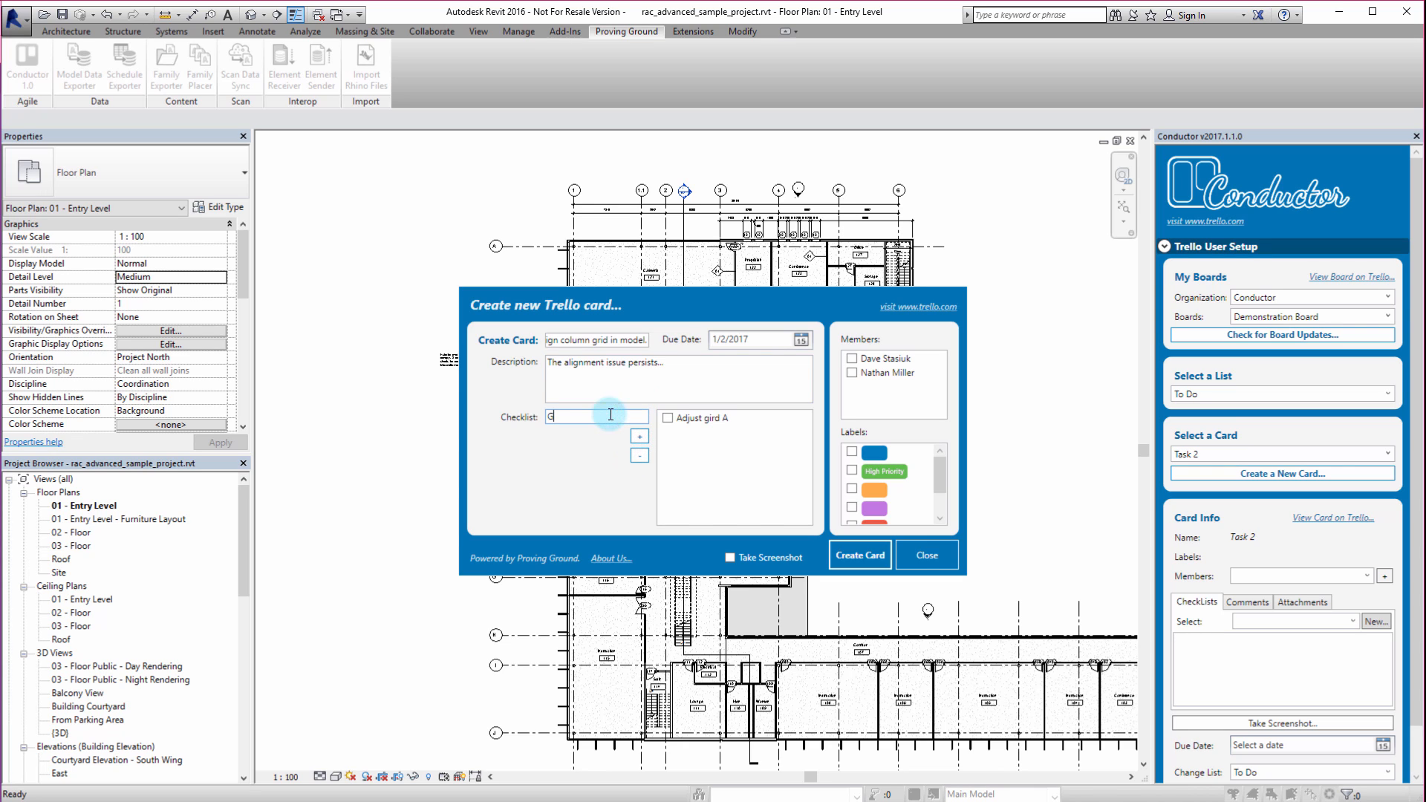
text(dd)
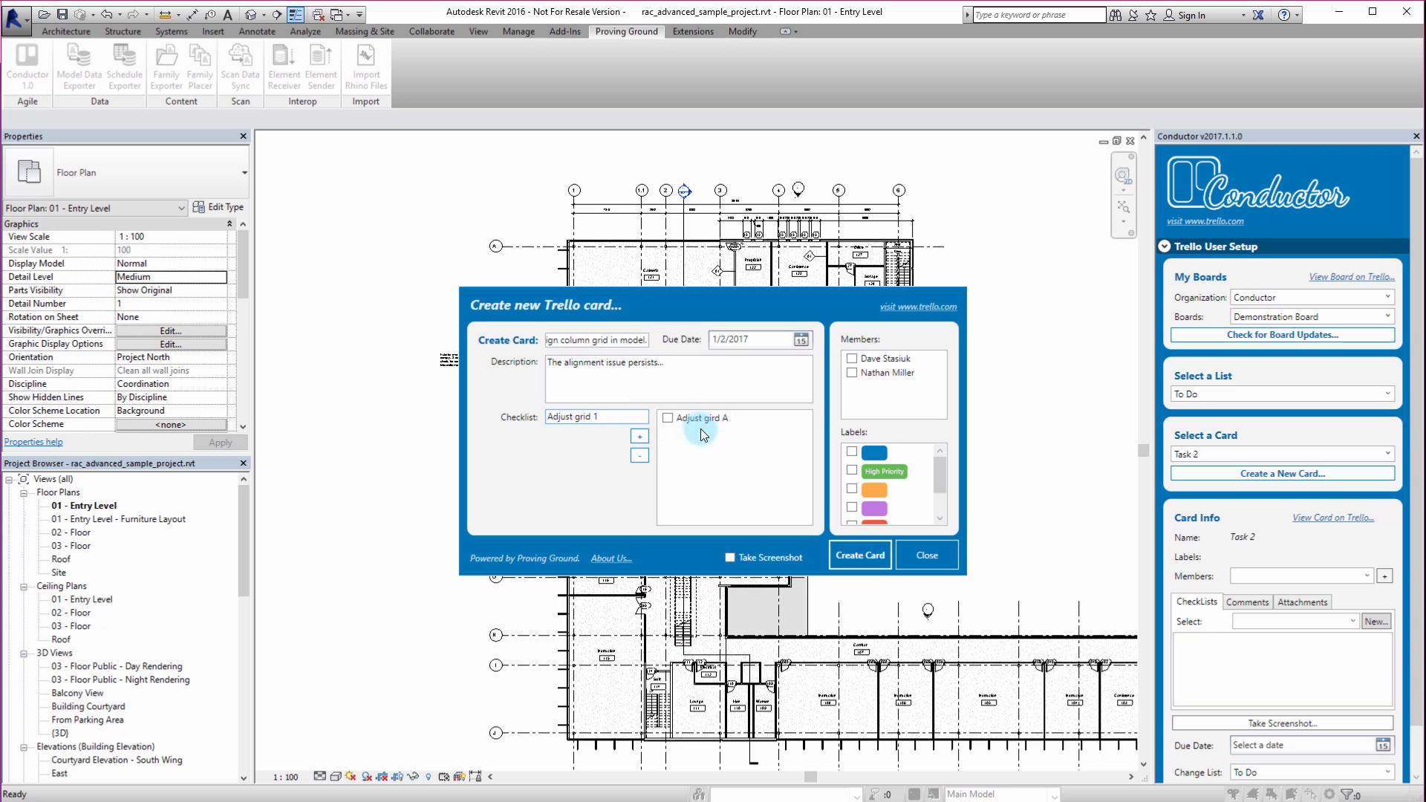
click(640, 436)
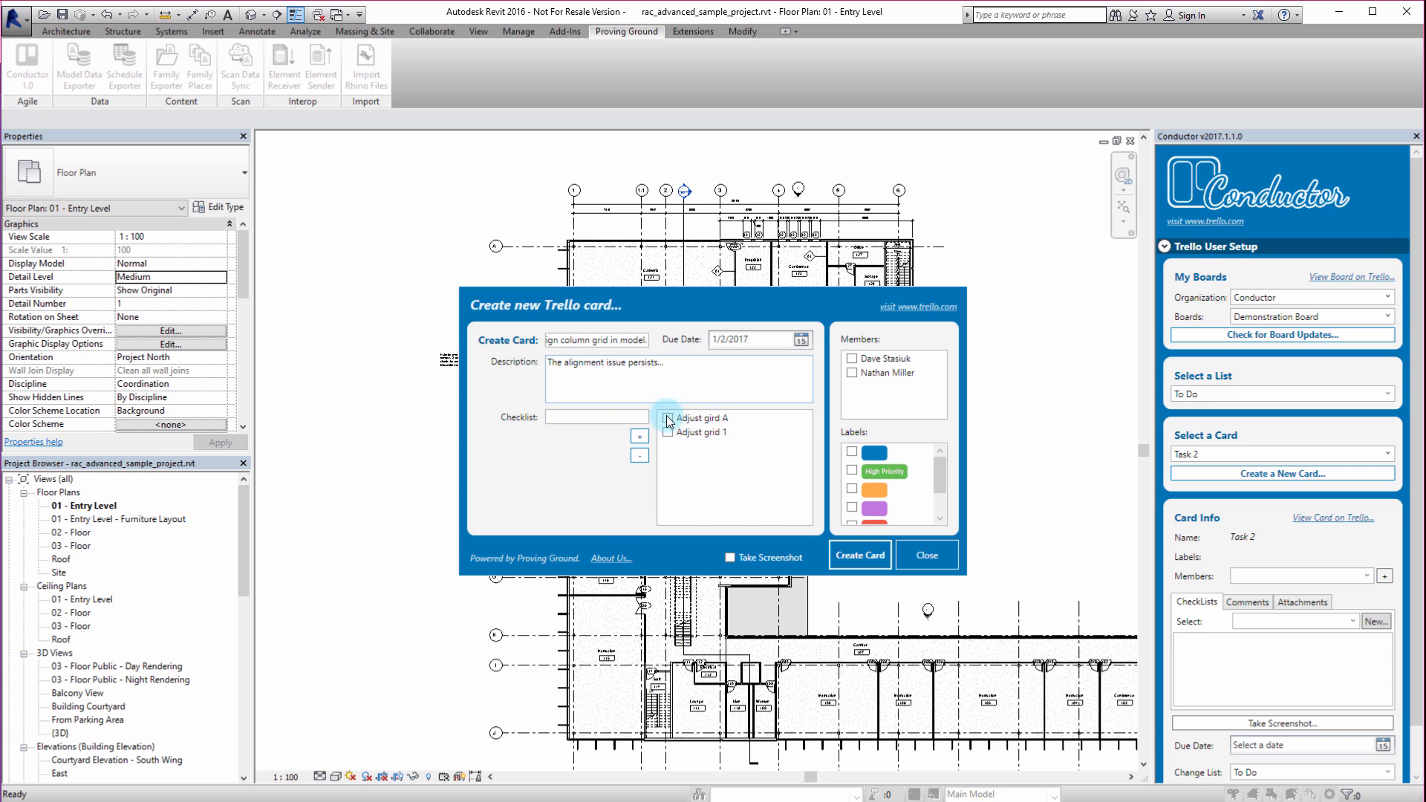
click(668, 418)
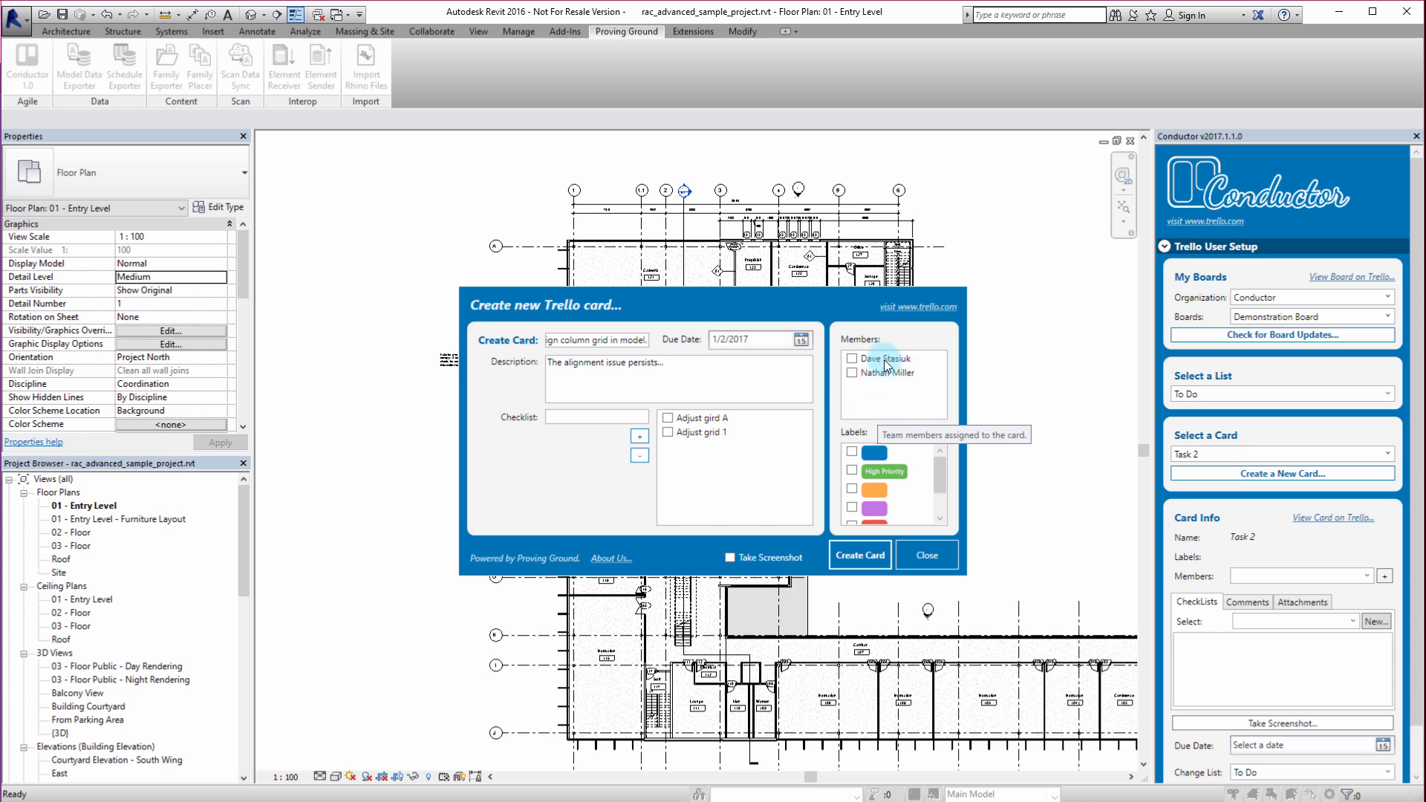
click(851, 373)
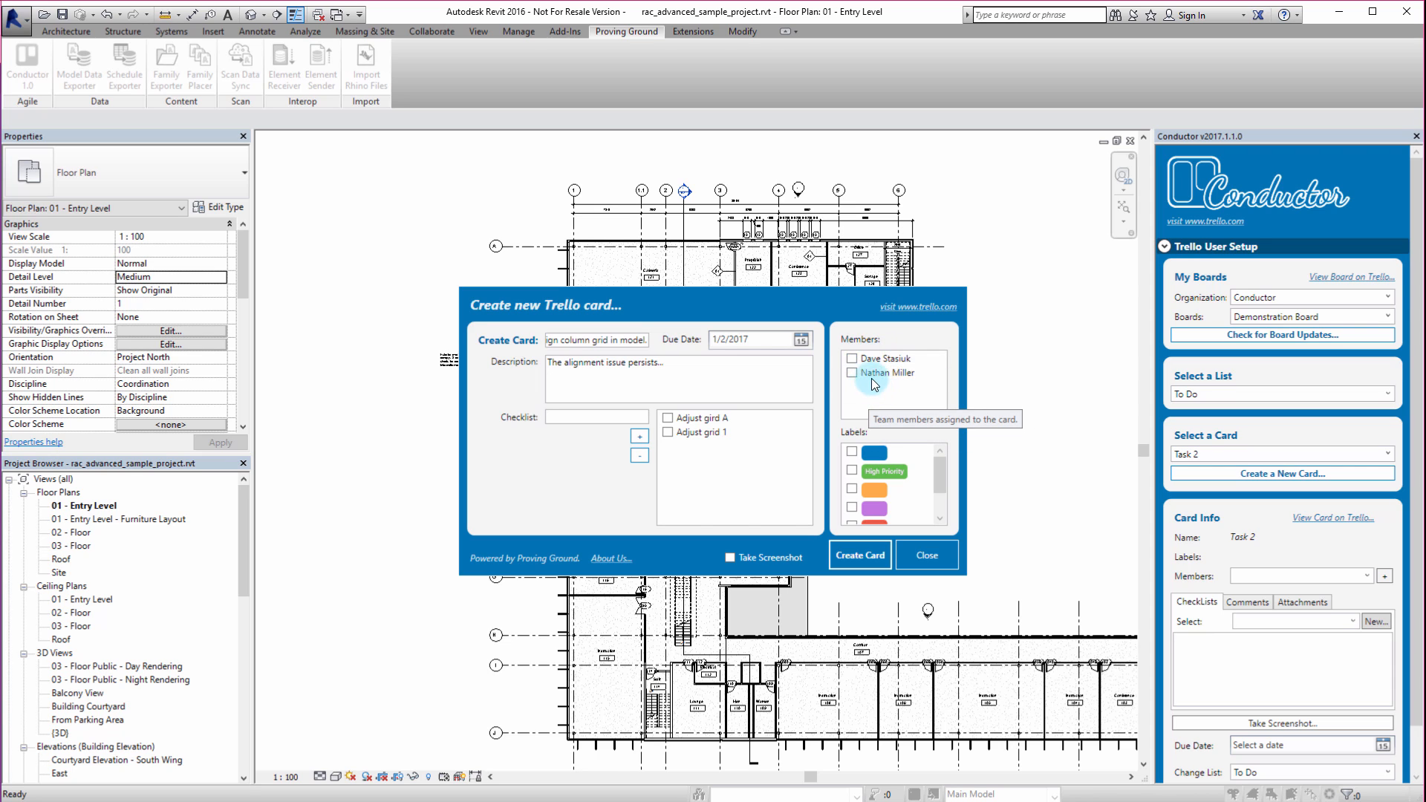
mouse_move(860, 400)
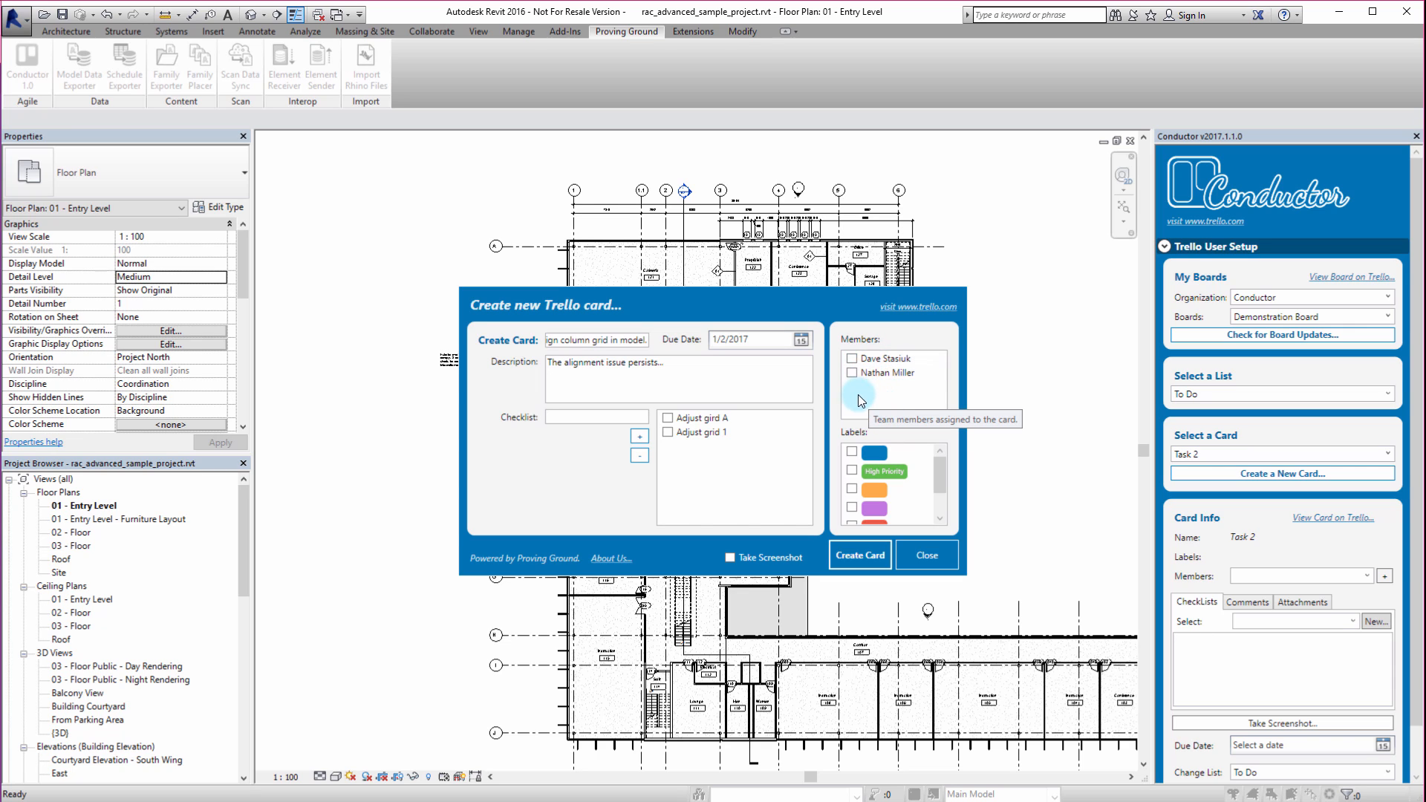
click(851, 373)
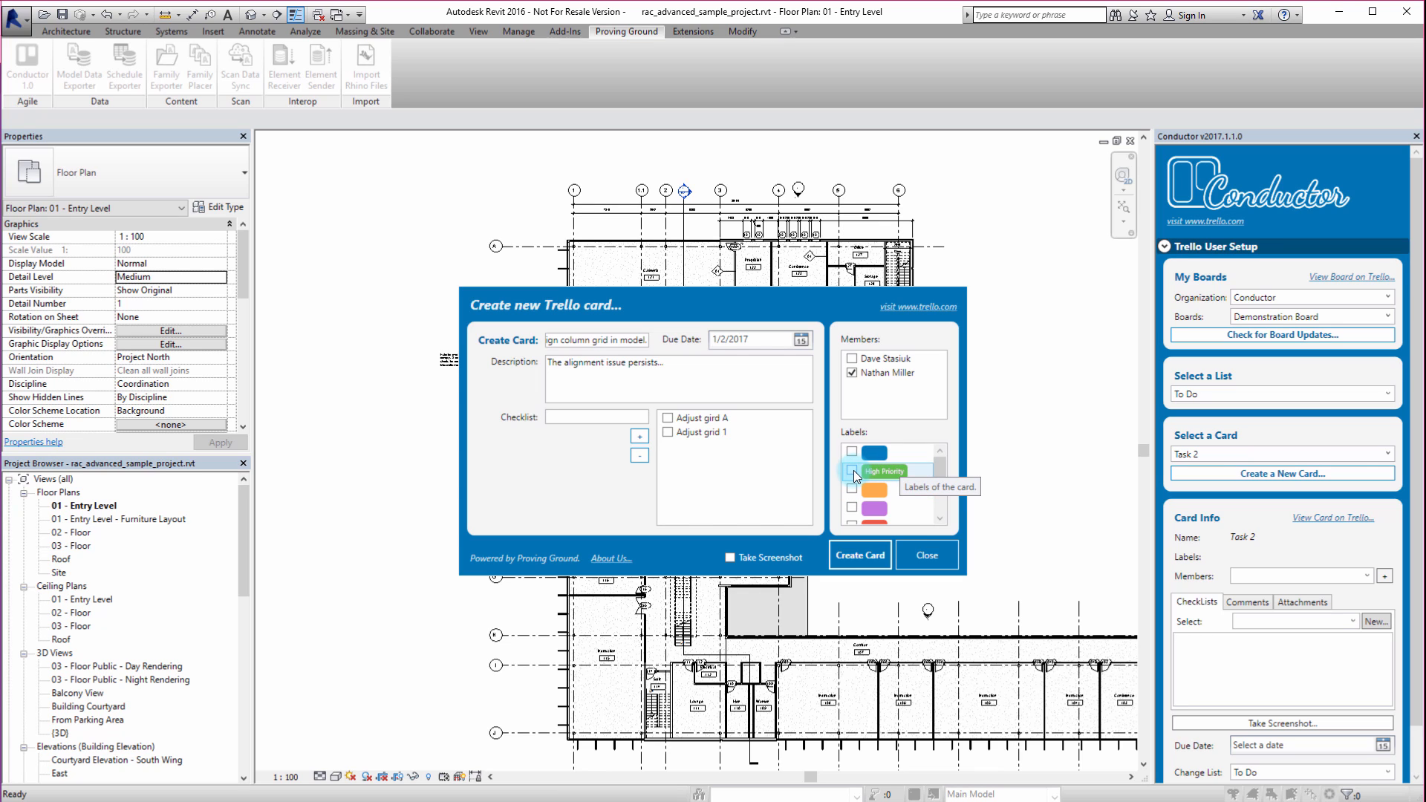
Step: Apply the High Priority label and enable Take Screenshot
click(851, 470)
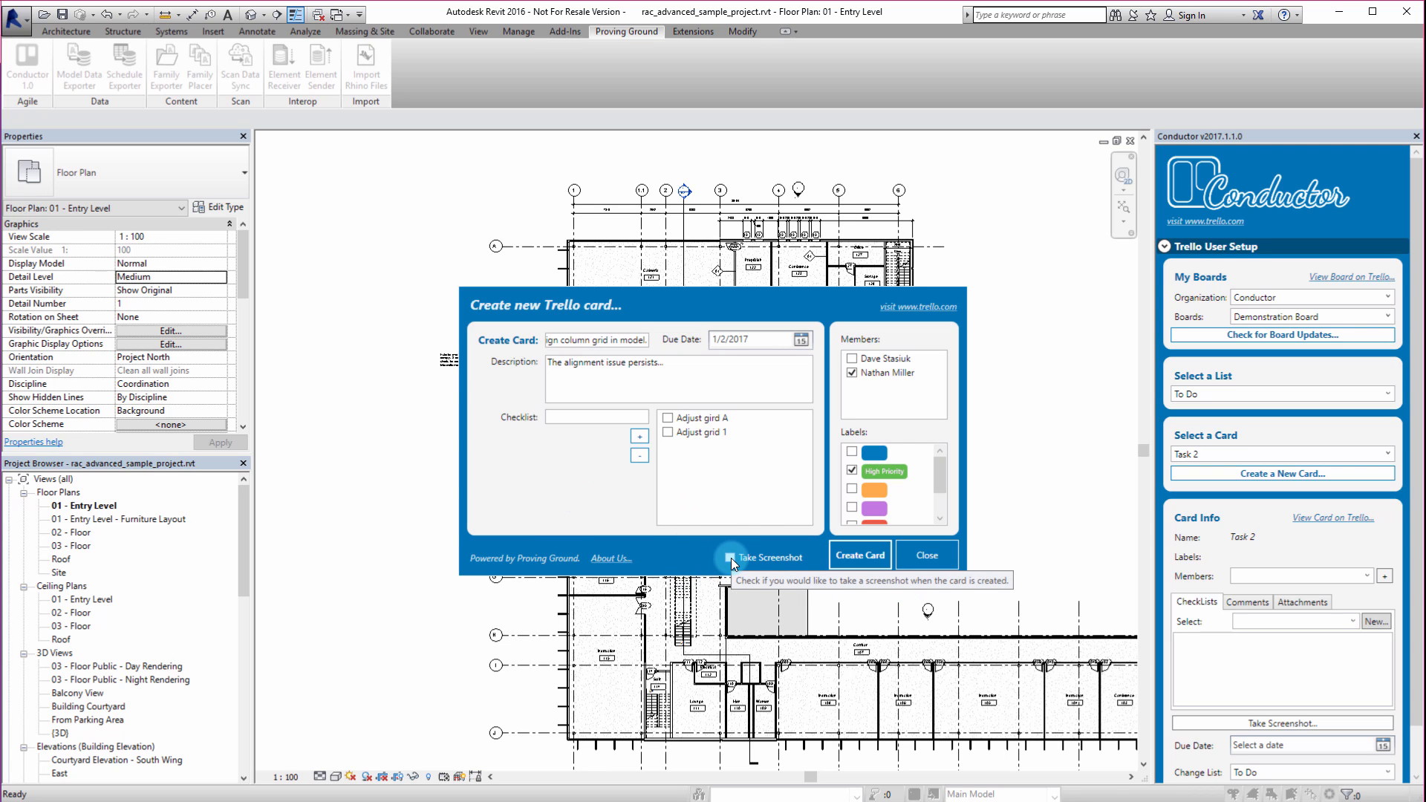
click(732, 557)
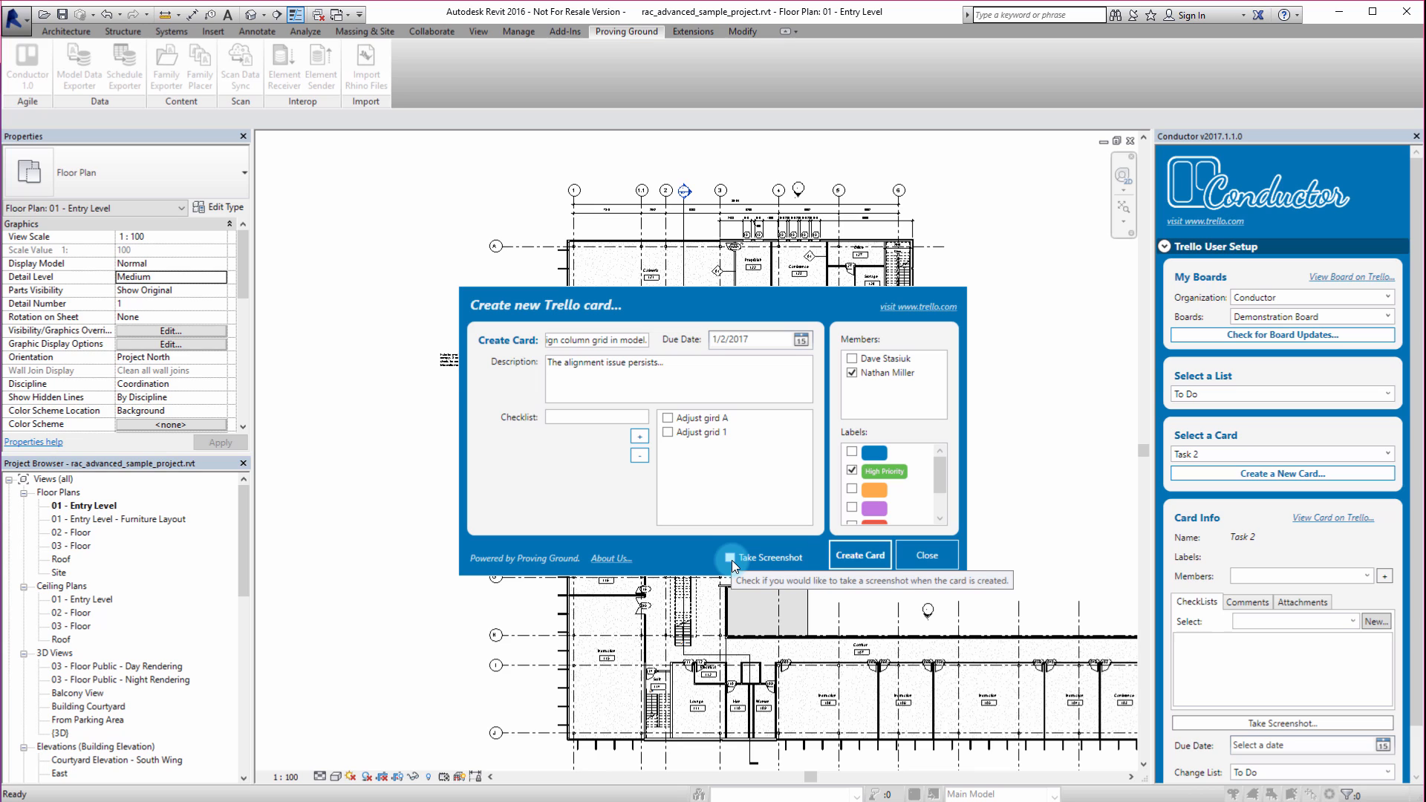
click(729, 556)
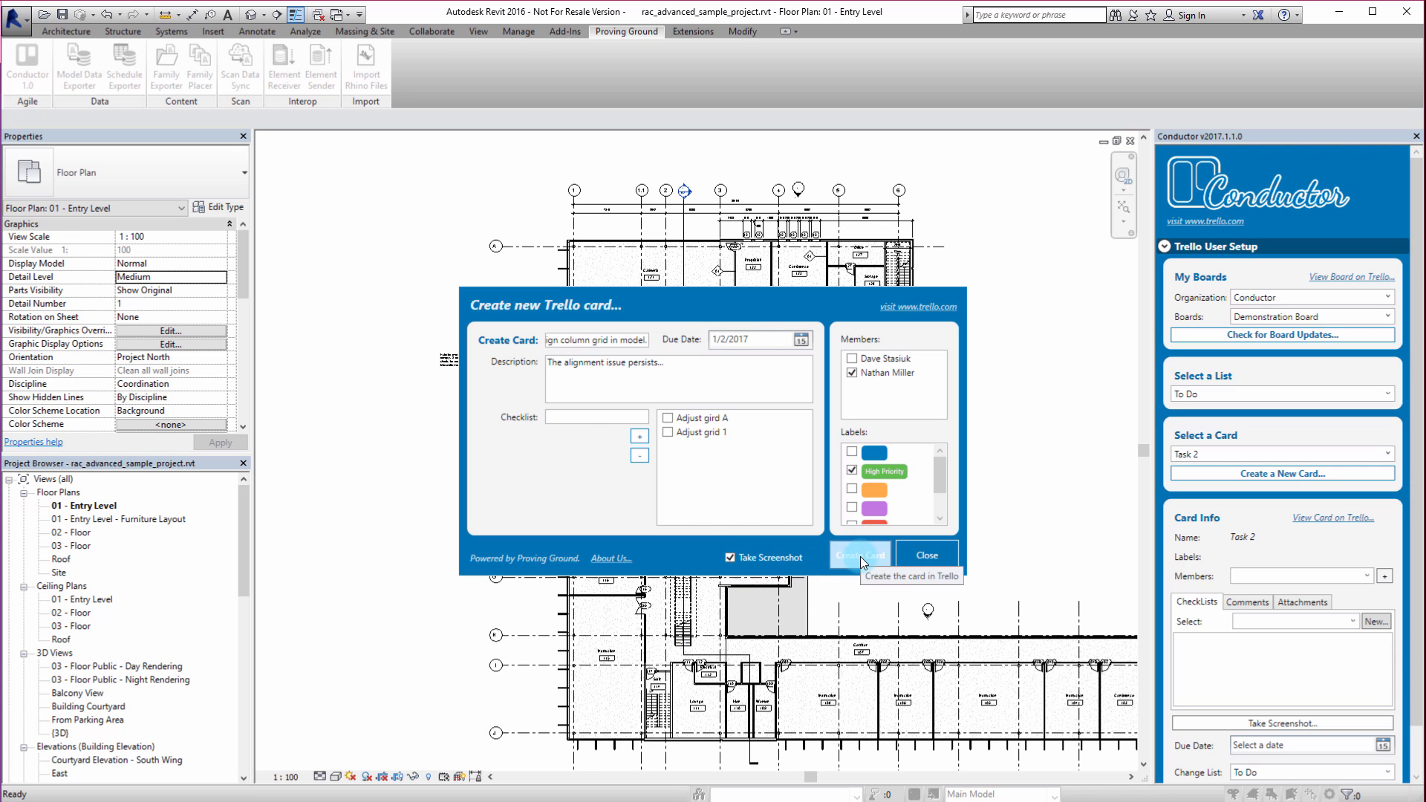
Step: Create the card, capture the framed floor plan area, and confirm the image message
click(858, 556)
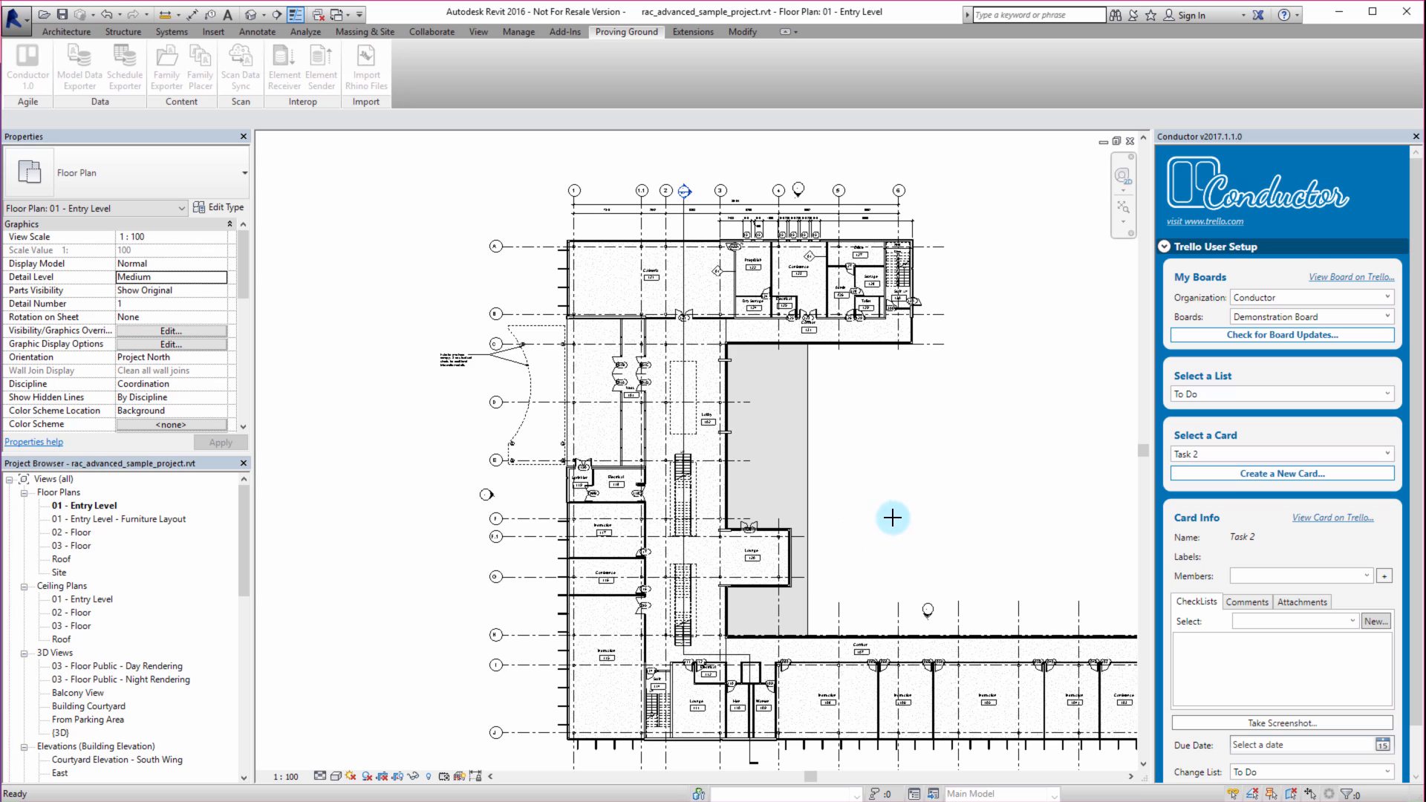
mouse_move(428, 165)
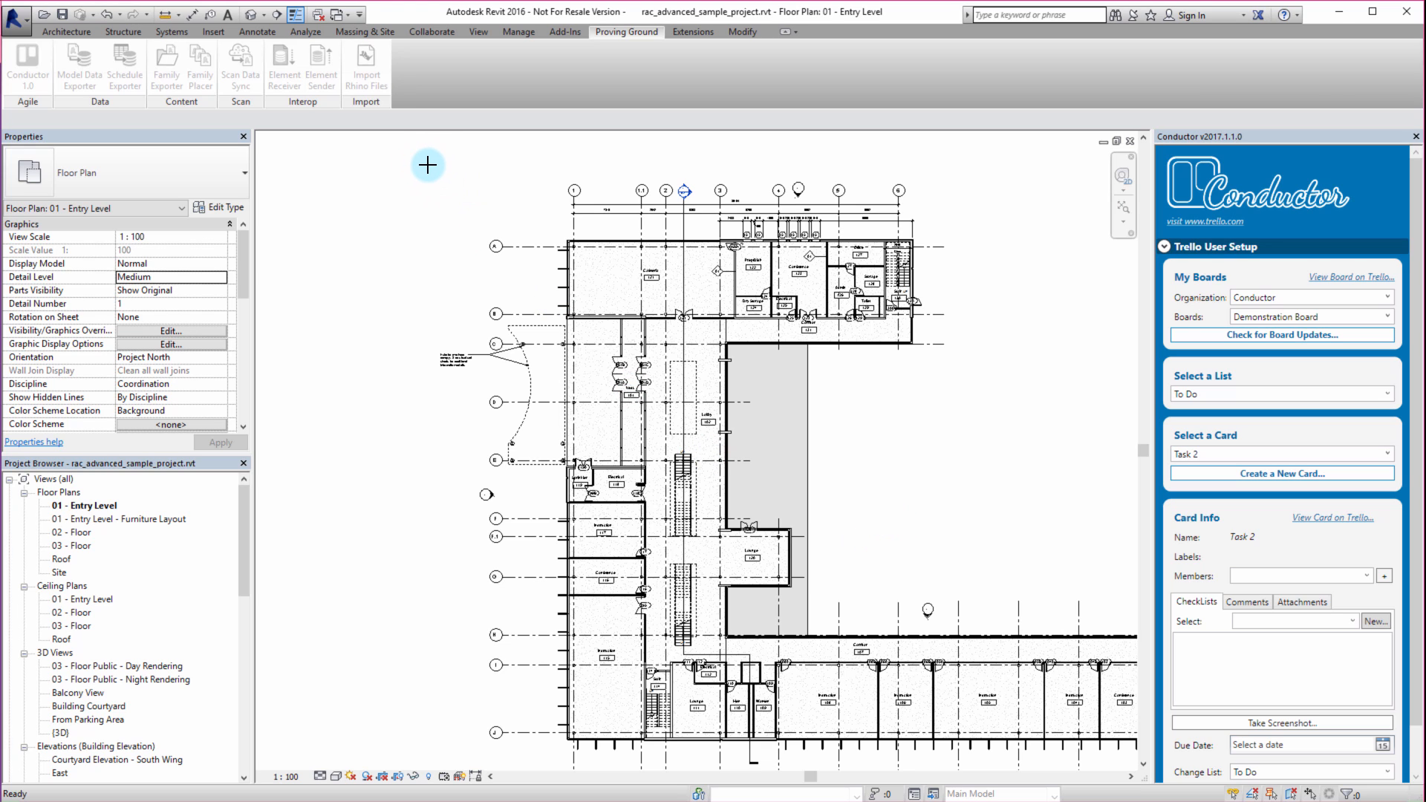
drag(427, 166, 947, 596)
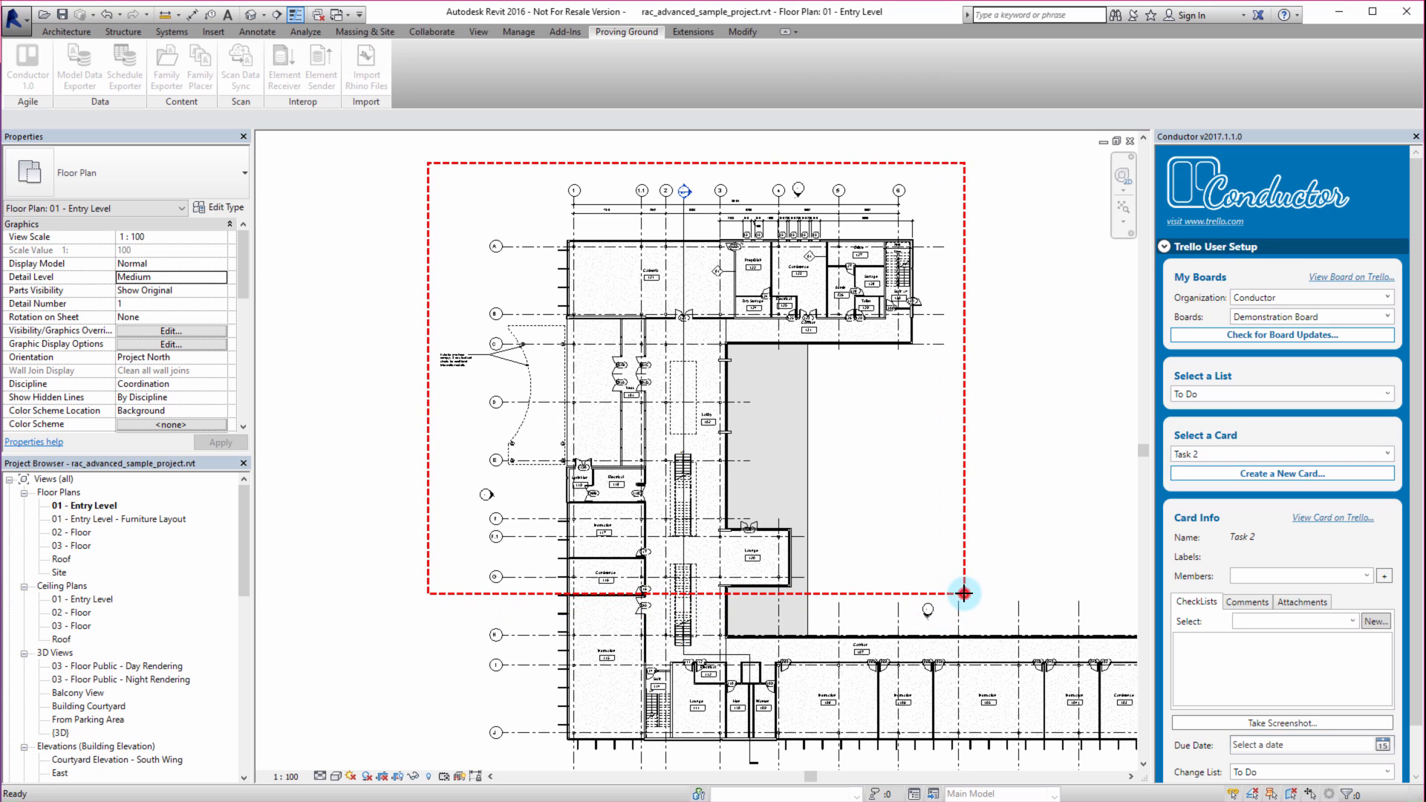
click(1280, 722)
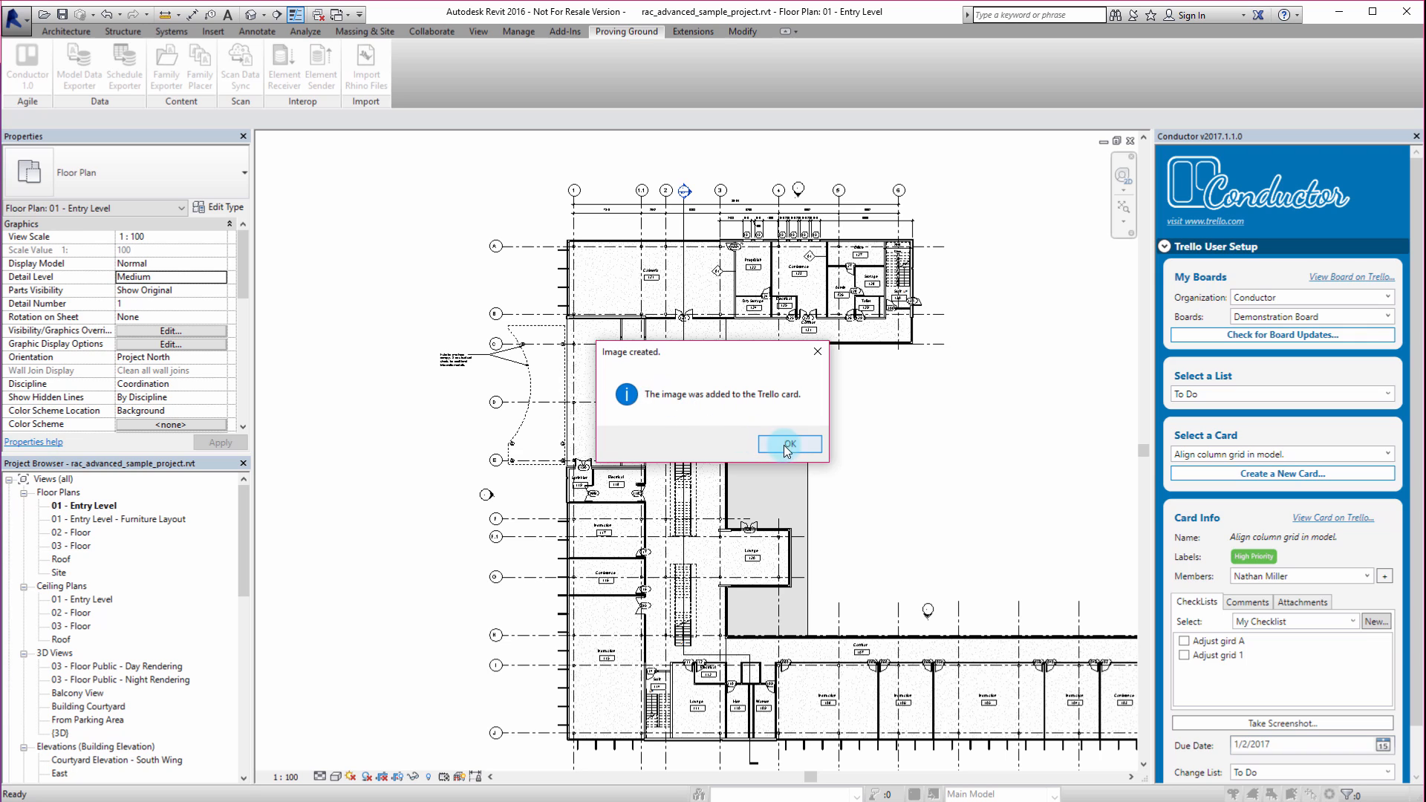
click(787, 445)
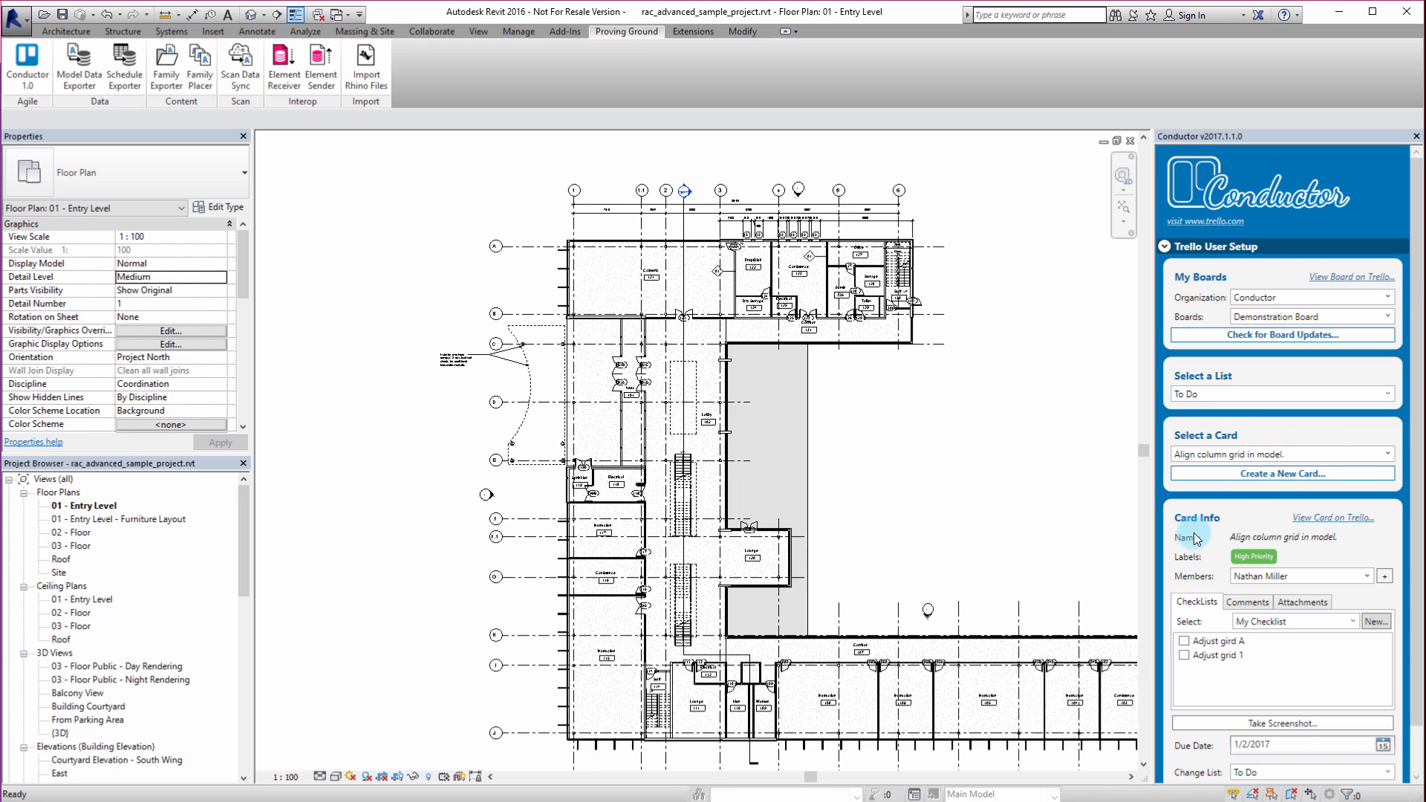
mouse_move(1315, 550)
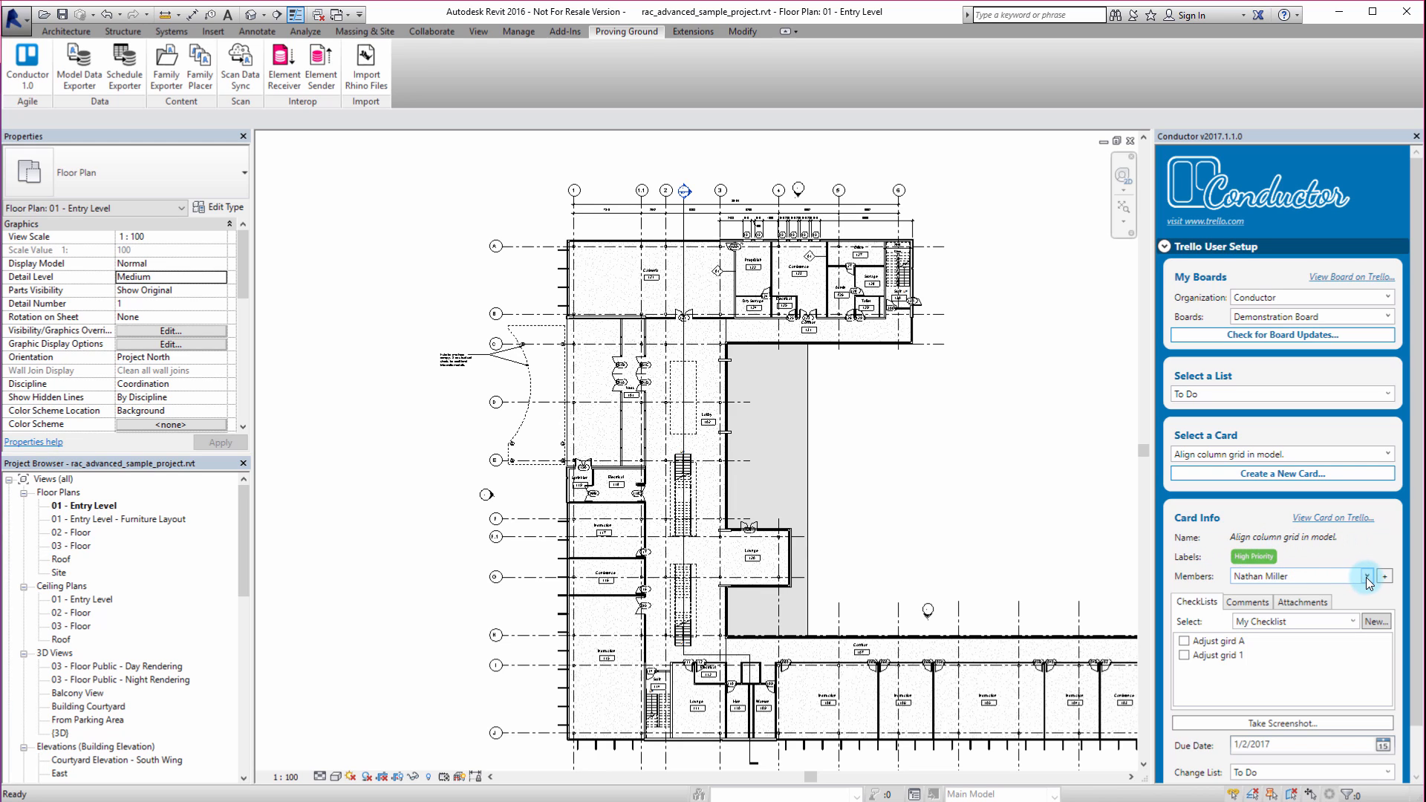
Step: Open the Add Members list and pick the other team member, then view the card on Trello
click(1364, 576)
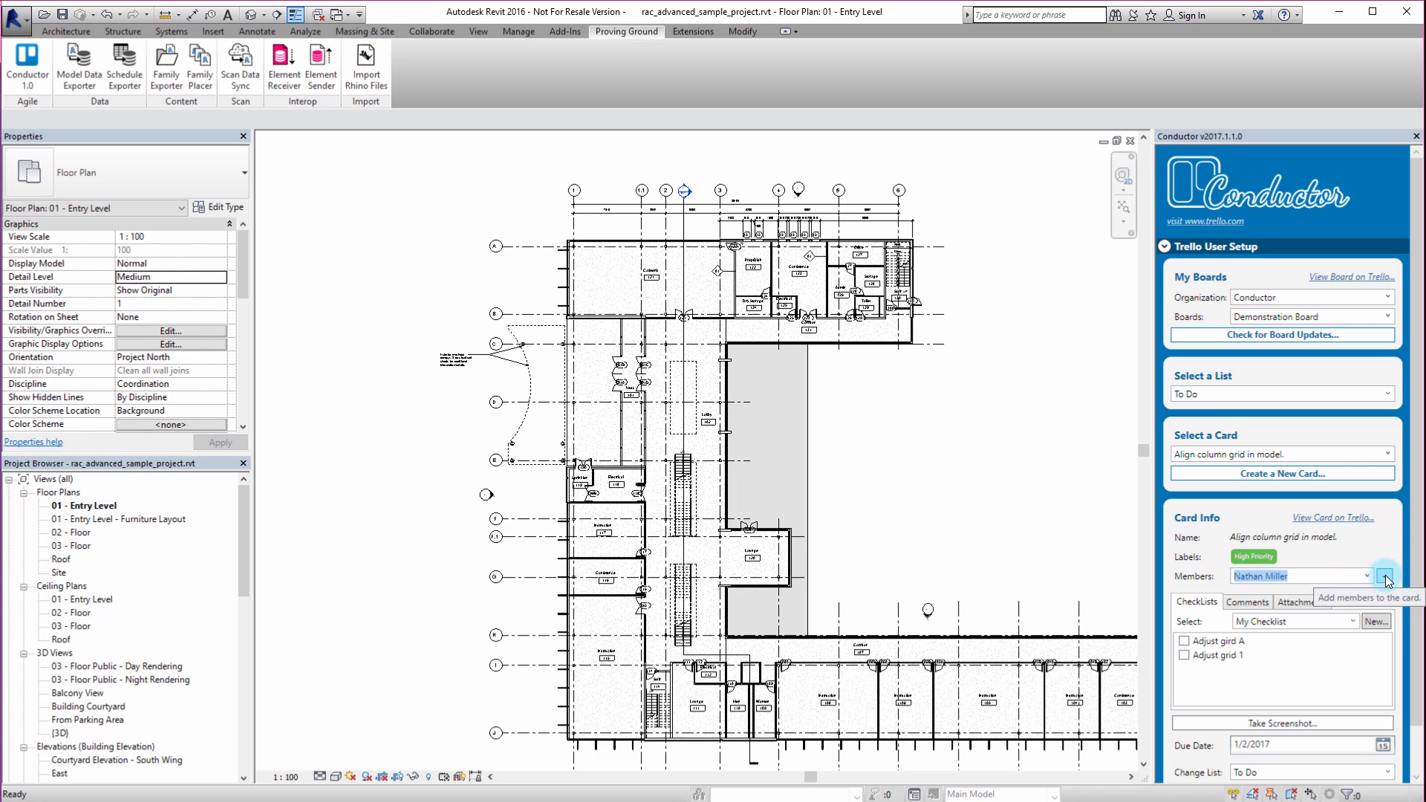
click(1385, 576)
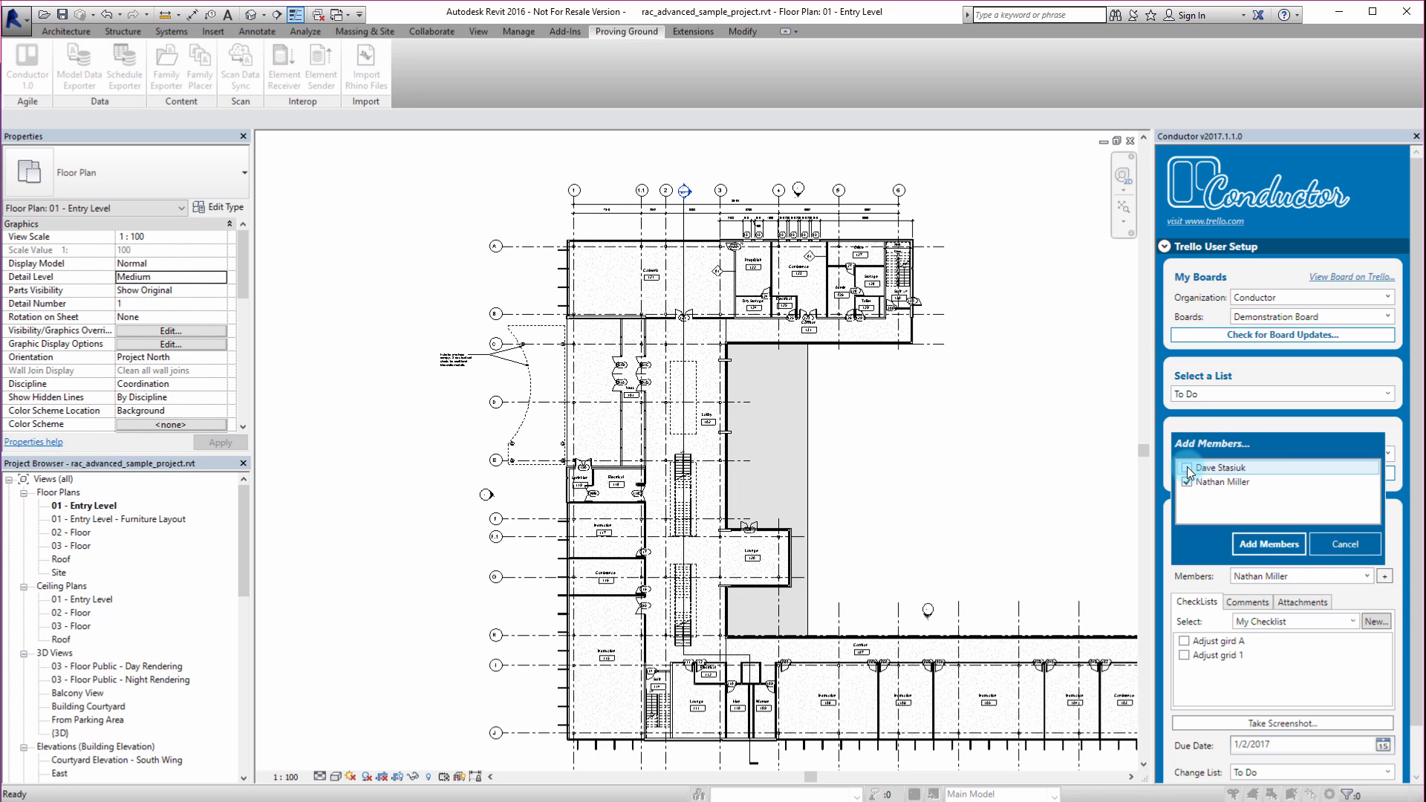
click(1186, 467)
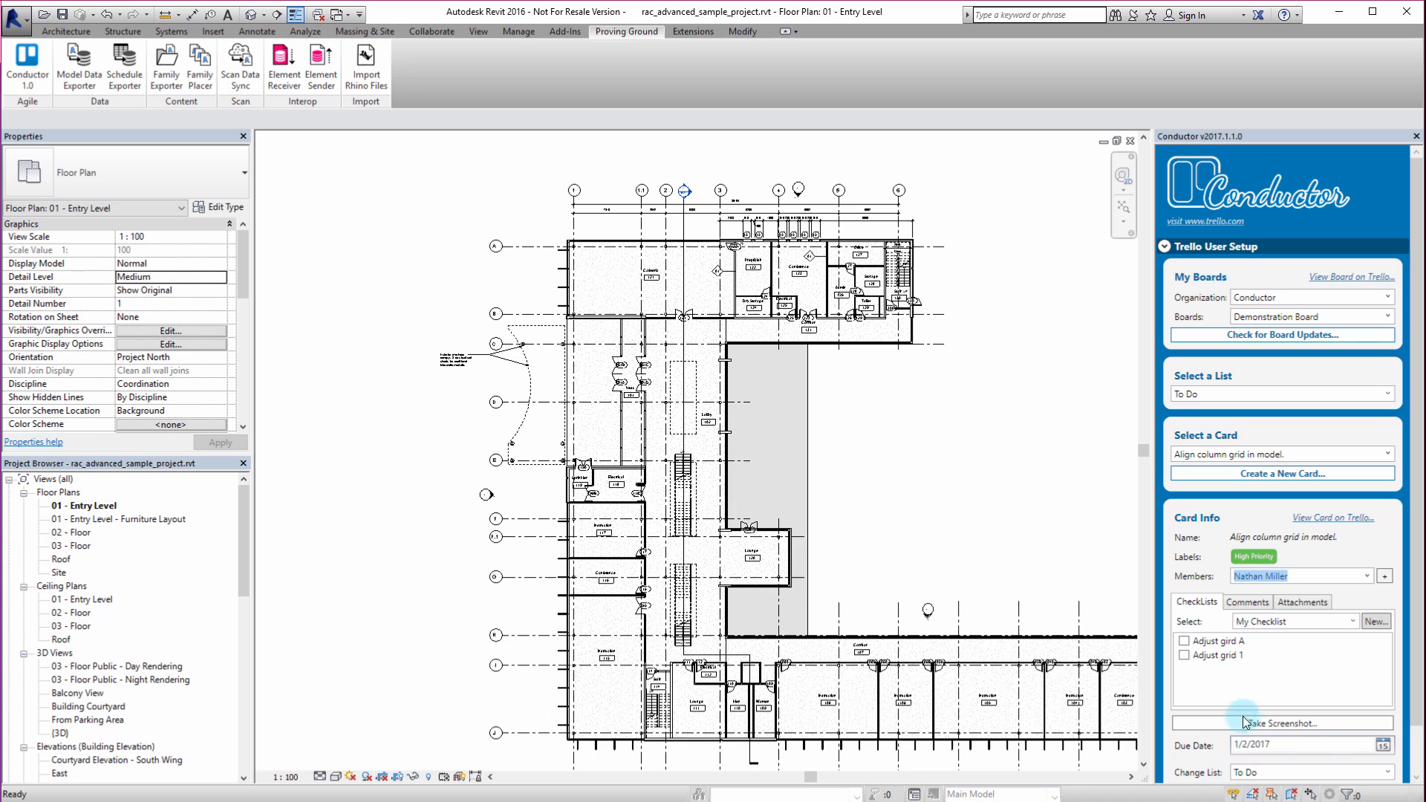
mouse_move(1332, 518)
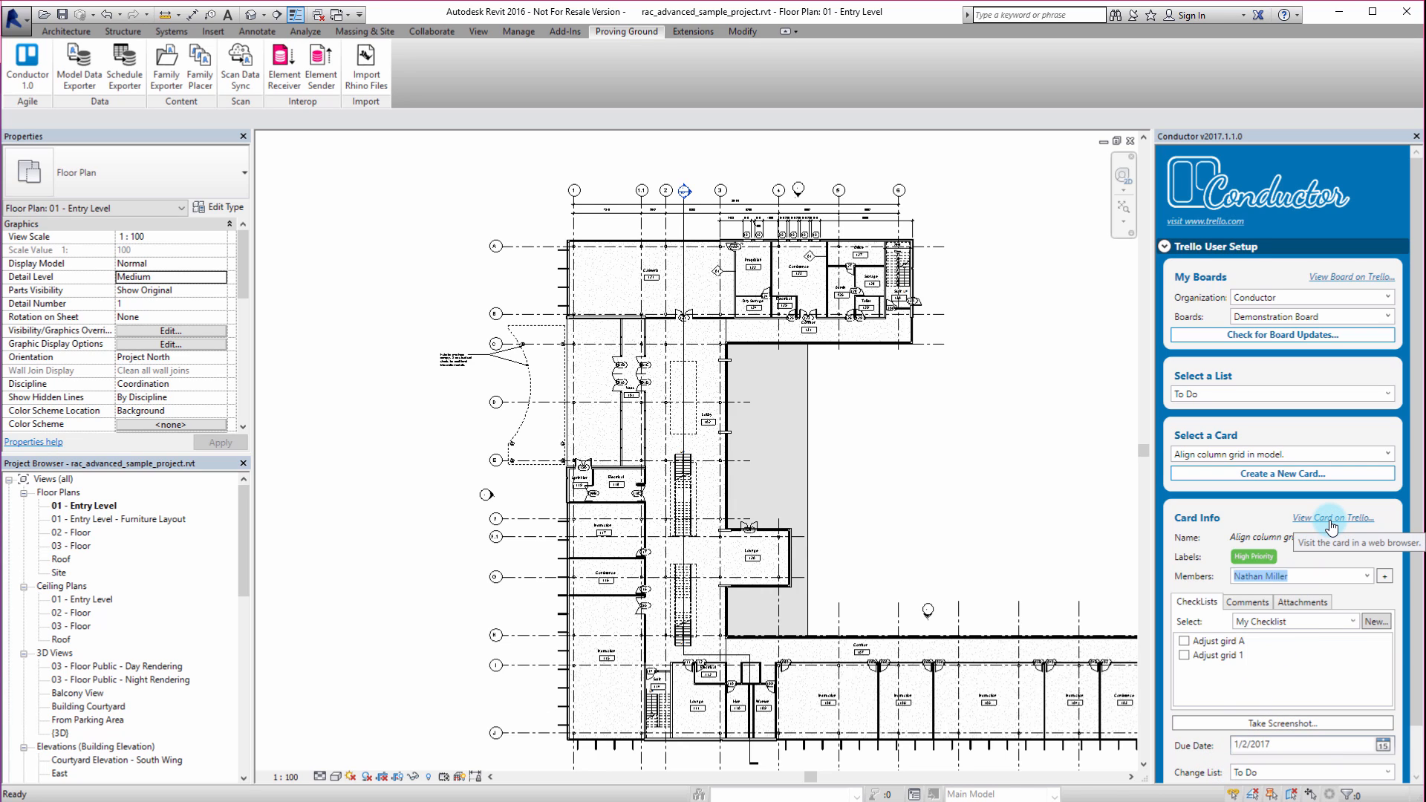
click(1333, 517)
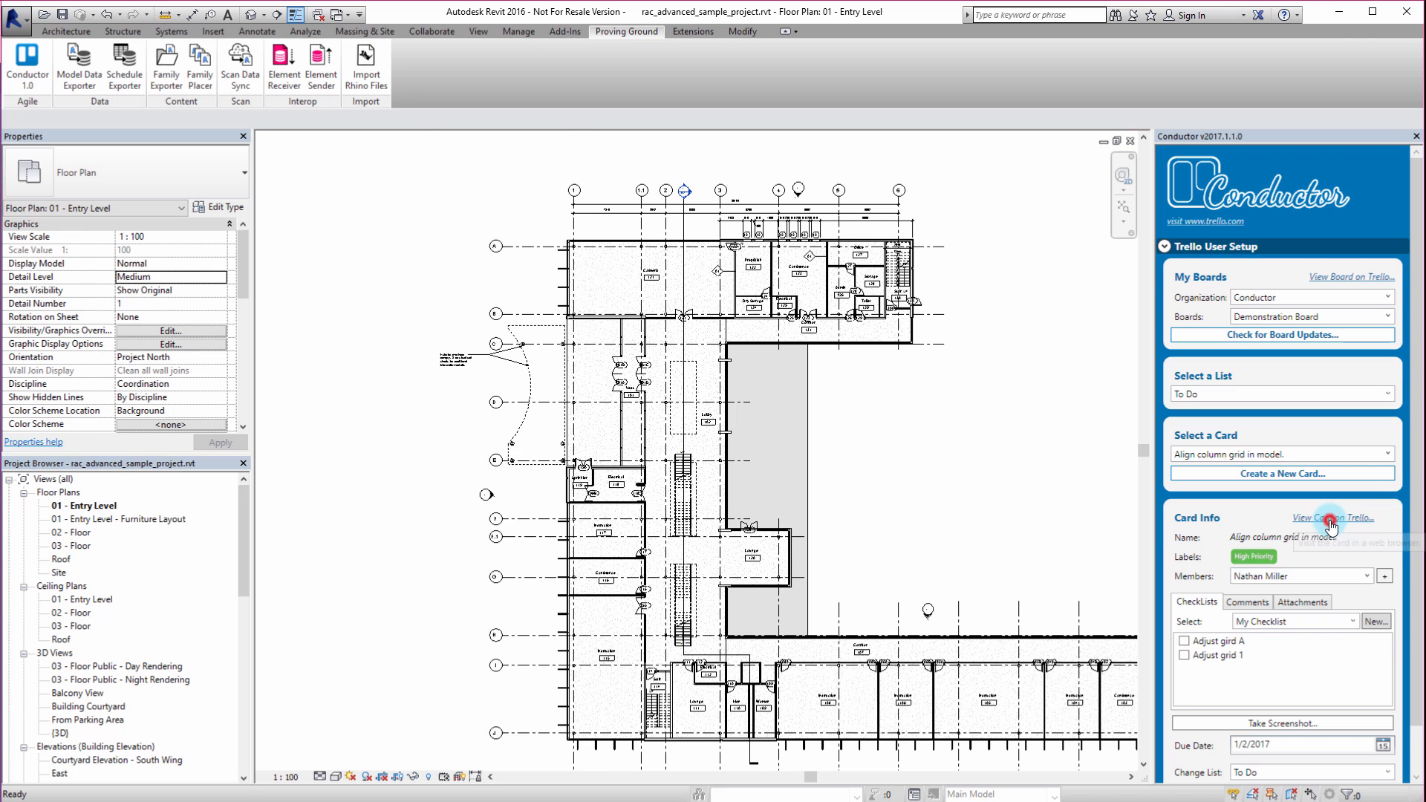
Step: Look over the card's floor plan attachment, members, label and checklist on Trello, then return to Revit
click(1333, 519)
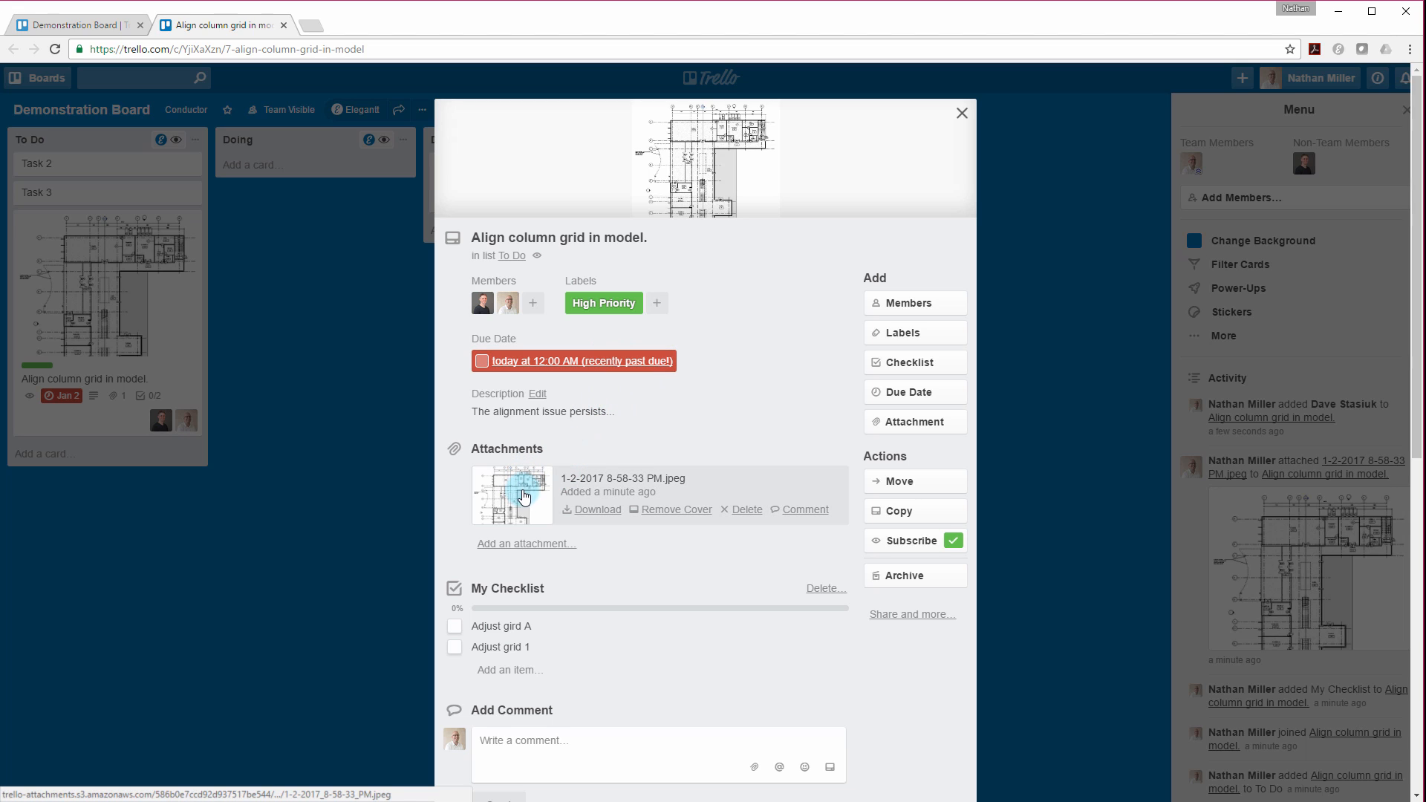
click(455, 625)
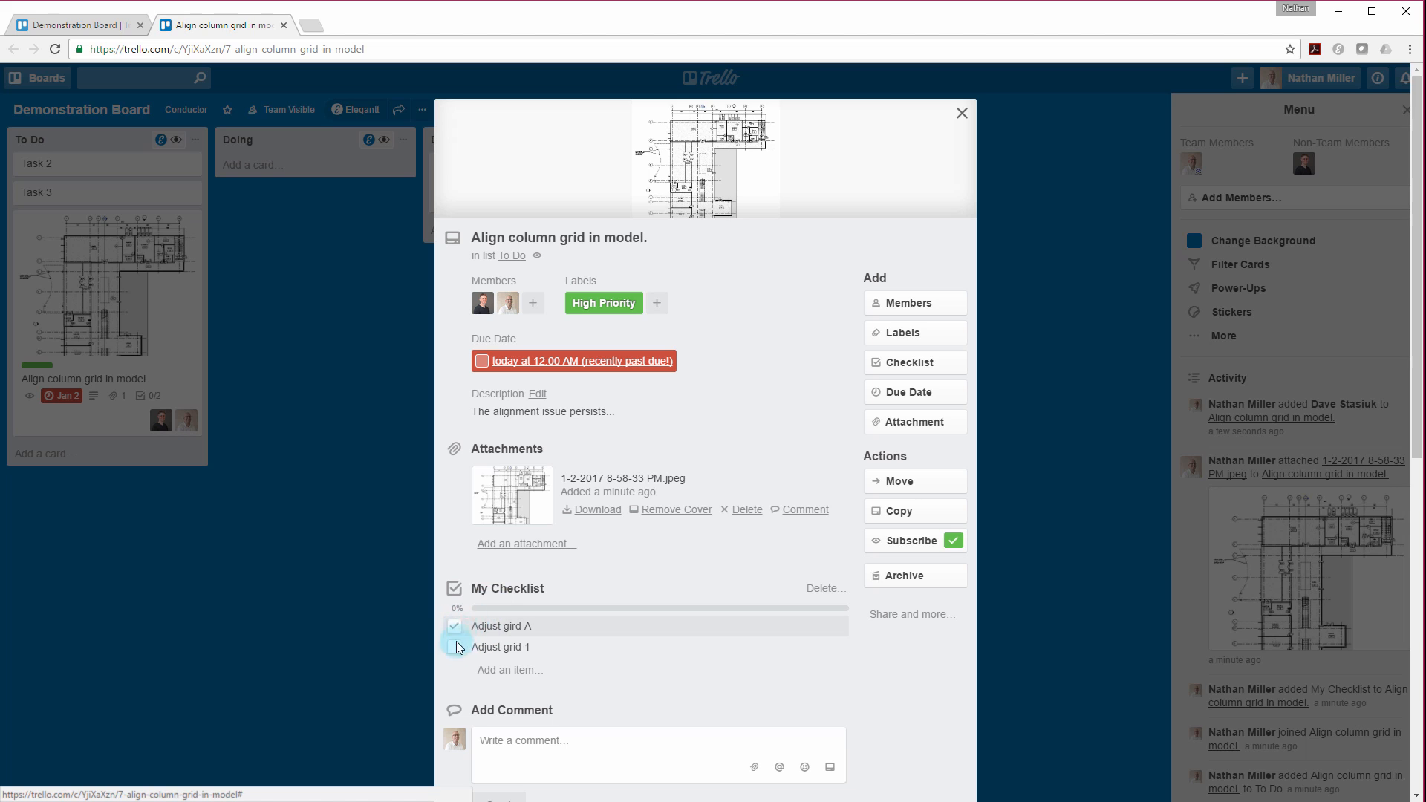
click(453, 625)
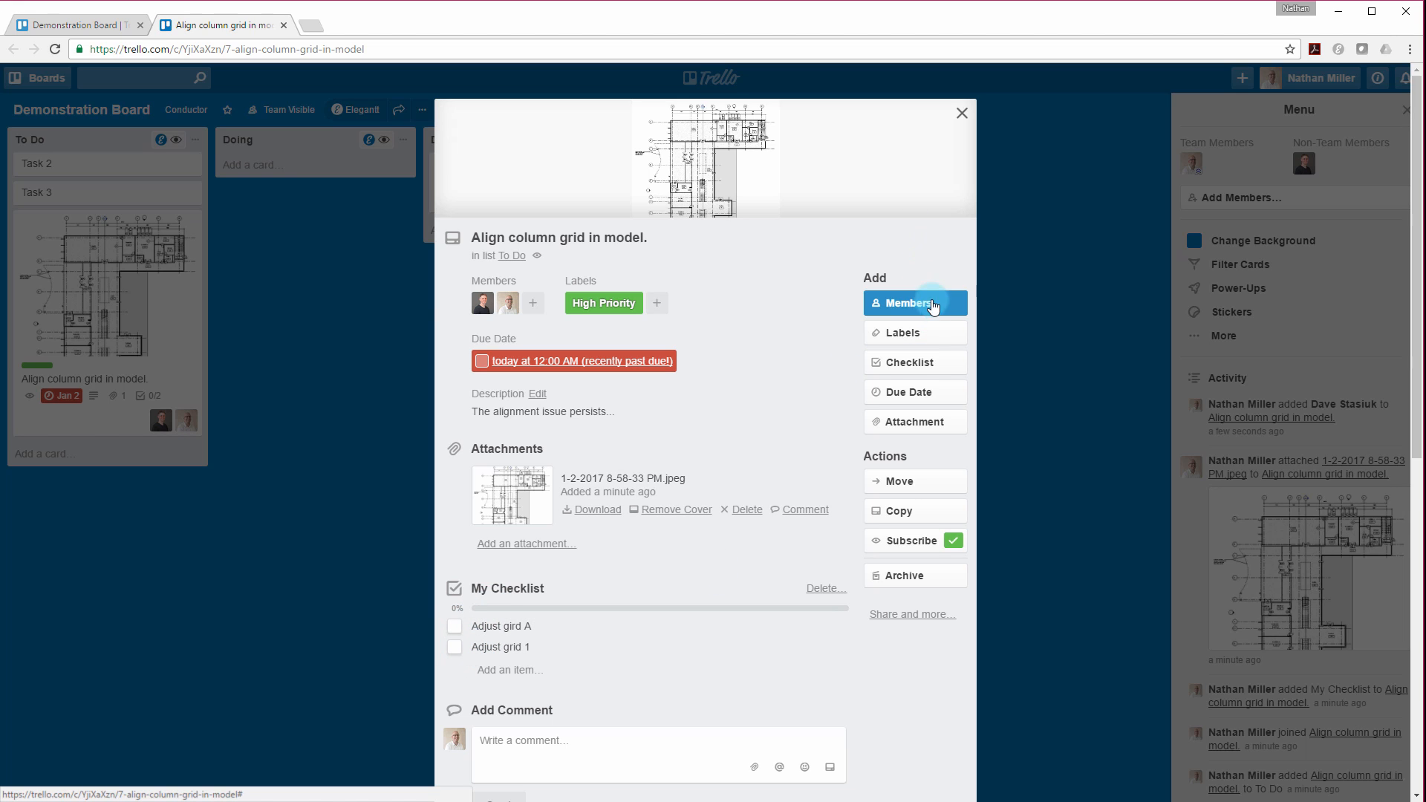
click(961, 113)
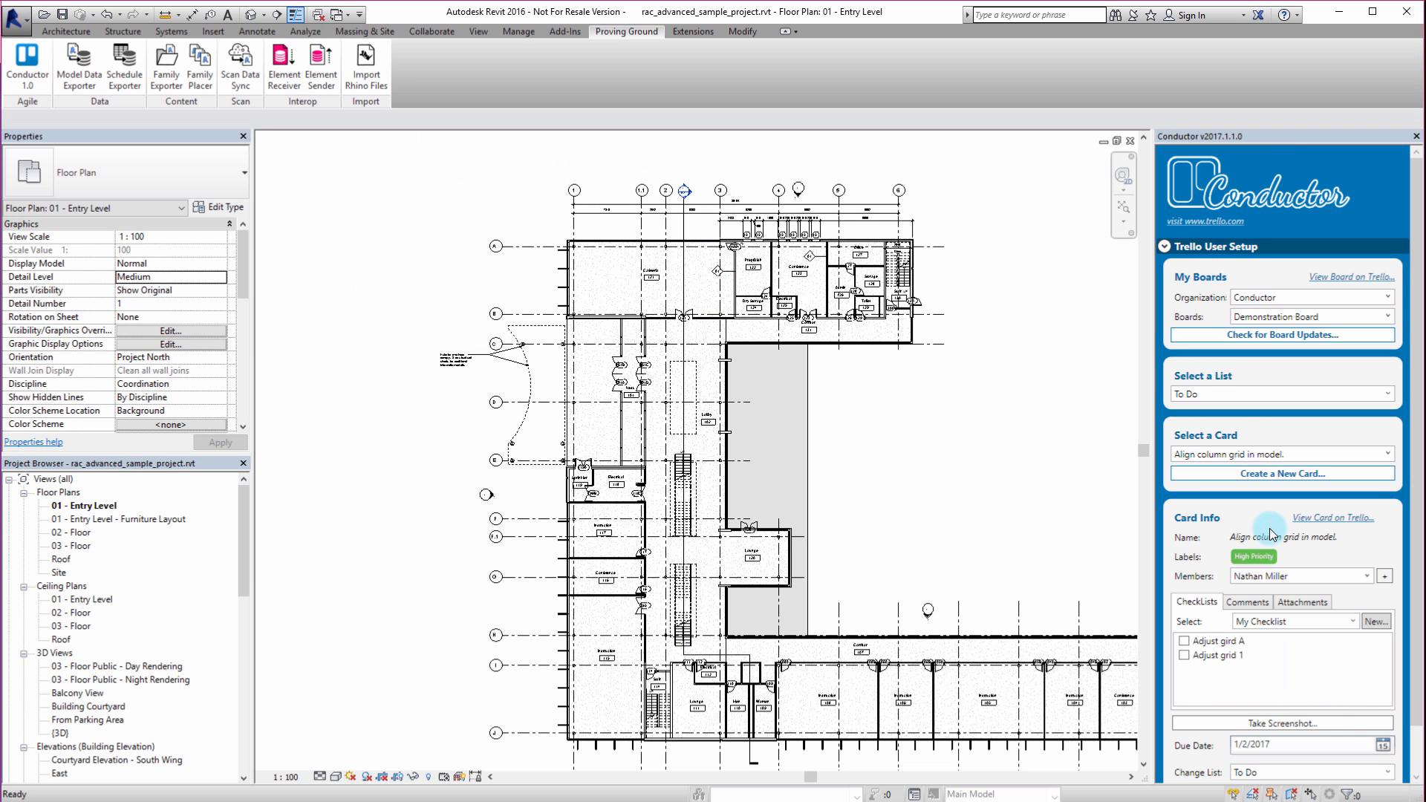
click(1184, 656)
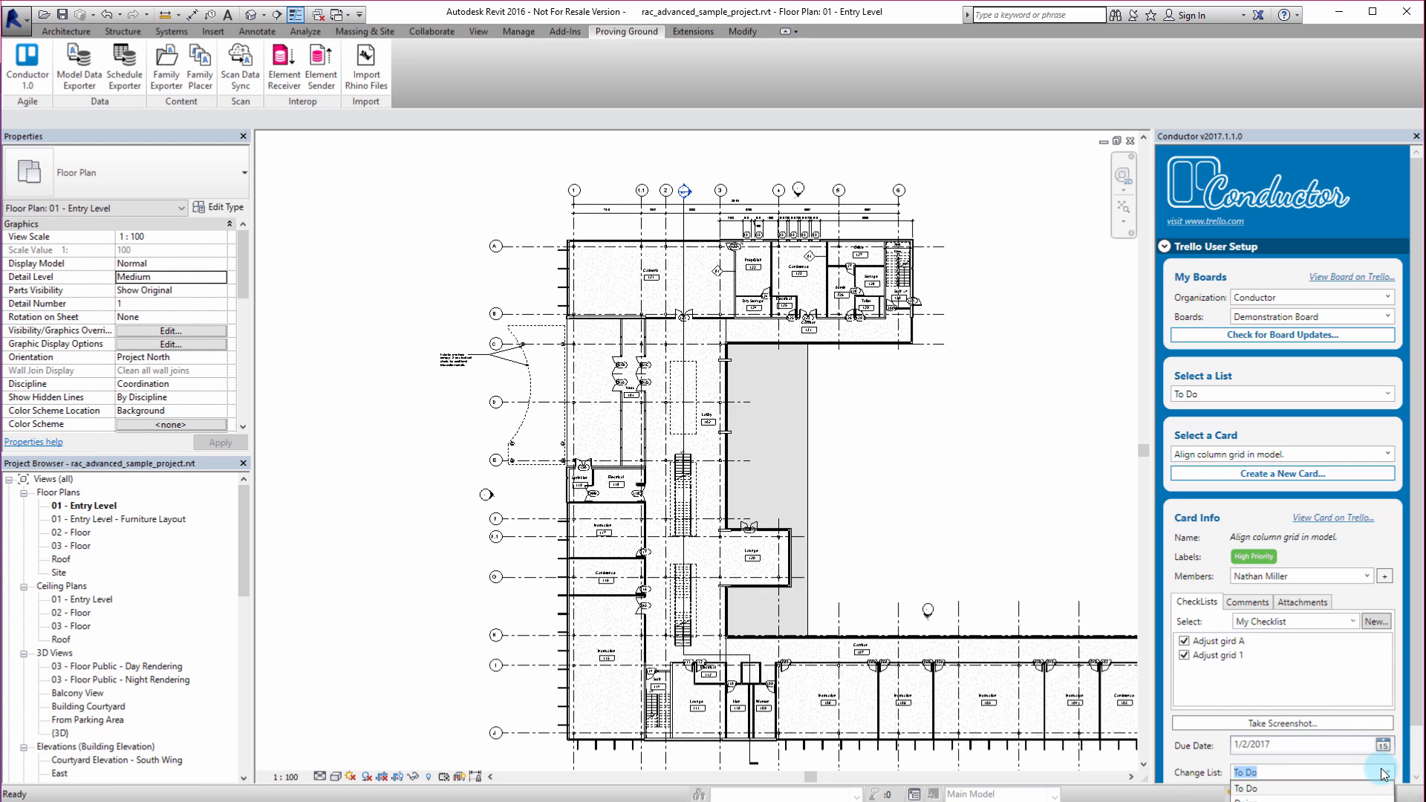
Step: Set the card's list to Doing, update it in Trello, and dismiss the confirmation
click(1309, 771)
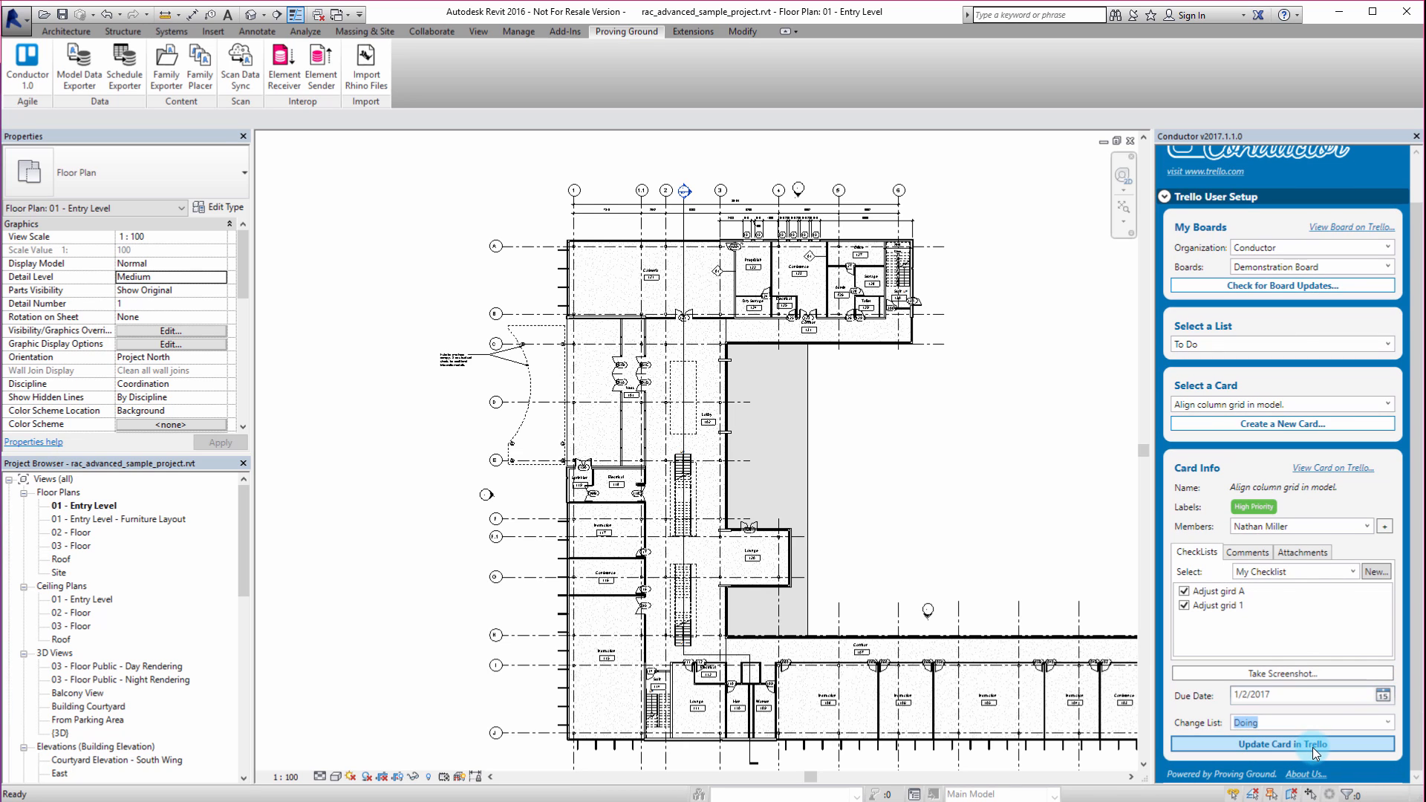
click(1280, 744)
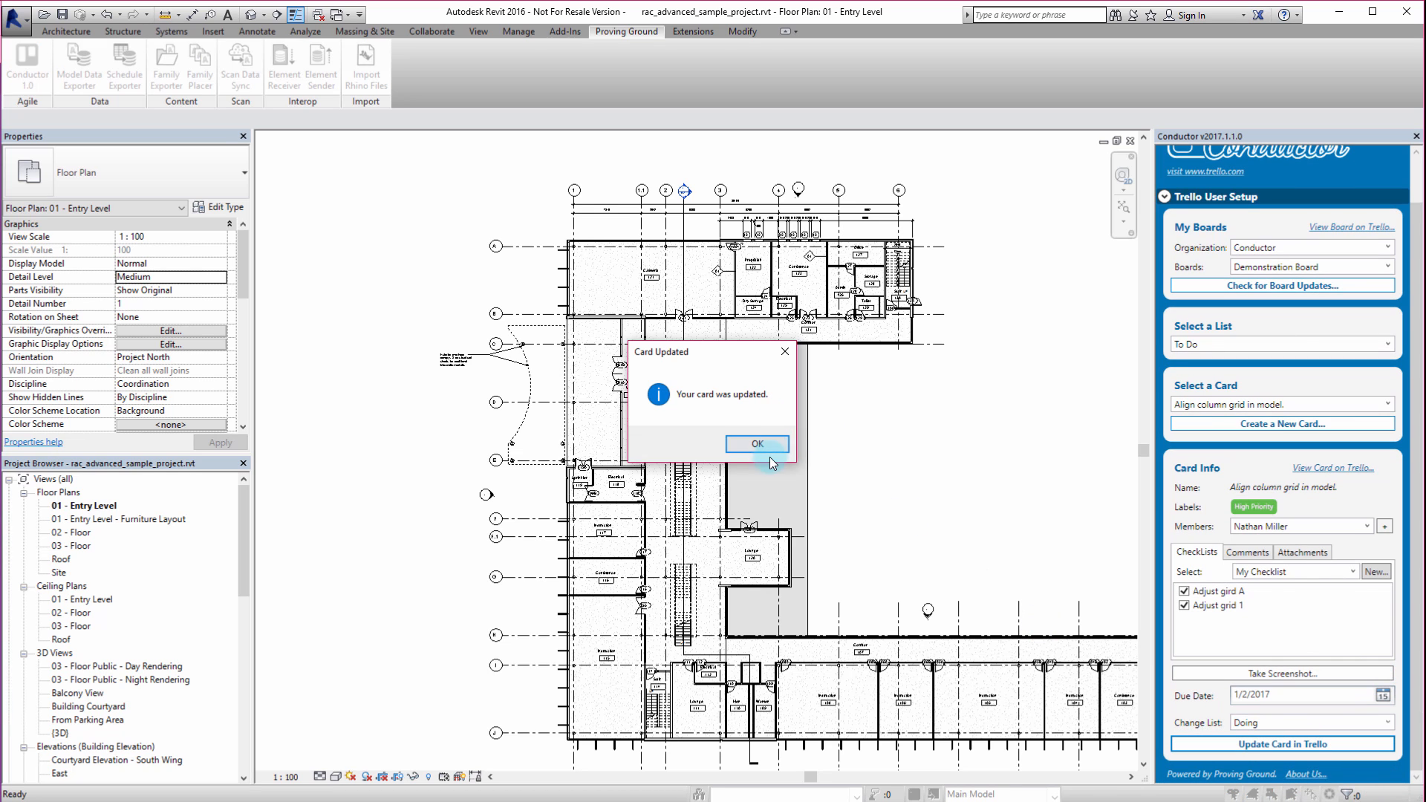
click(757, 444)
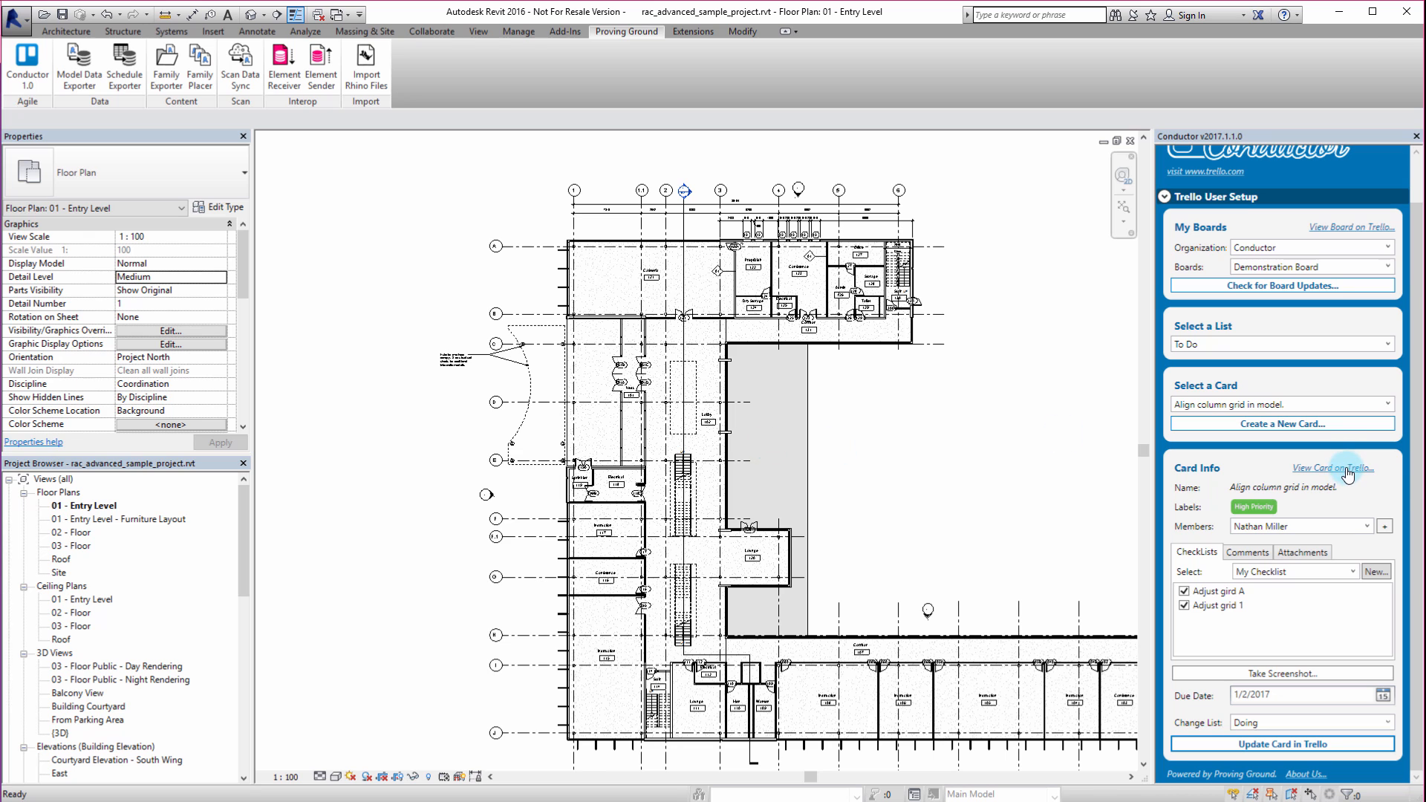
Step: Check the card in Trello's Doing list with its checklist 100% complete, then close it
click(1332, 467)
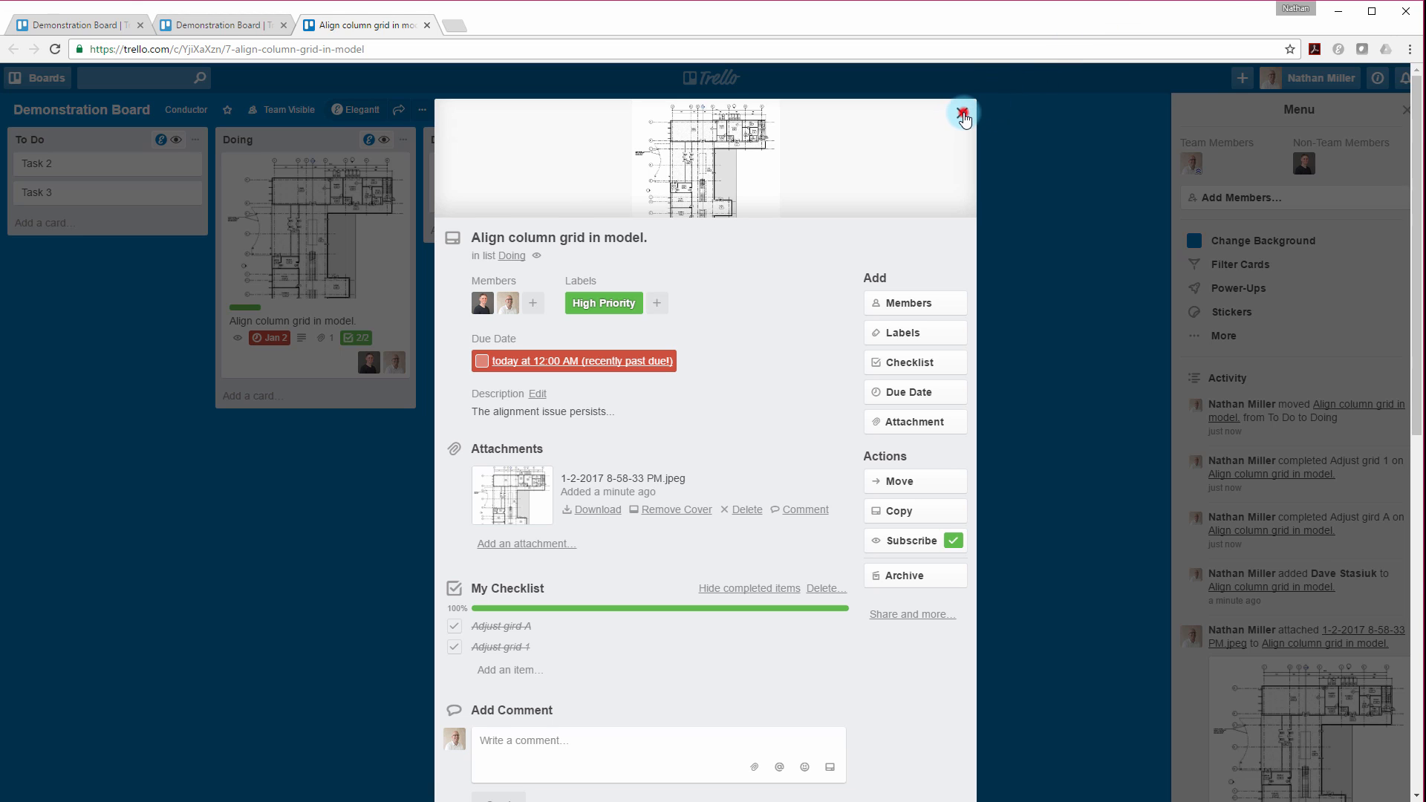
click(963, 118)
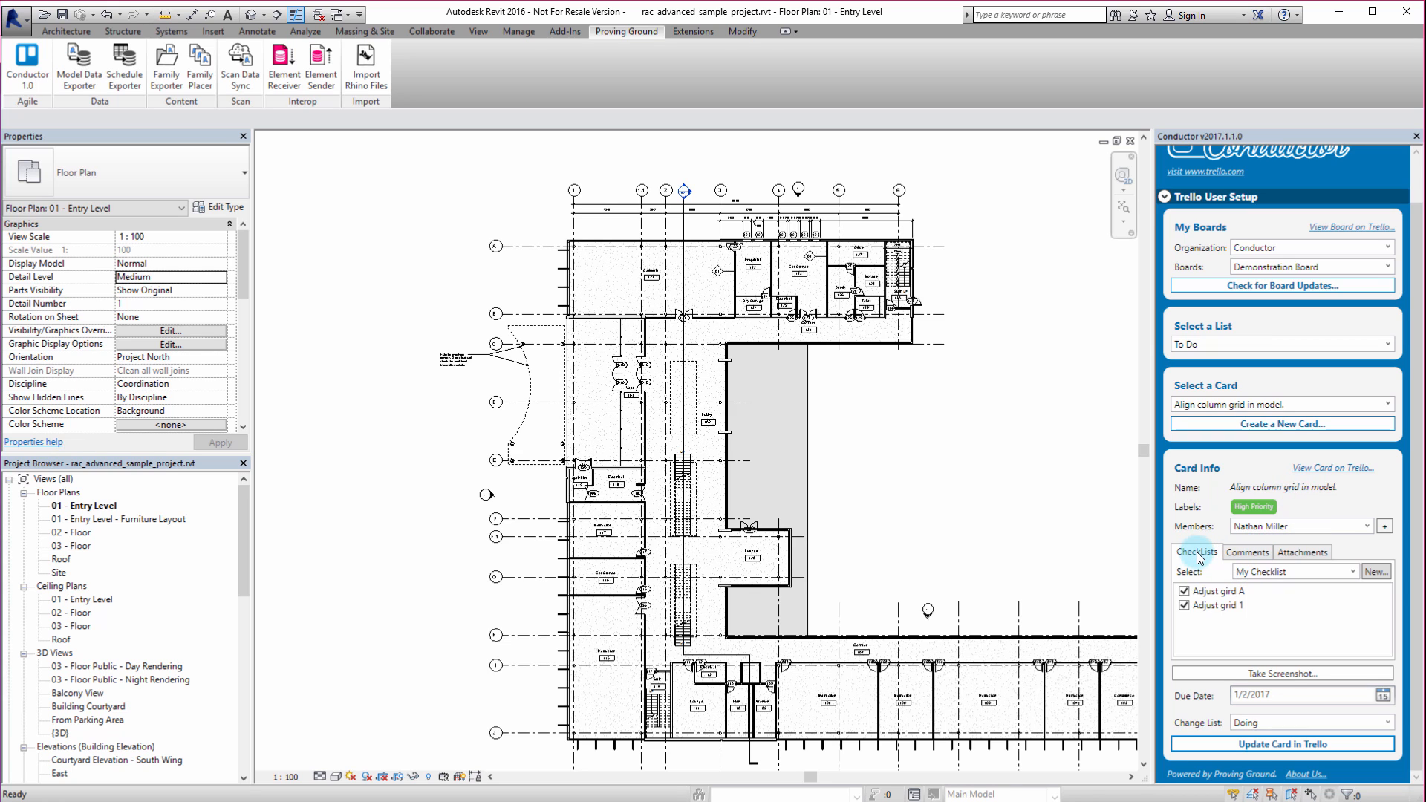
Step: Post the comment 'This card is currently in progress...' from the Conductor comments tab
click(1246, 552)
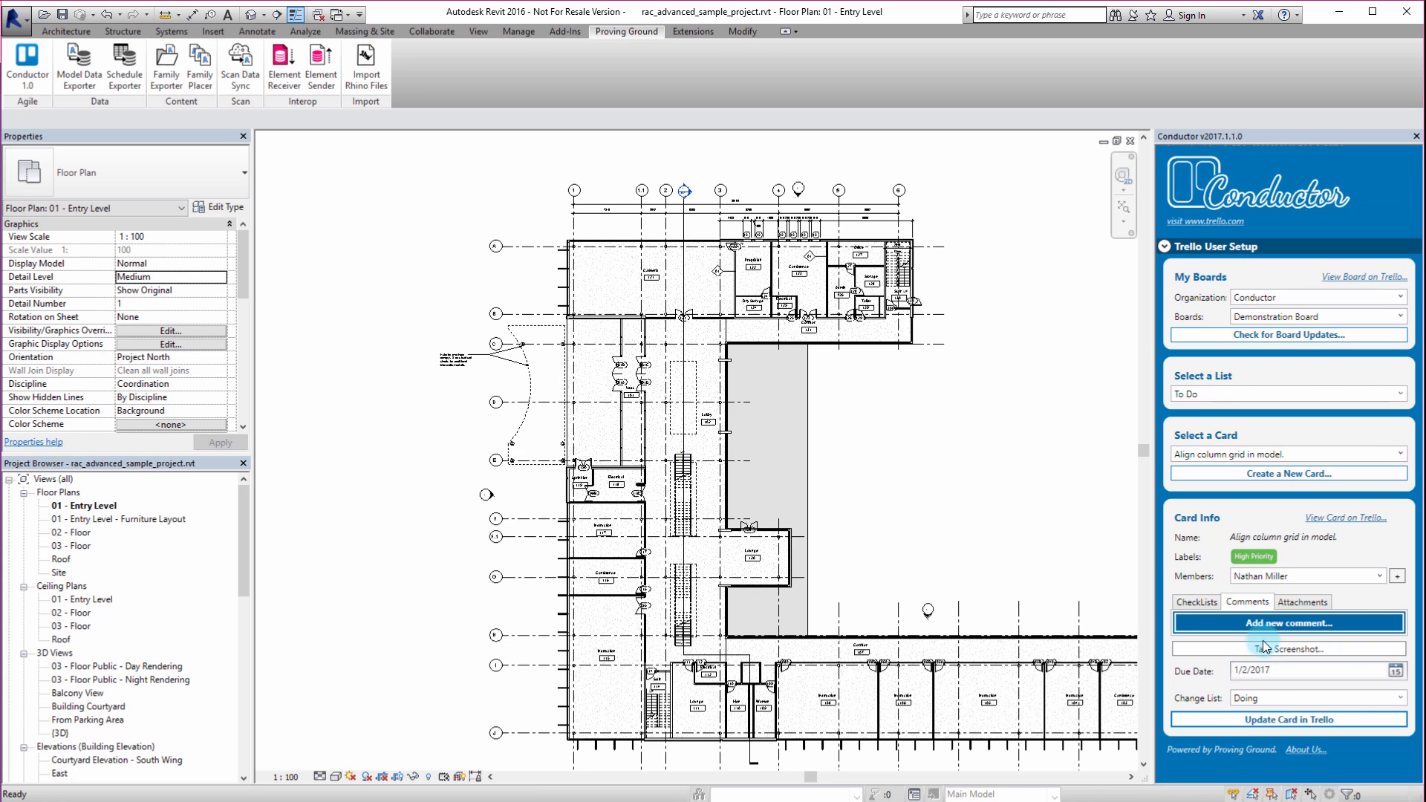
click(1287, 623)
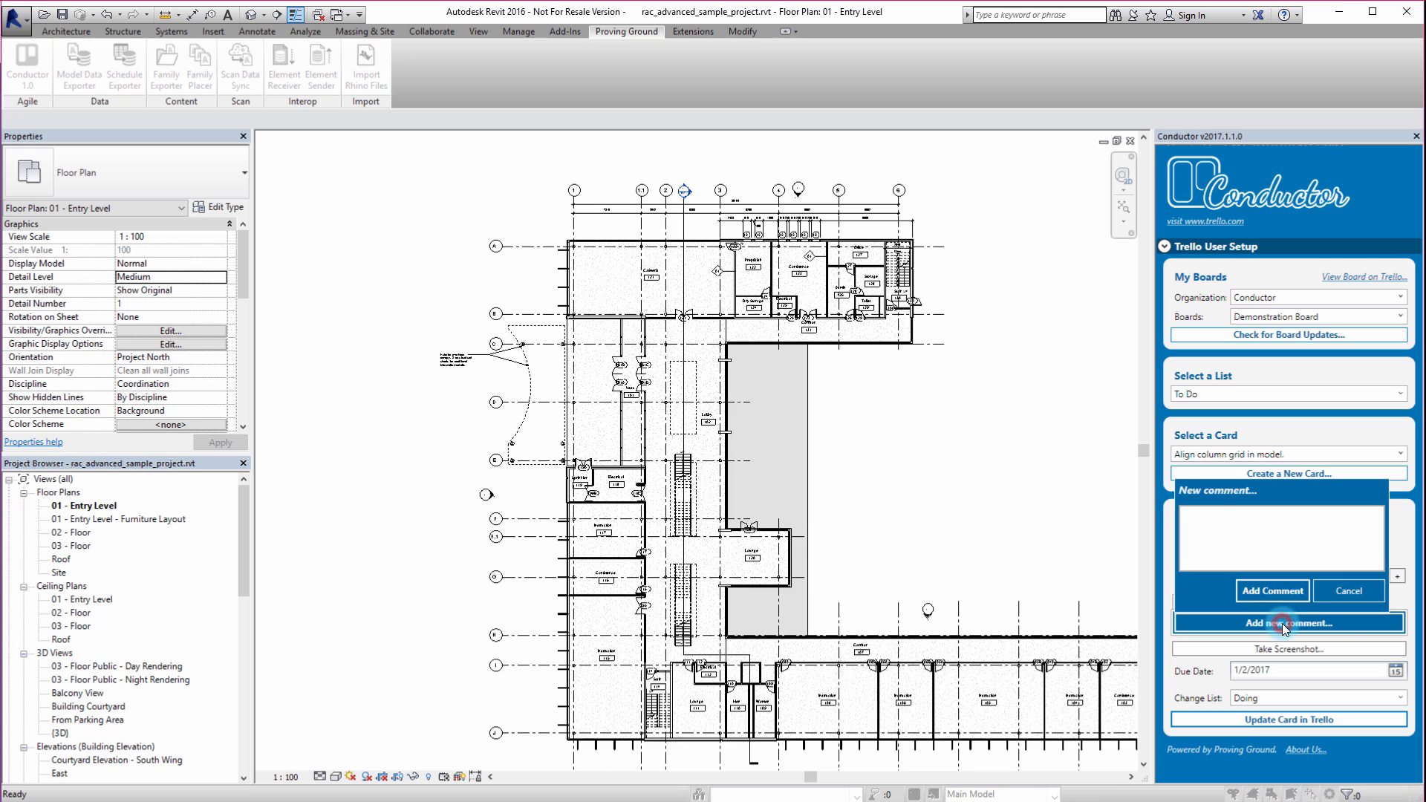
text(This card is current)
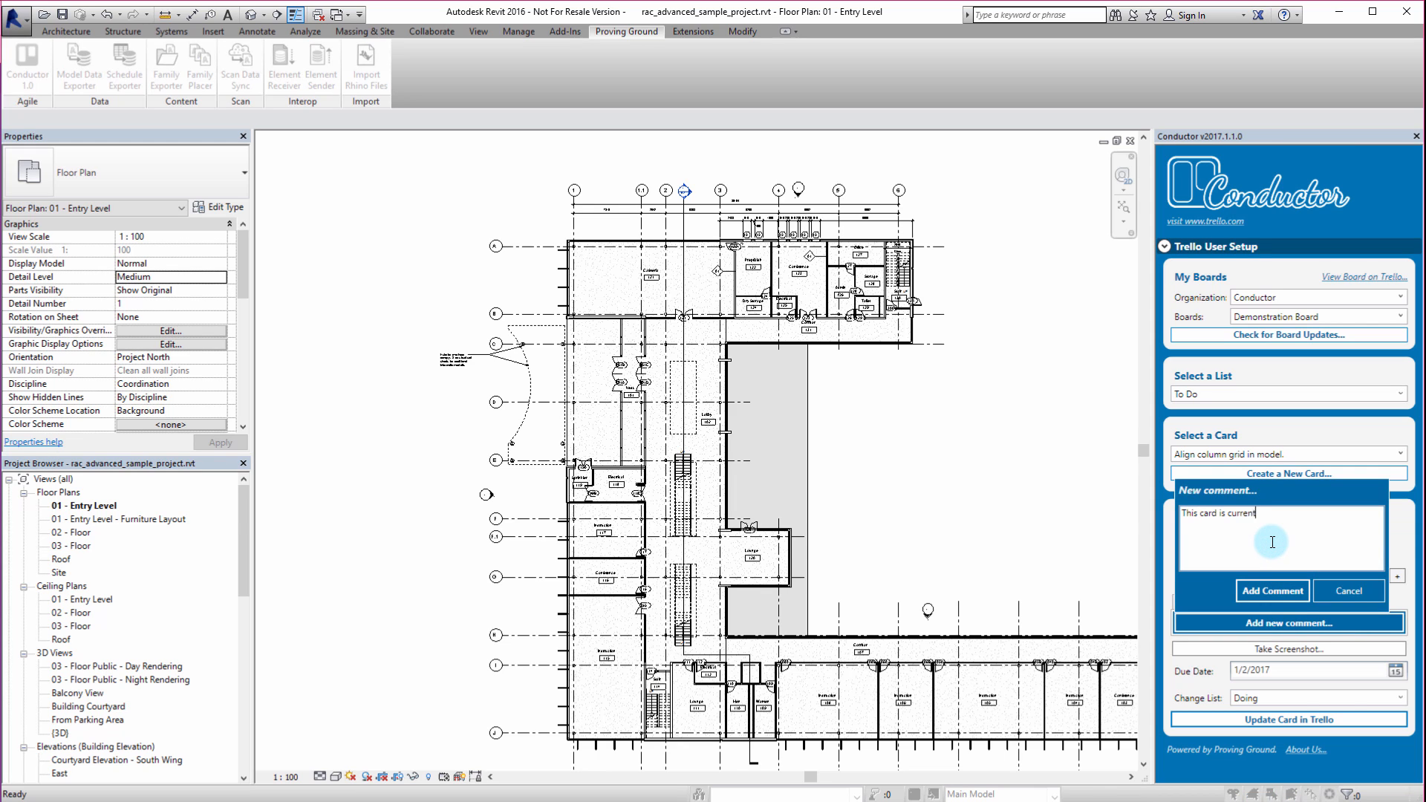
text(ly in progress...)
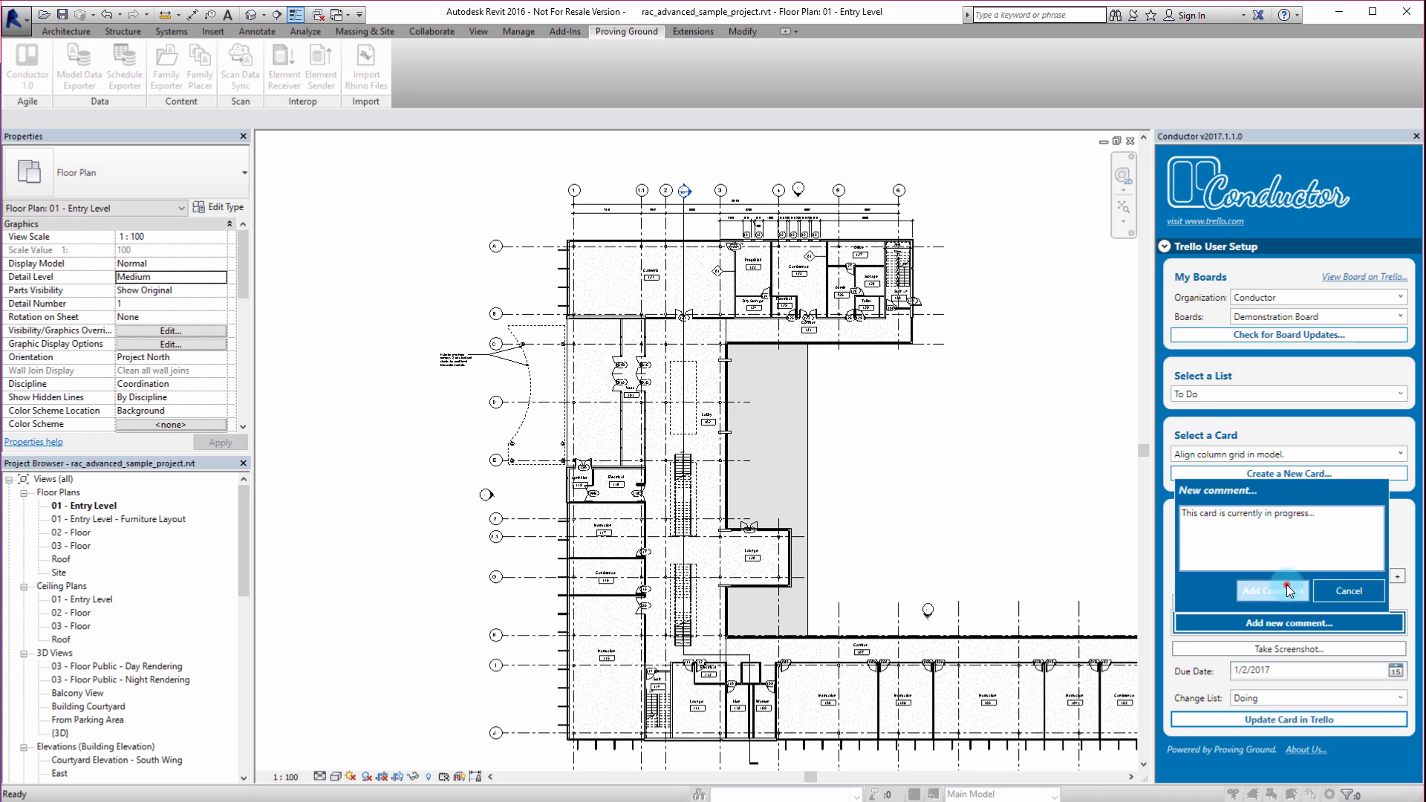
click(1269, 590)
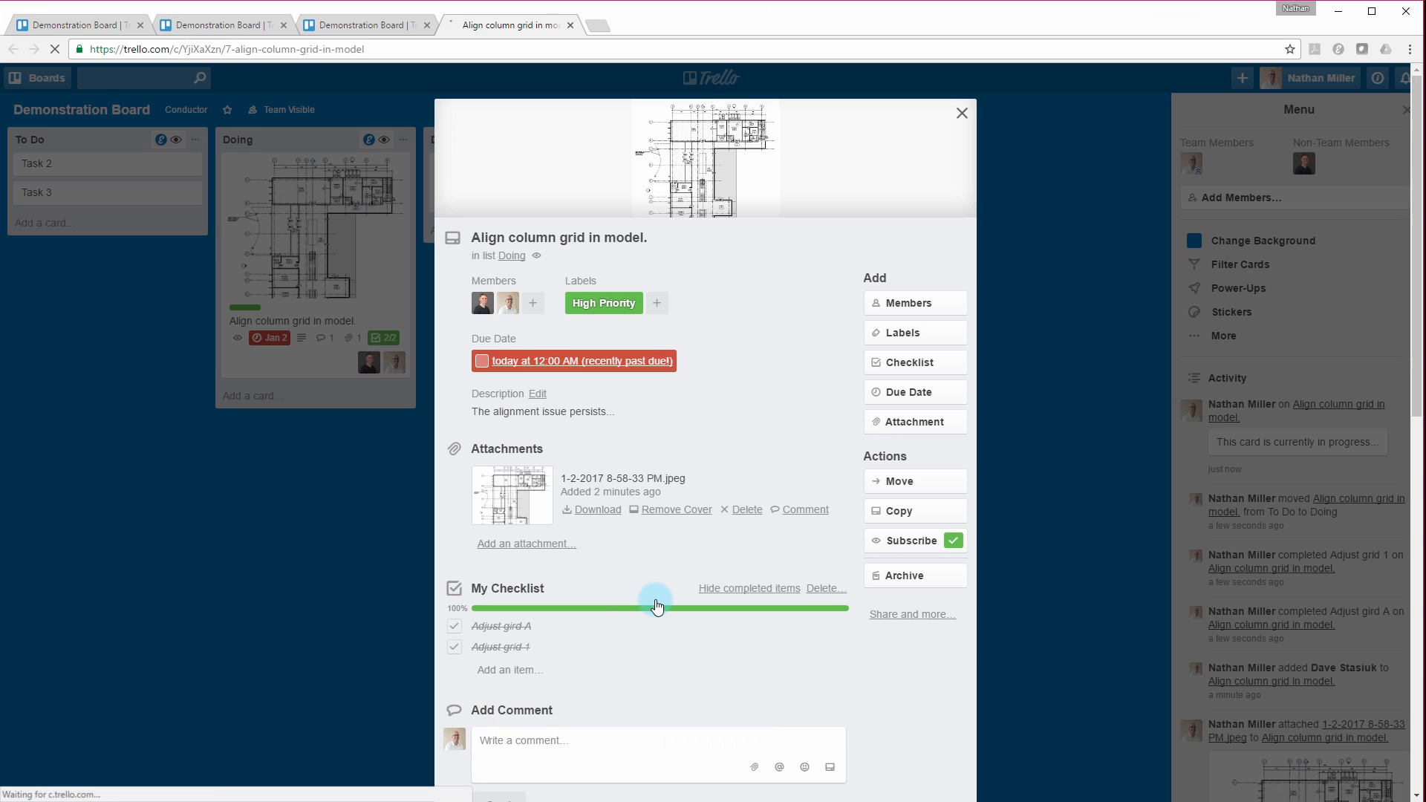
Step: Scroll through the Trello card to check the in-progress comment and completed checklist
scroll(down, 3)
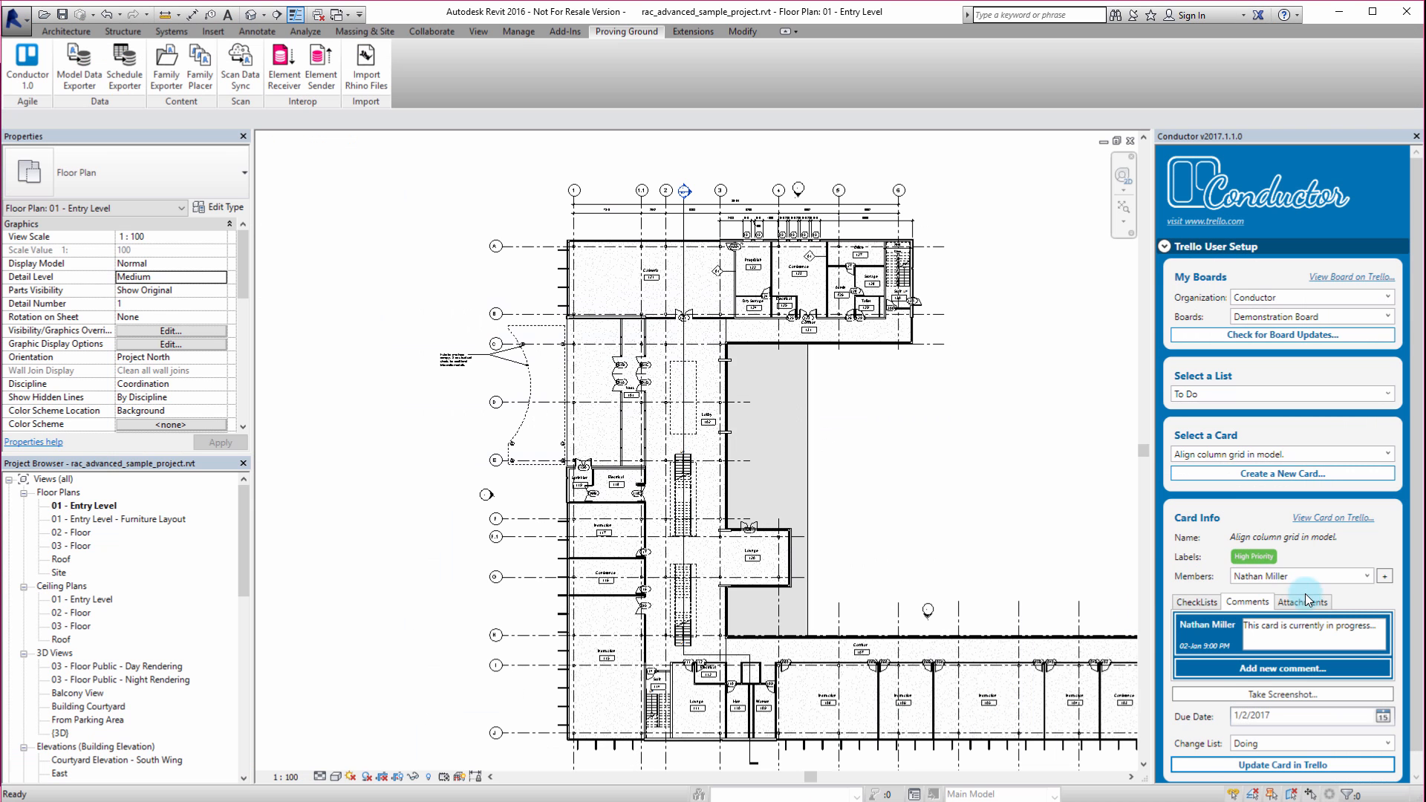
mouse_move(794, 425)
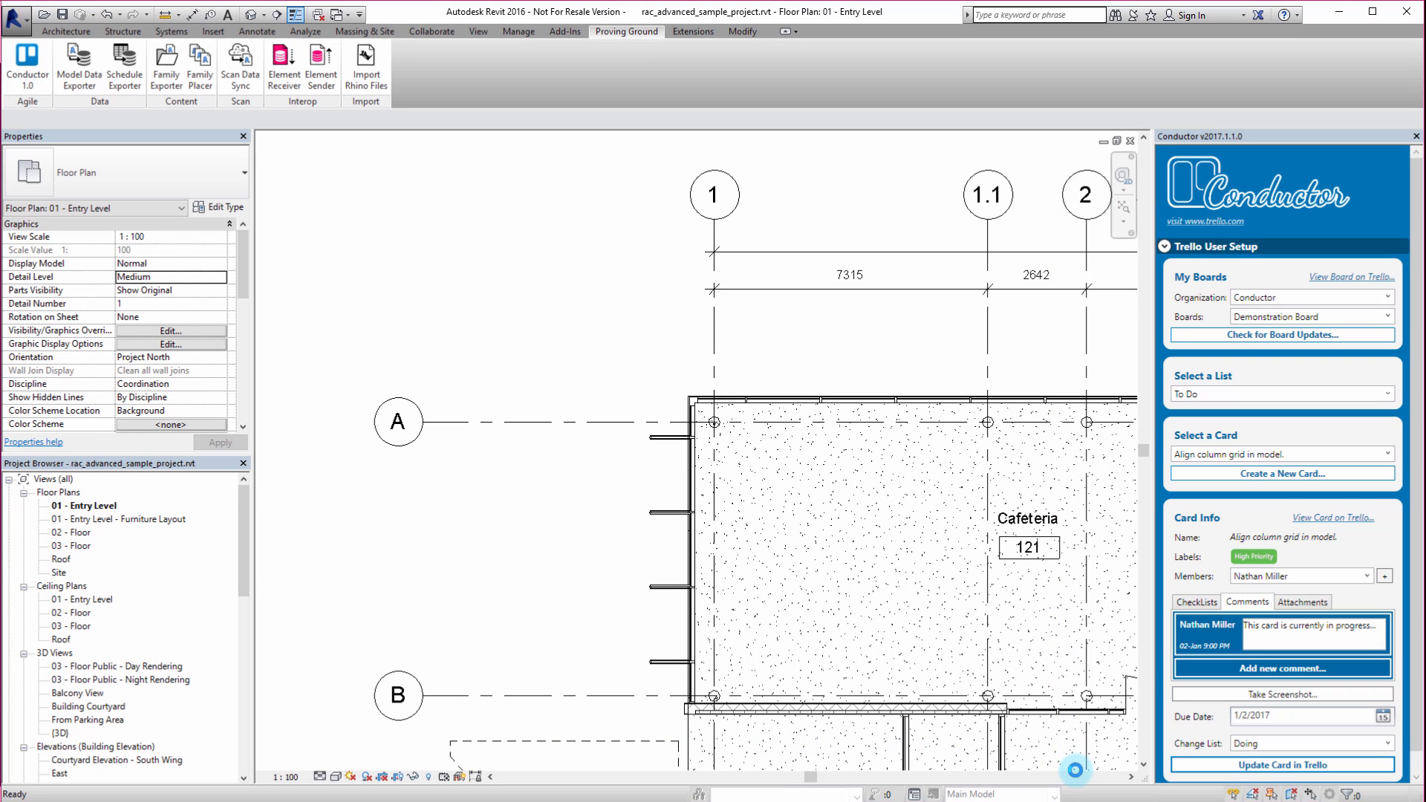
Step: Capture the plan zoomed on grids A–B and 1–2 as a screenshot attached to the card
click(1281, 694)
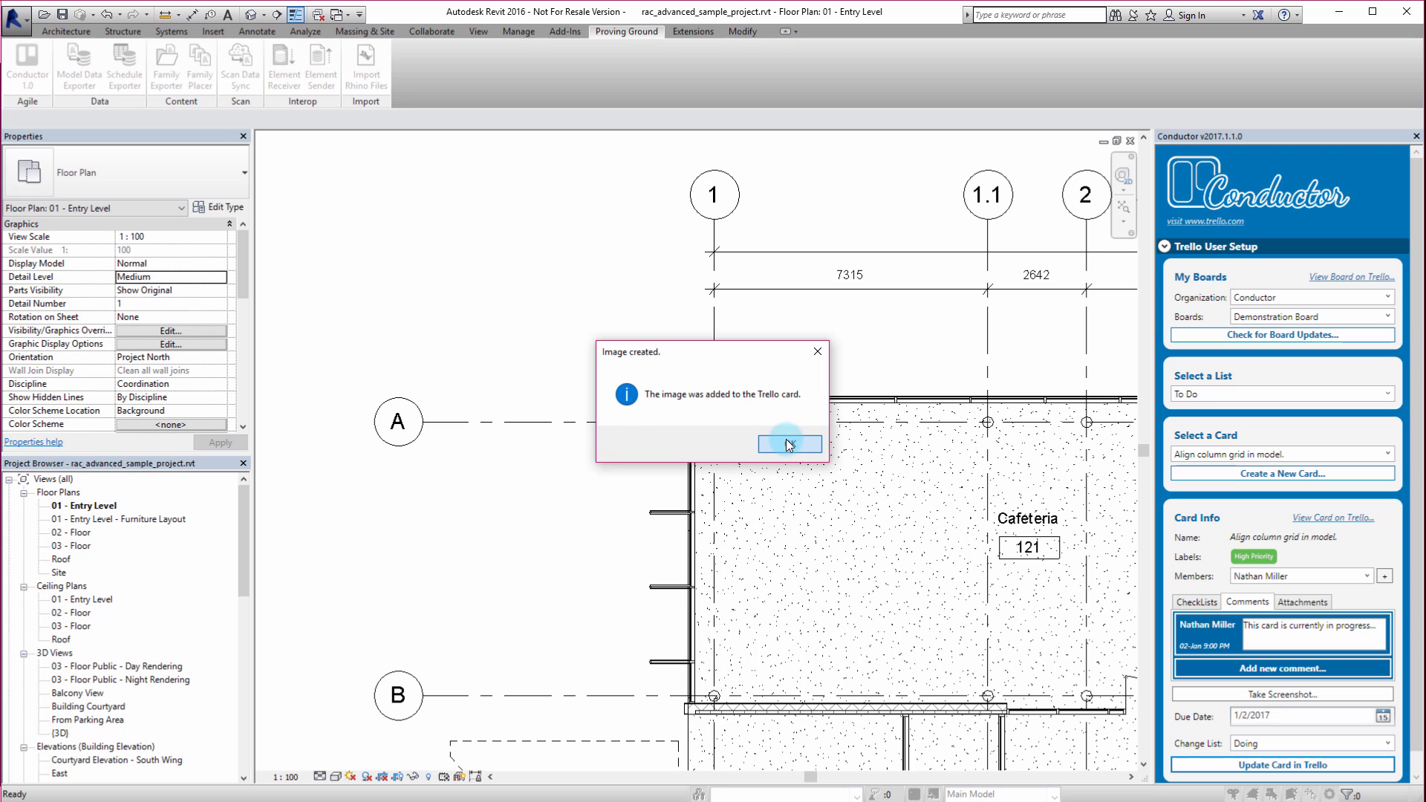
click(787, 445)
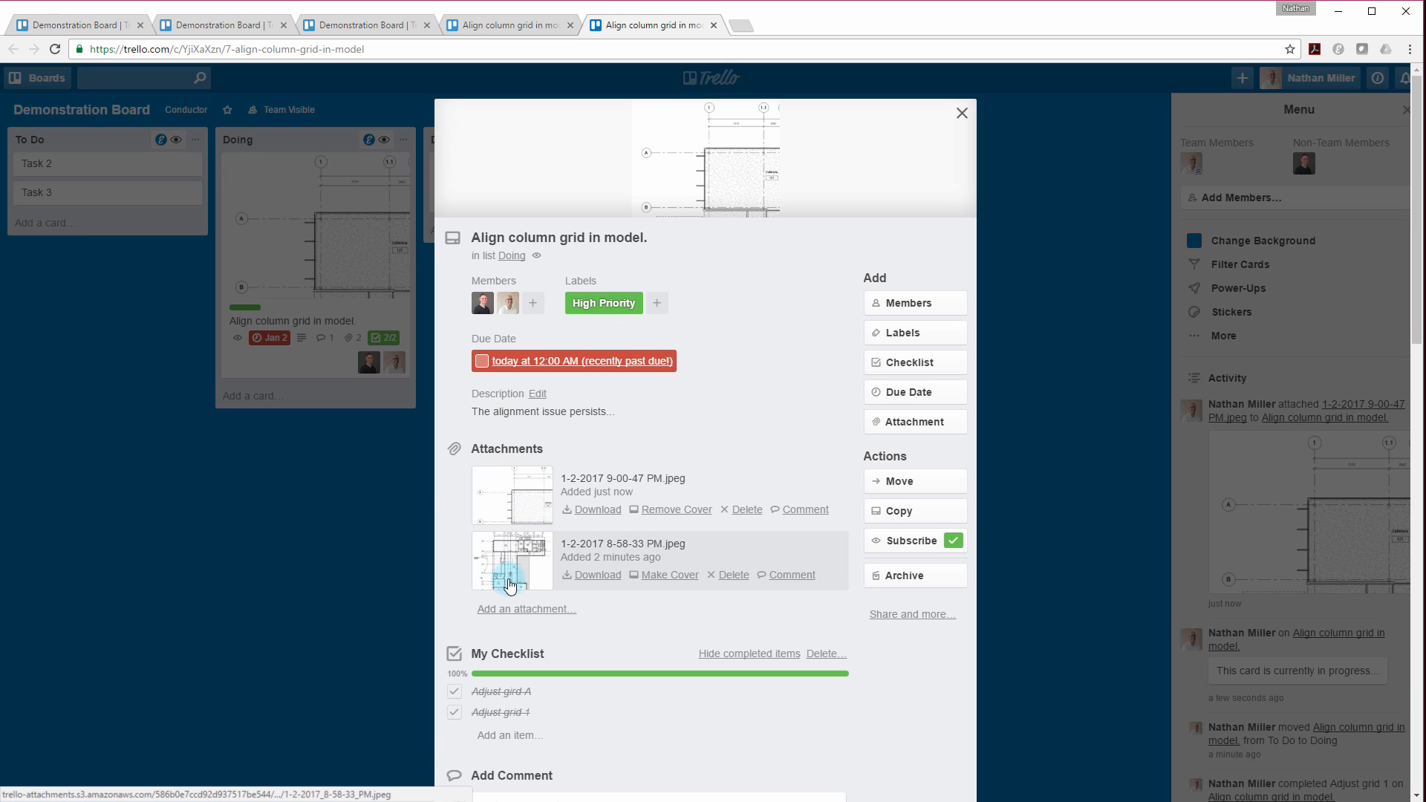
Step: Preview the new 9-00-47 PM.jpeg screenshot full-size on Trello
click(511, 561)
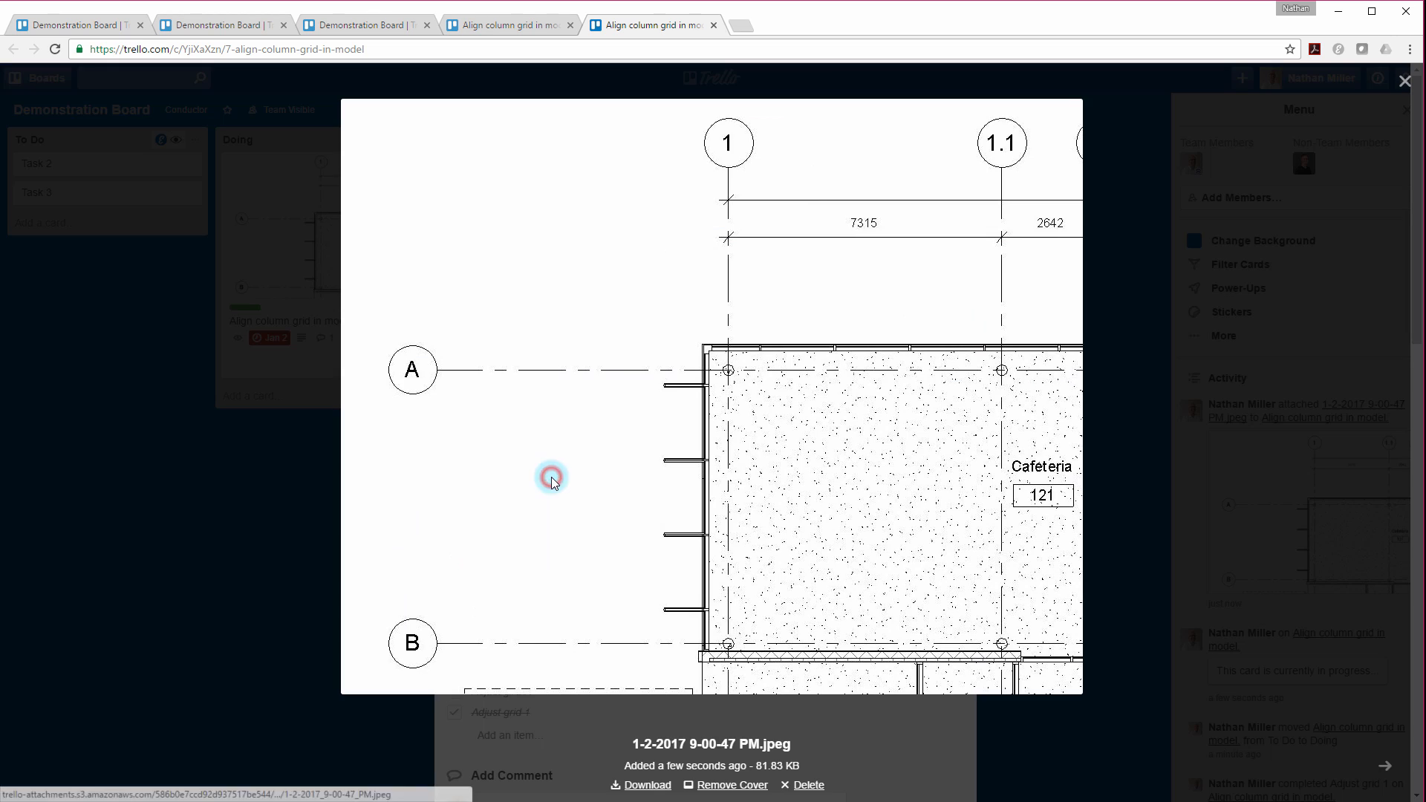
mouse_move(192, 547)
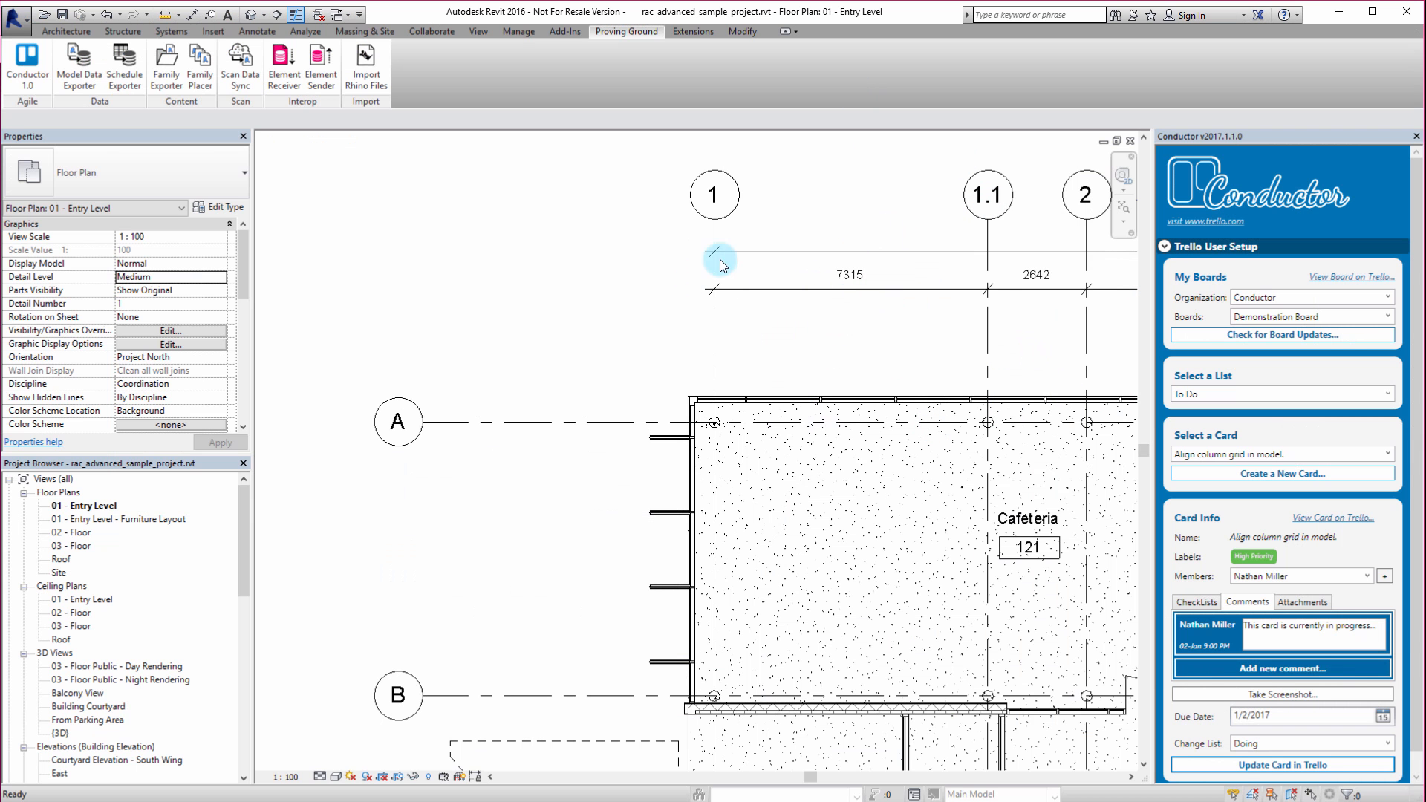
mouse_move(567, 353)
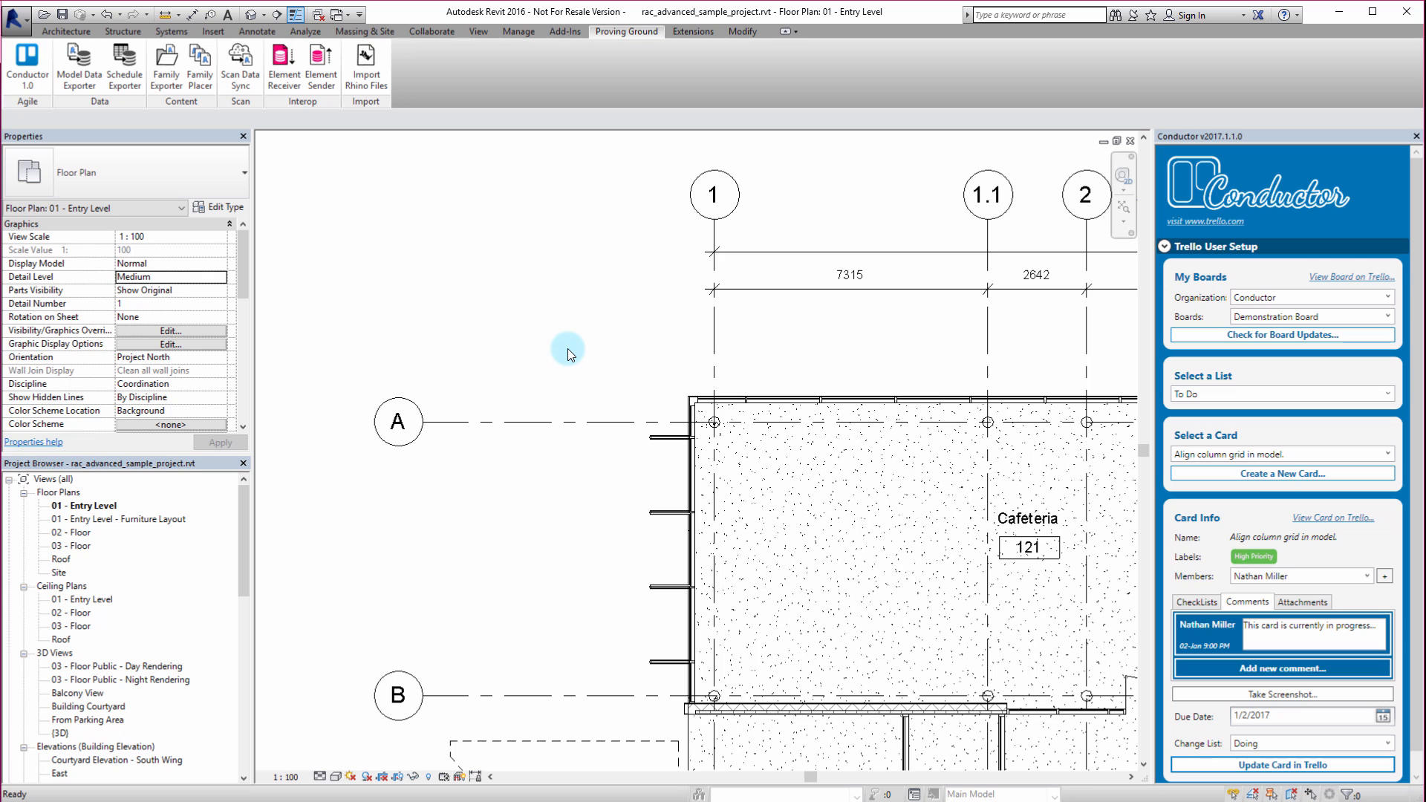
mouse_move(538, 271)
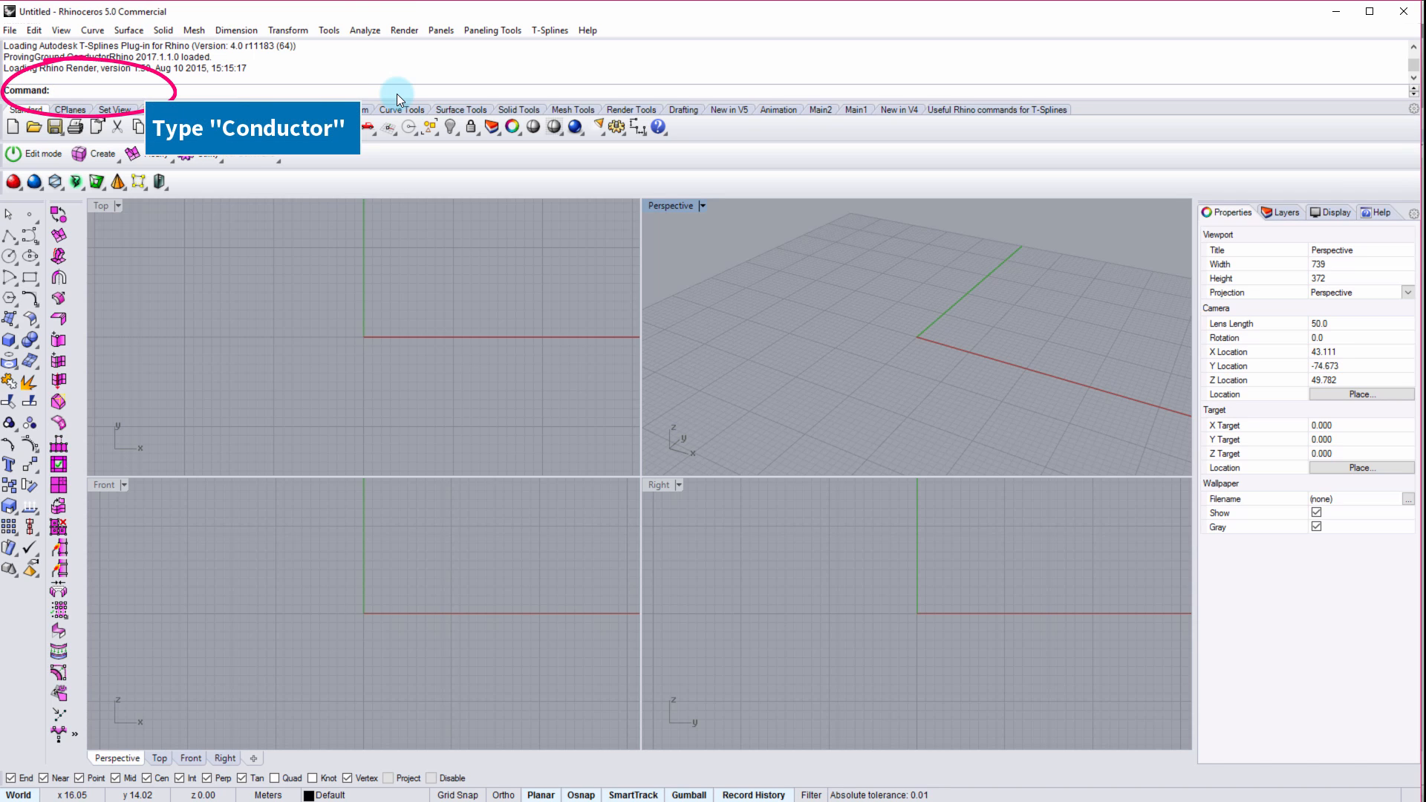
Step: Run the Conductor command to show the Conductor Trello panel beside the viewports
text(Conductor)
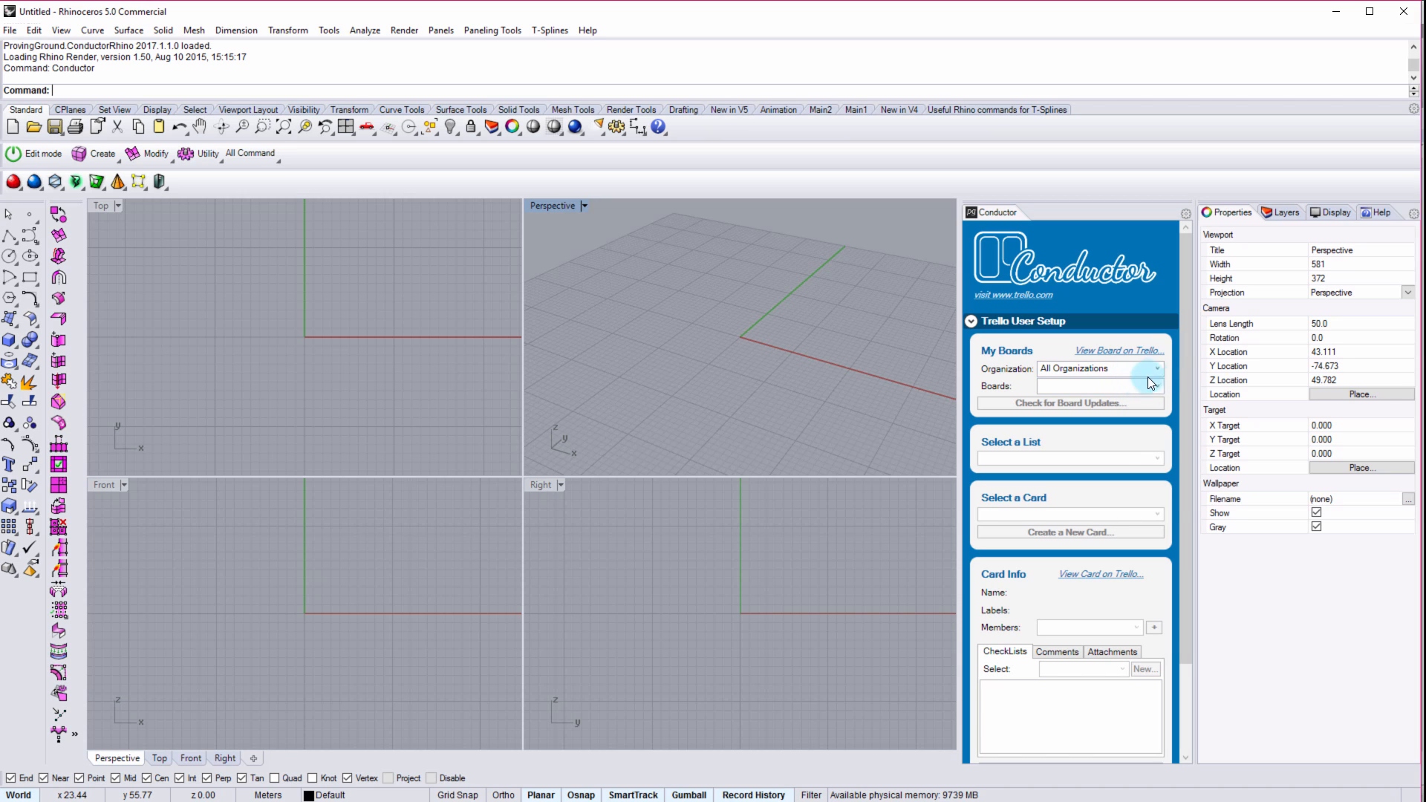
Step: Point Conductor at the Conductor organization's Demonstration Board and its Doing list
click(1156, 369)
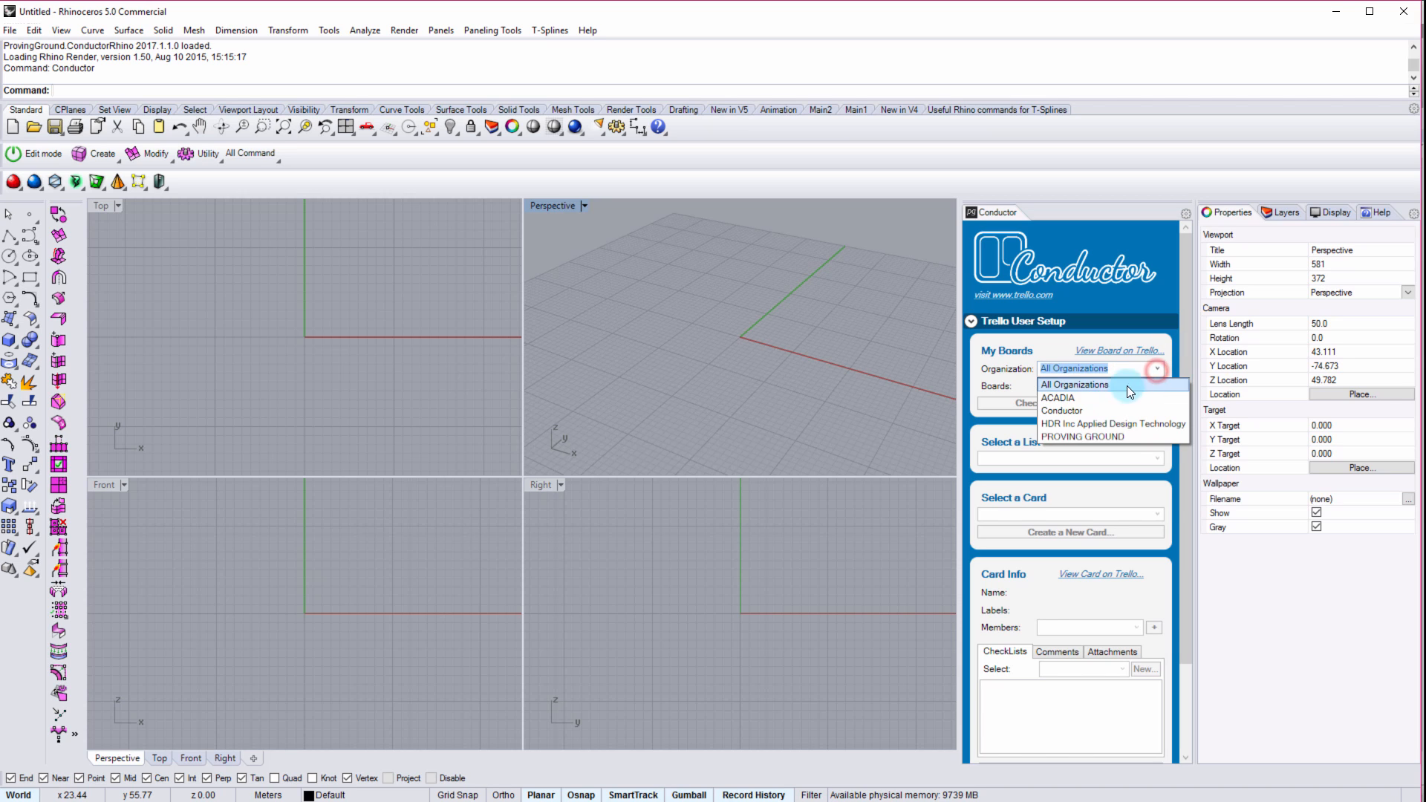
click(1061, 410)
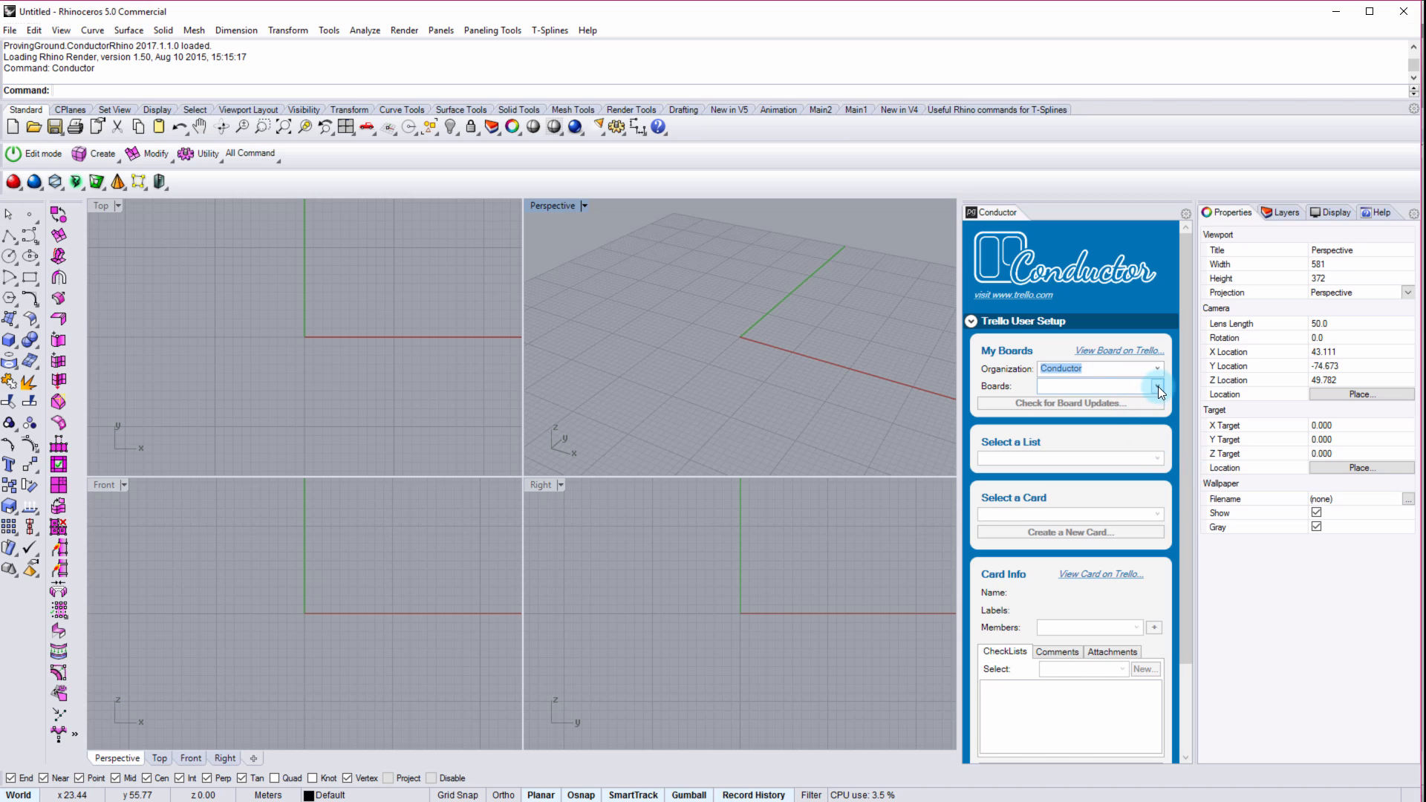
click(1102, 385)
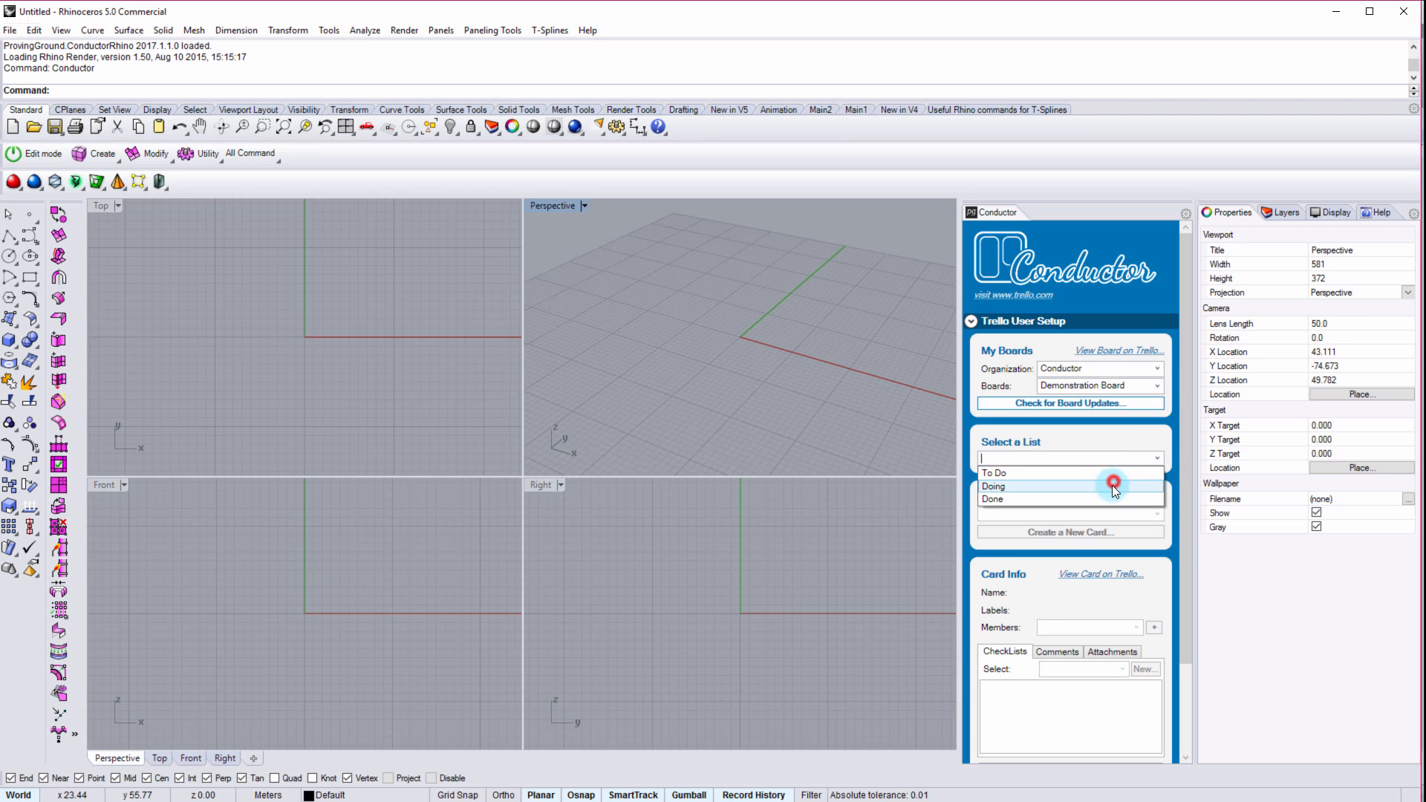
click(994, 486)
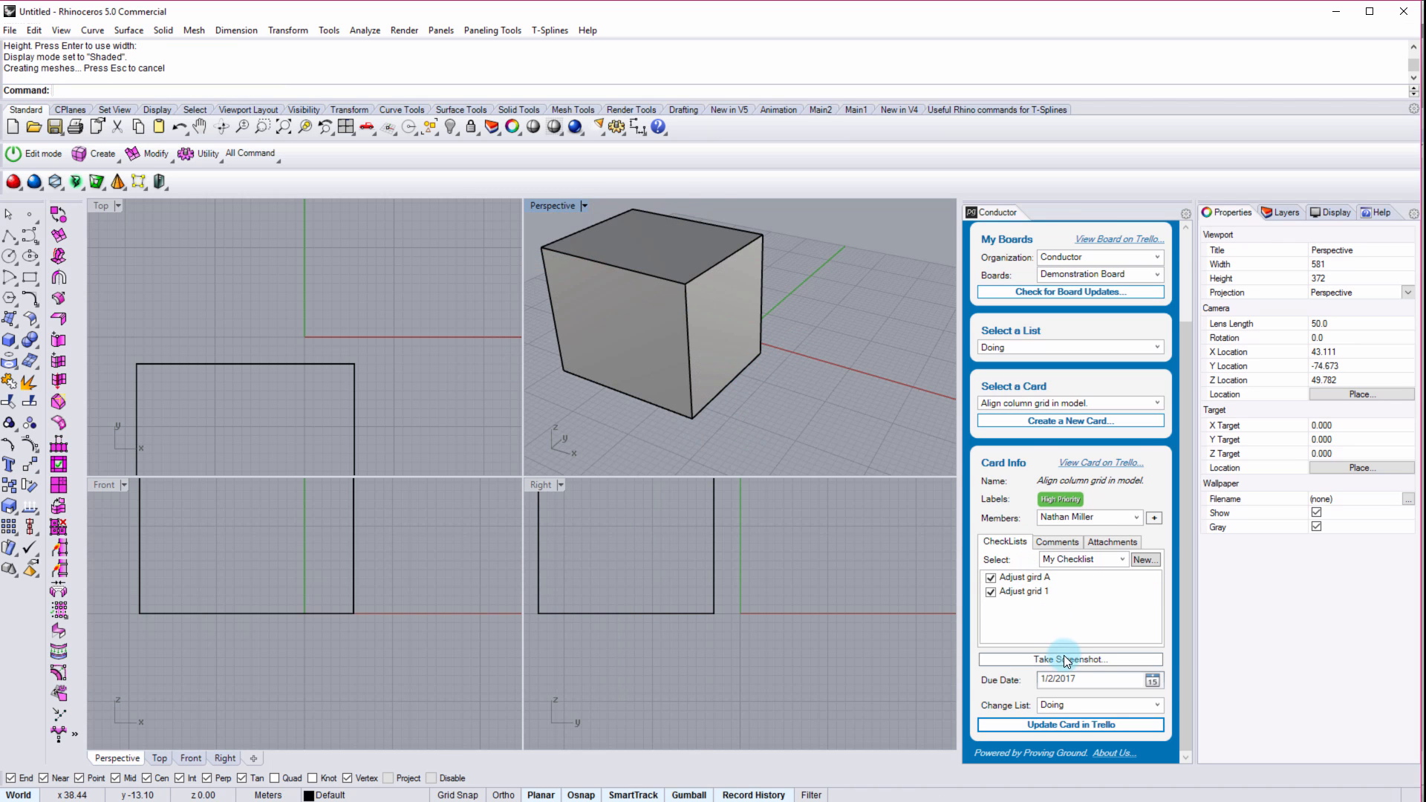
Step: Capture the Perspective viewport box with Conductor's Take Screenshot and confirm the attachment
click(1069, 659)
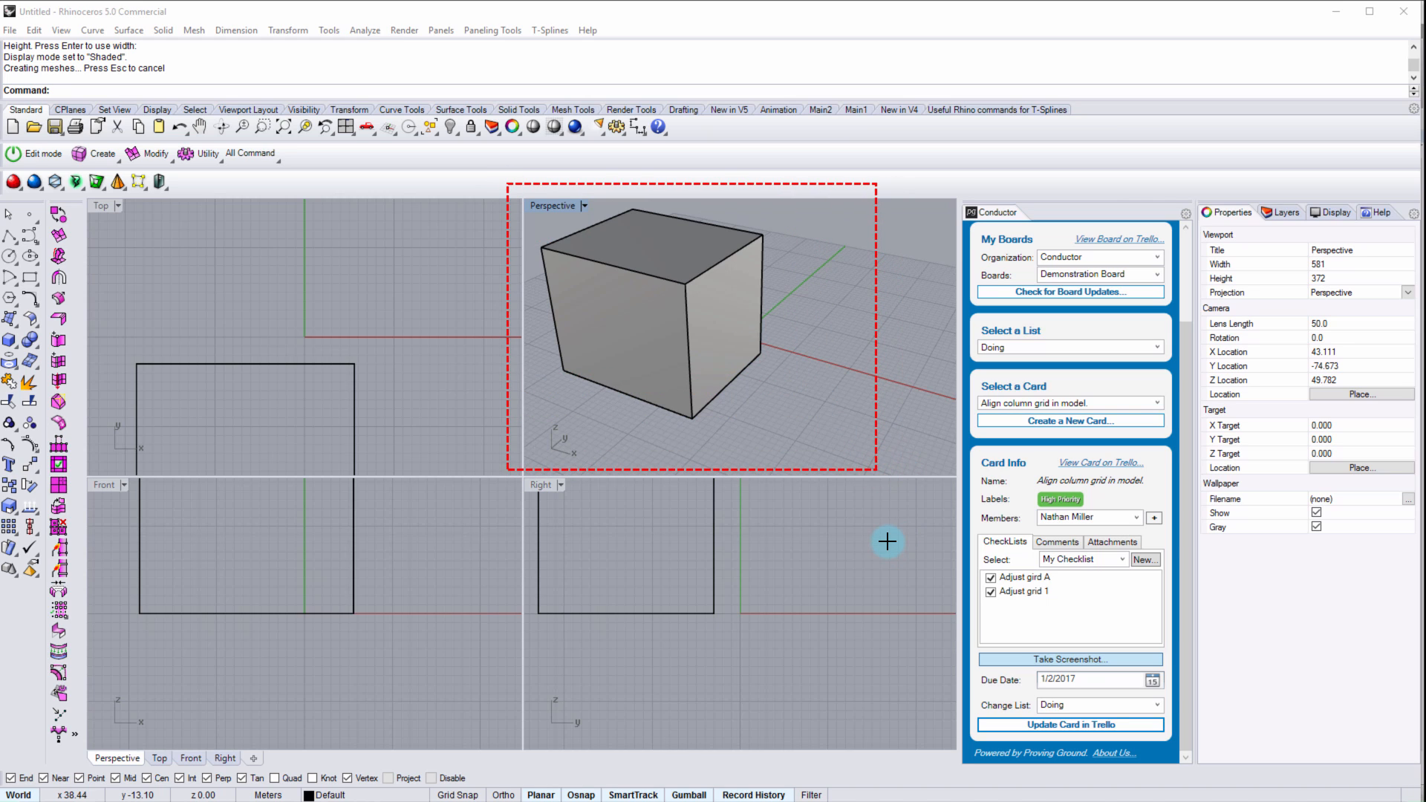
click(1069, 659)
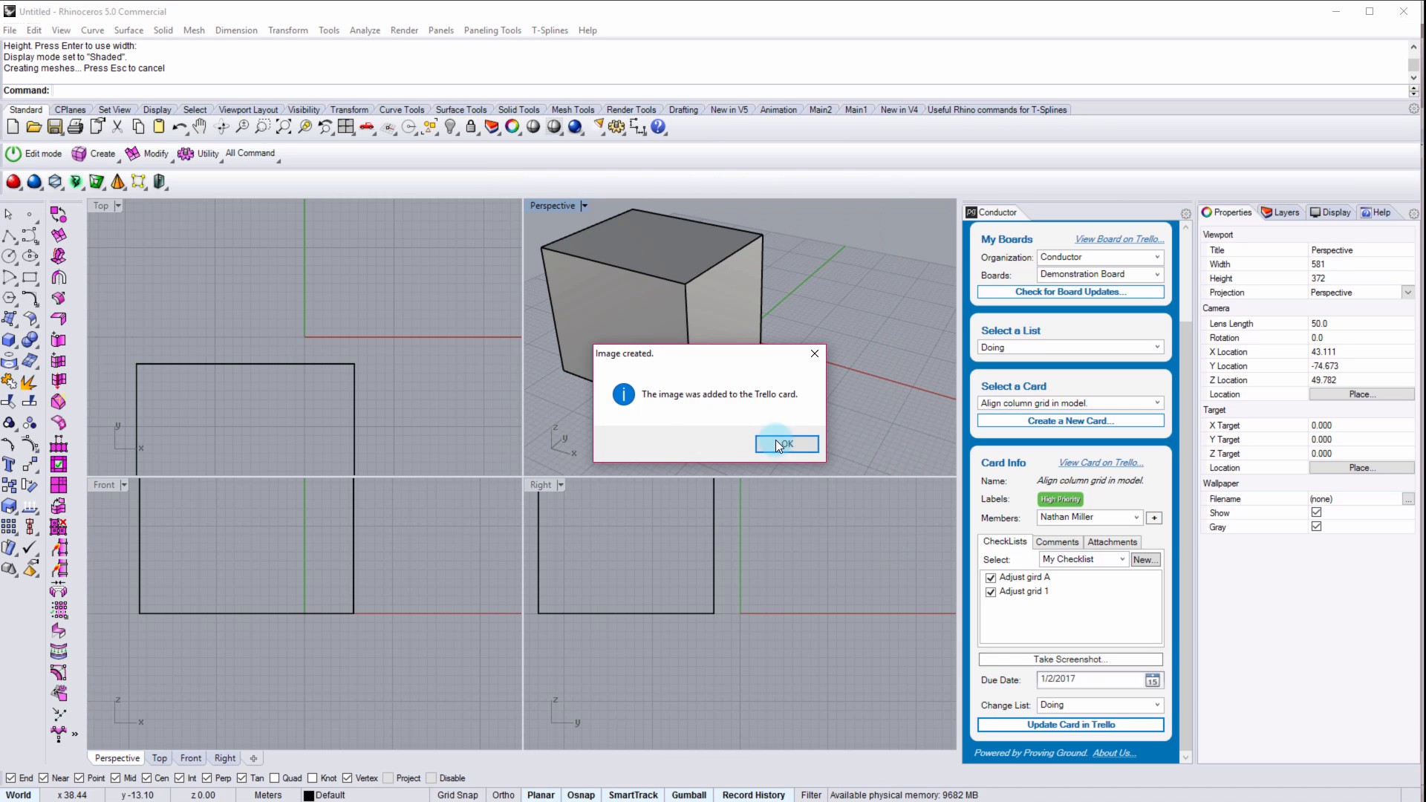
click(784, 444)
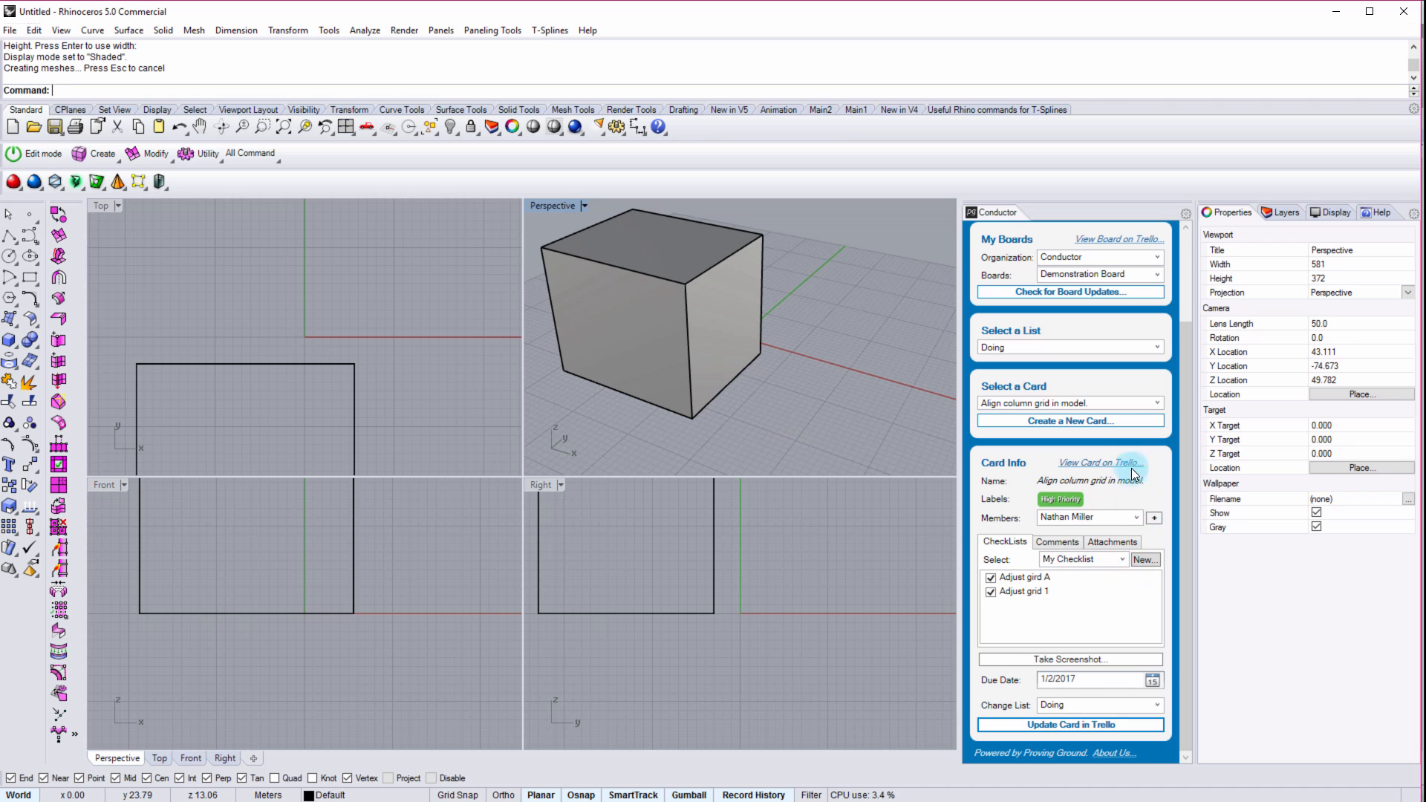
Step: View the card on Trello and preview the 9-02-28 PM.jpeg box image, then close it
click(1098, 463)
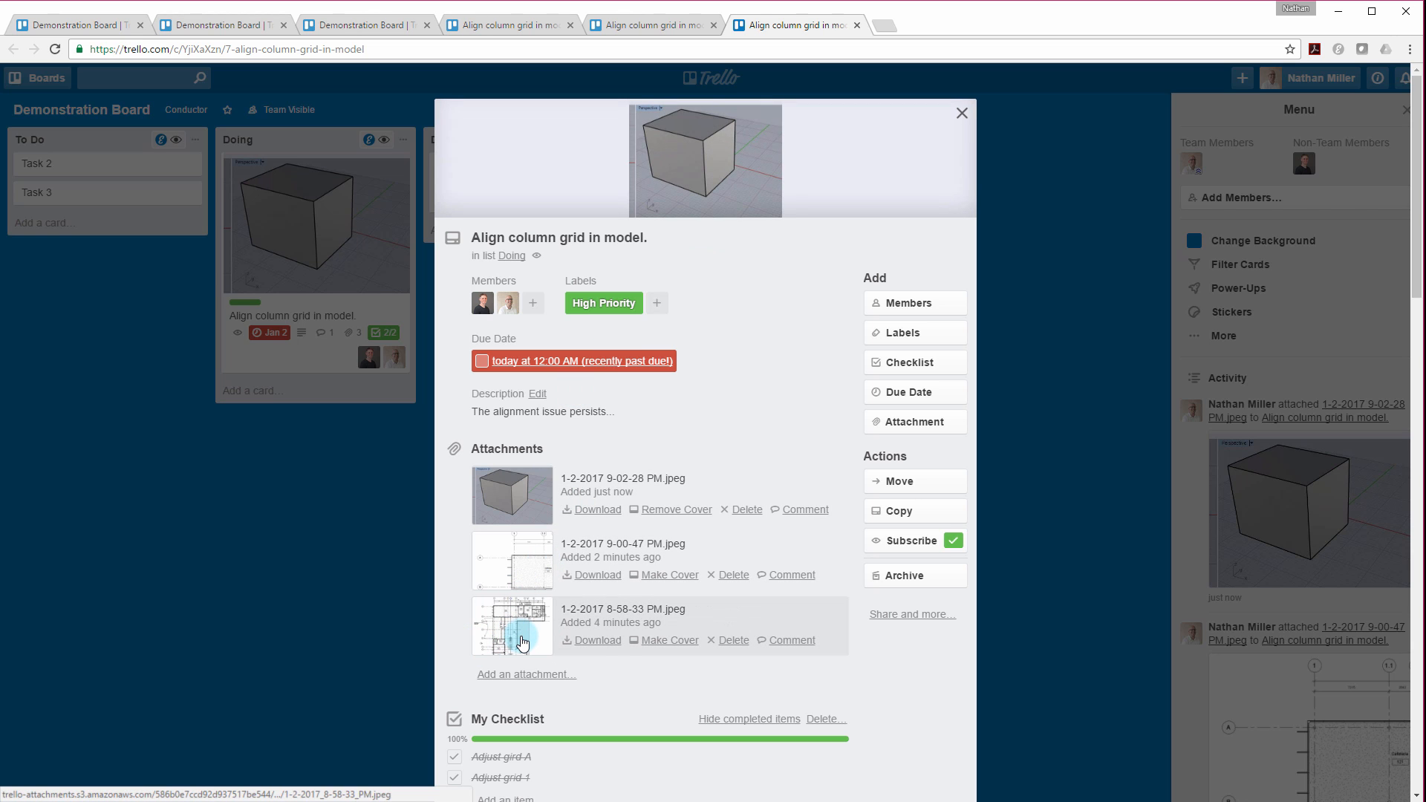
click(511, 625)
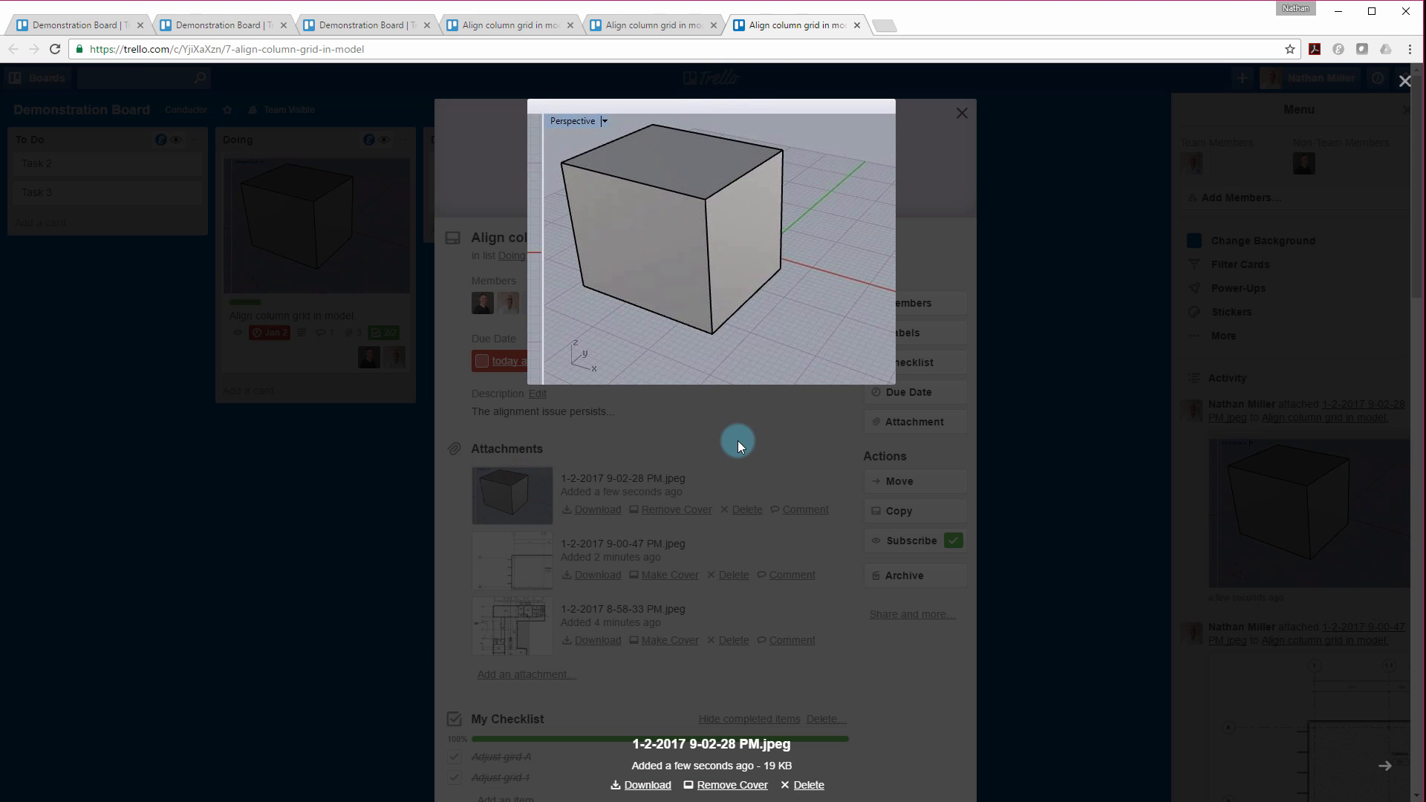
click(960, 113)
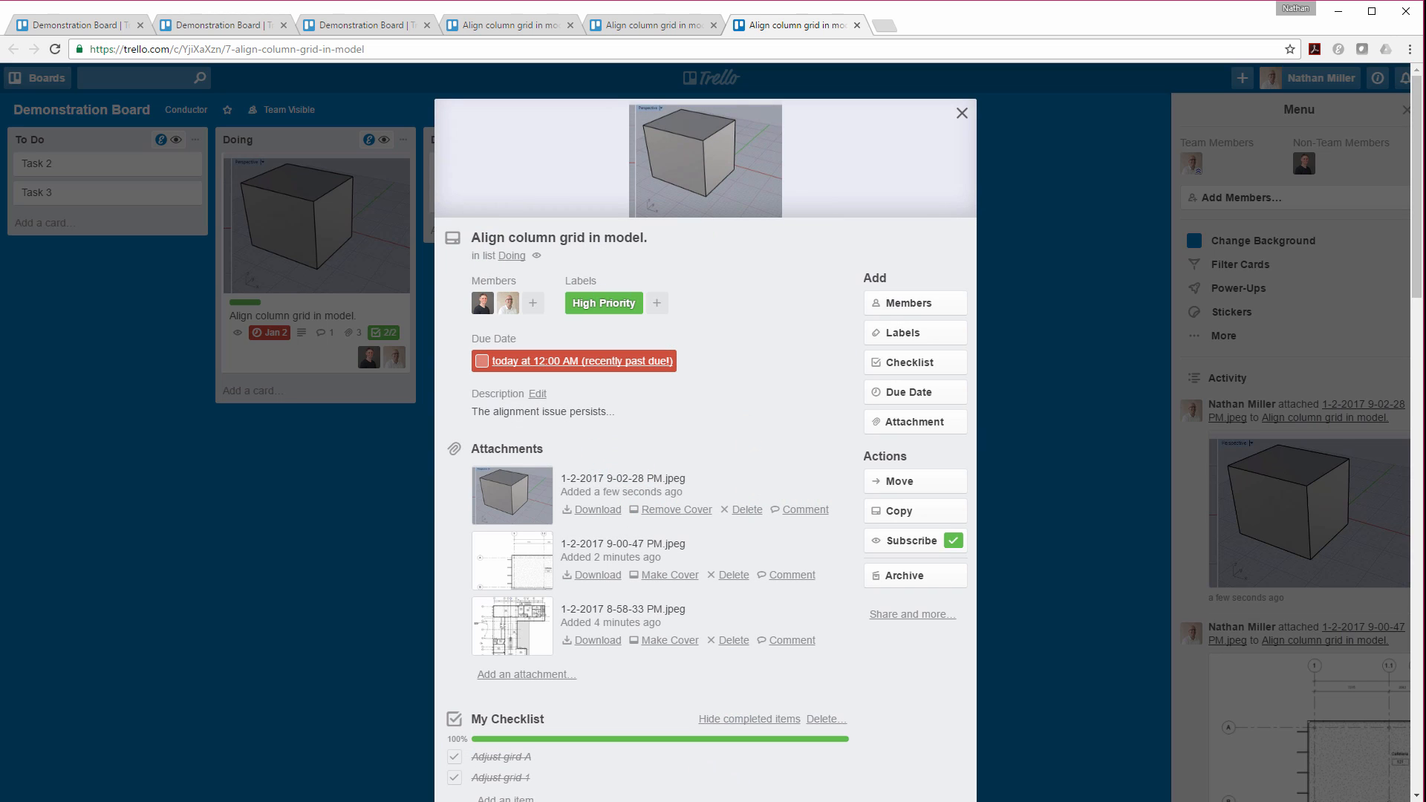
click(960, 112)
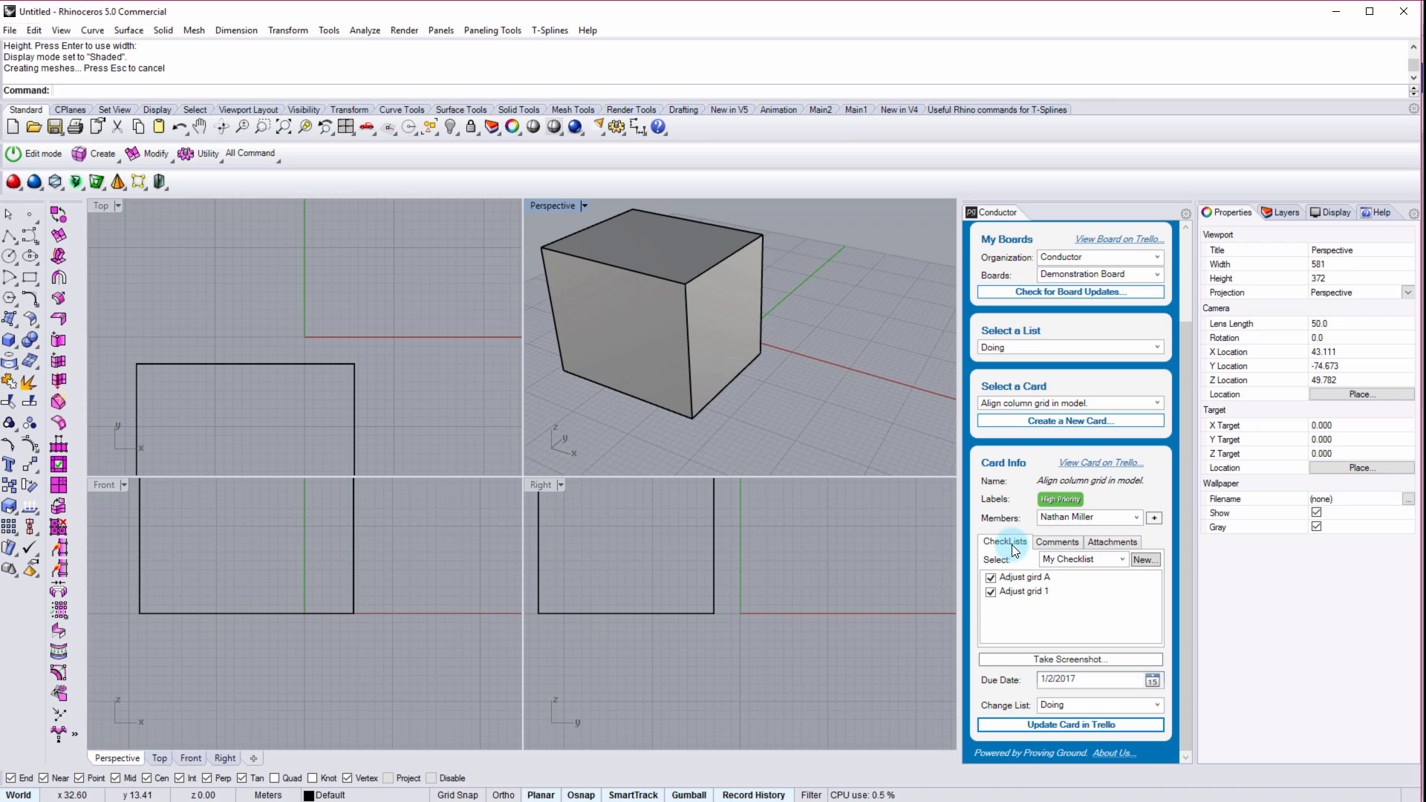
click(1111, 541)
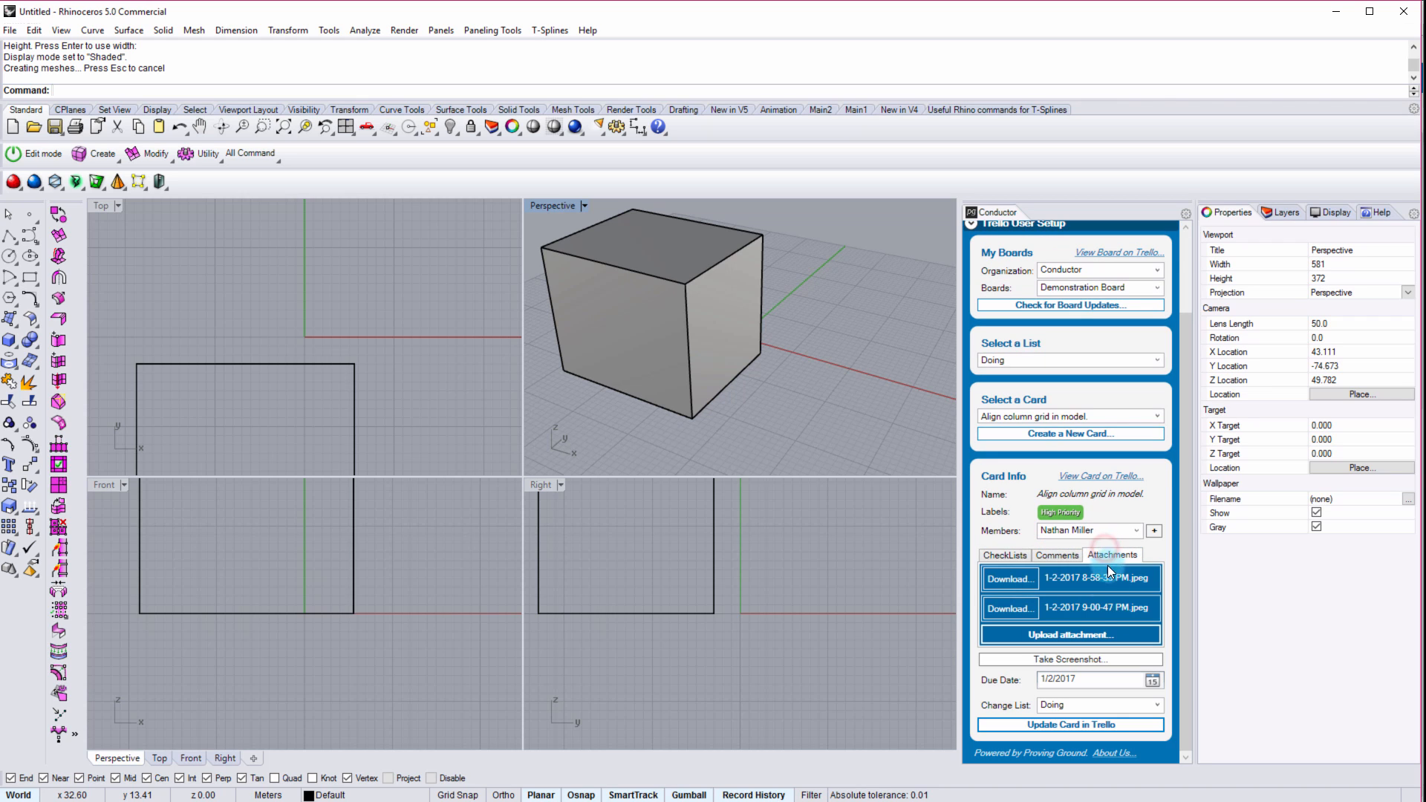
click(1008, 578)
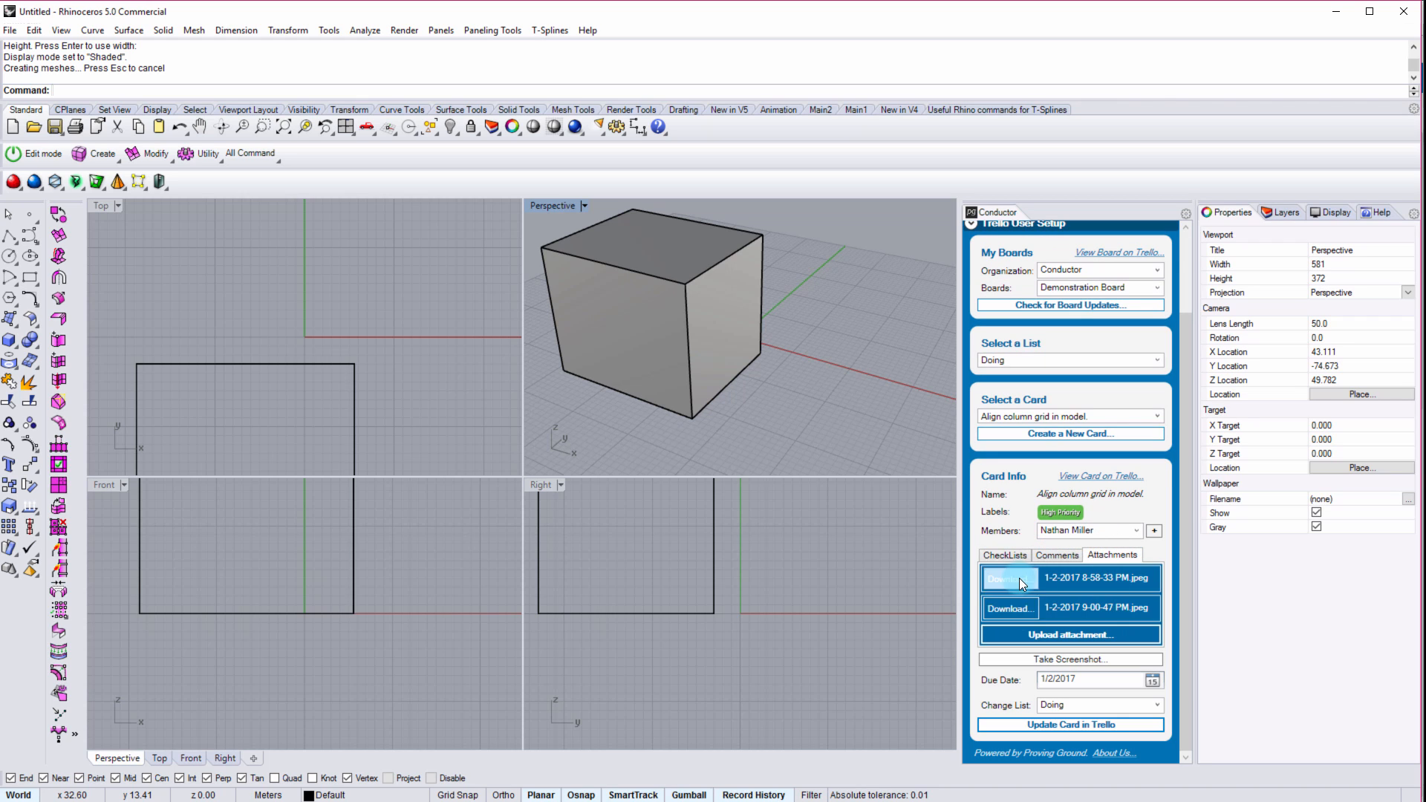